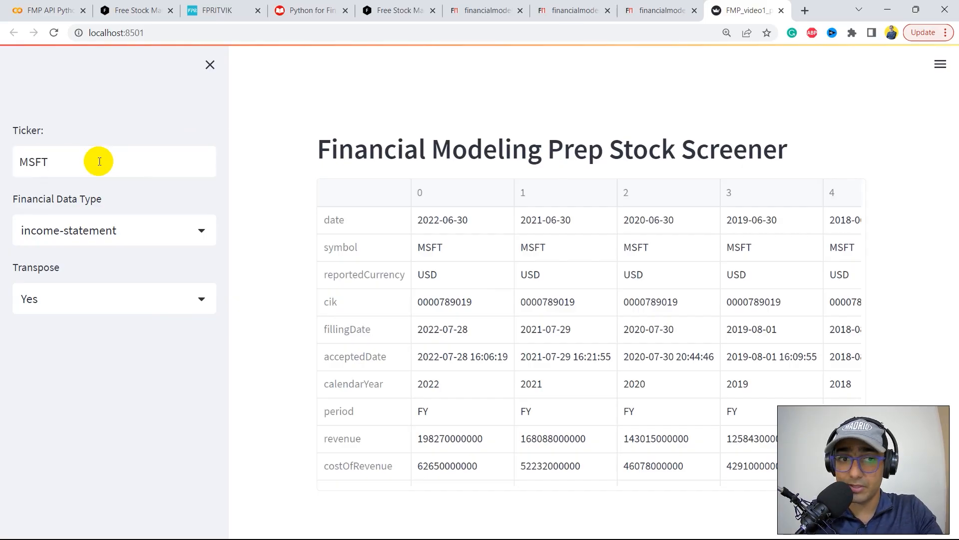
Show TSLA cash-flow-statement-growth data in the screener and scroll its table sideways.
text(TSLA)
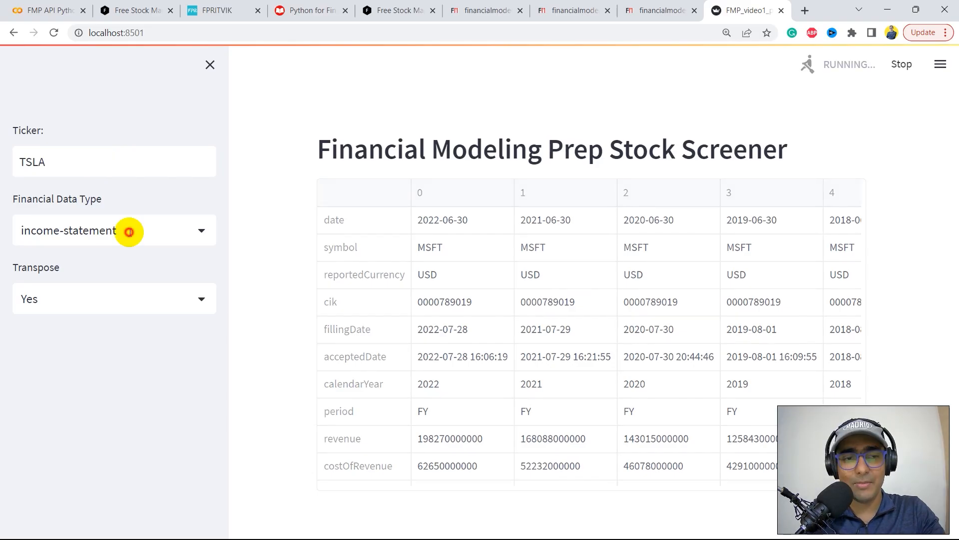
click(114, 230)
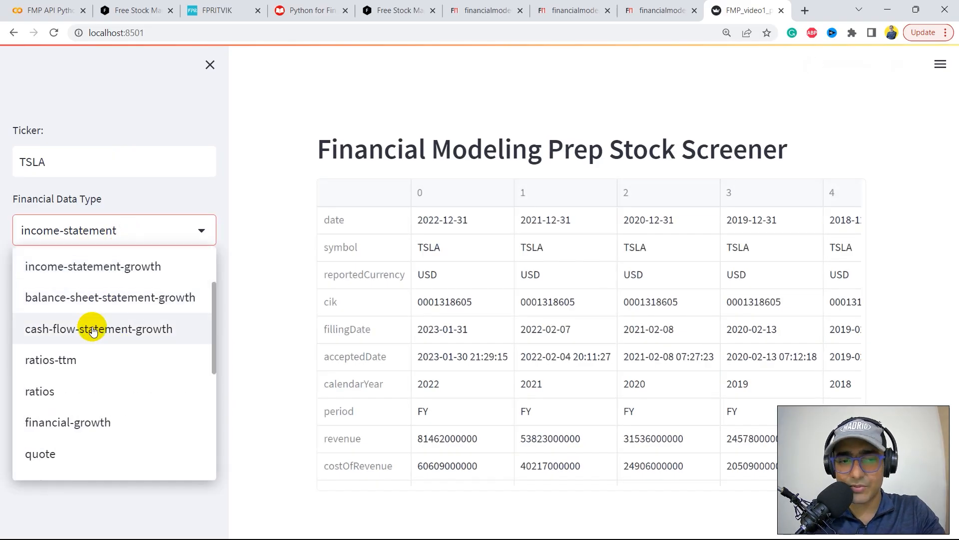
click(98, 328)
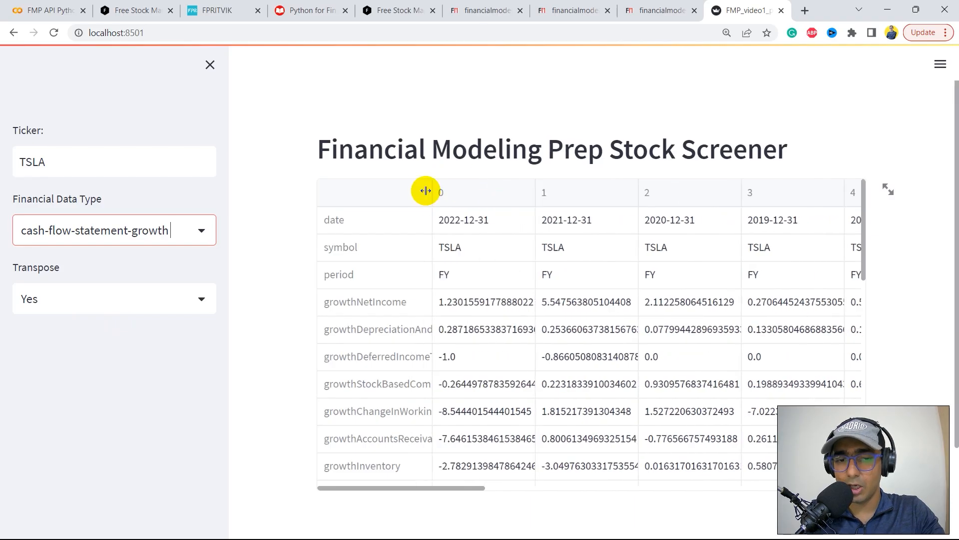
scroll(right, 3)
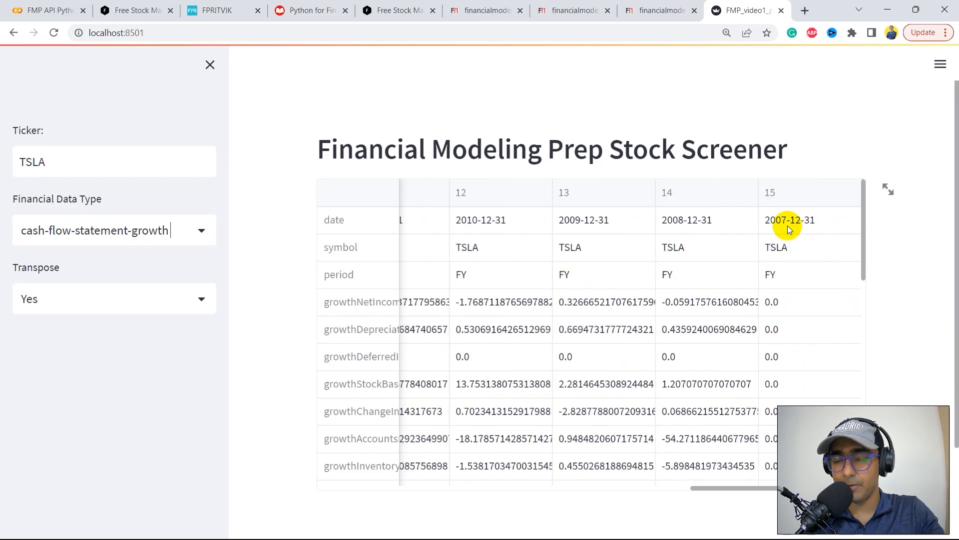
click(78, 11)
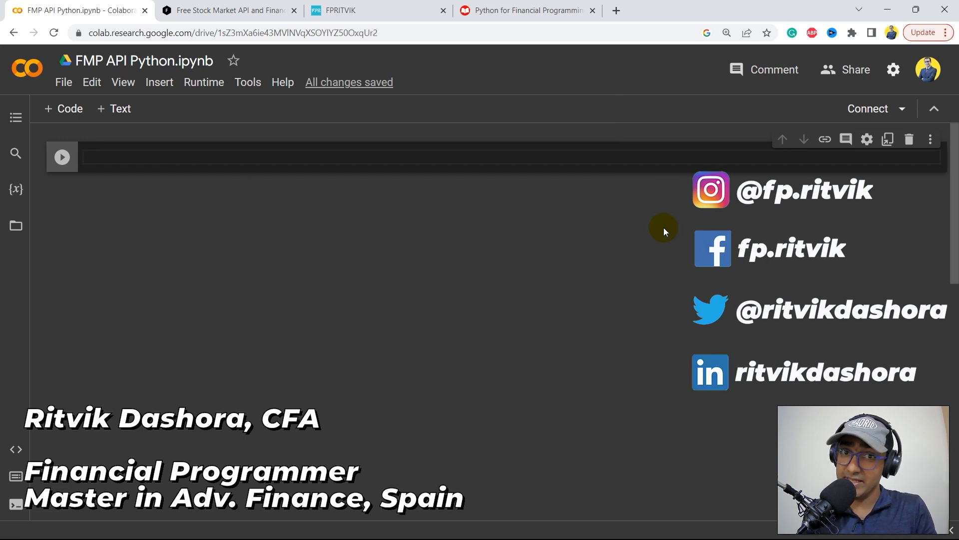
Switch from the Colab notebook to the Financial Modeling Prep API documentation tab.
text(Exclusive C)
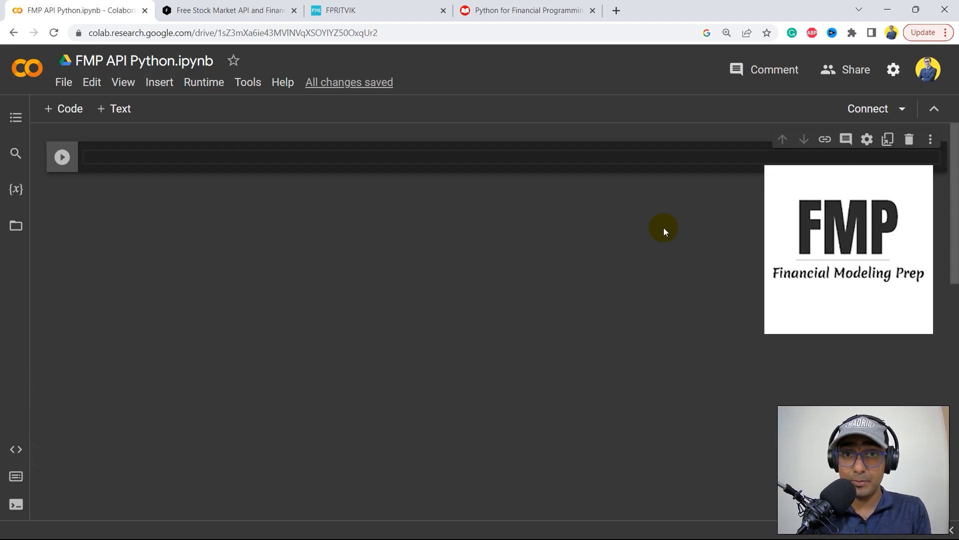
click(227, 11)
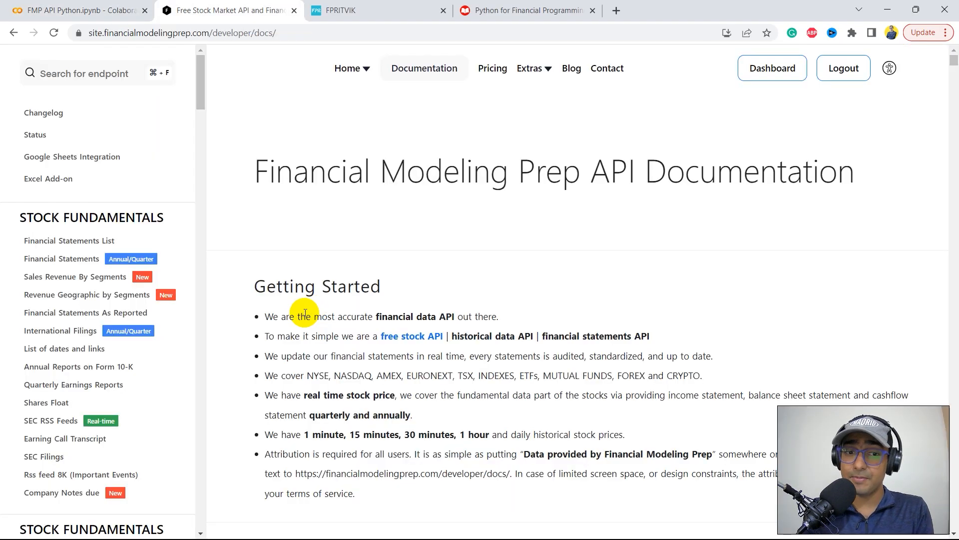
Read the docs intro, then switch to the YouTube channel's Videos page.
drag(295, 316, 450, 316)
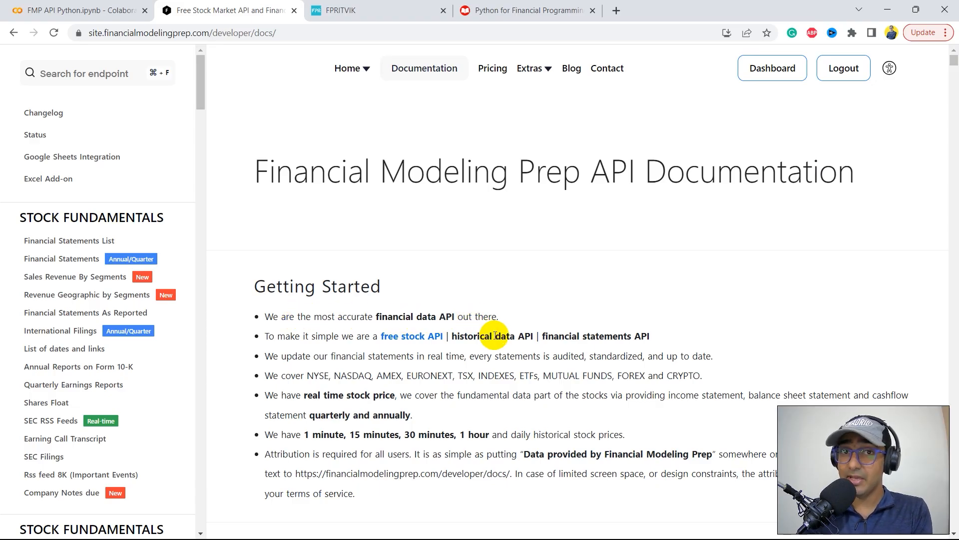
mouse_move(347, 234)
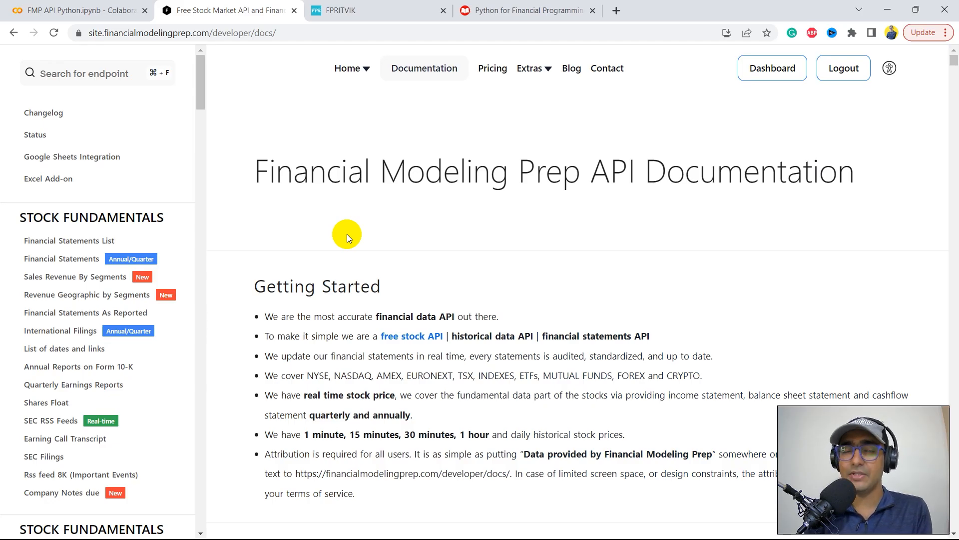
click(73, 11)
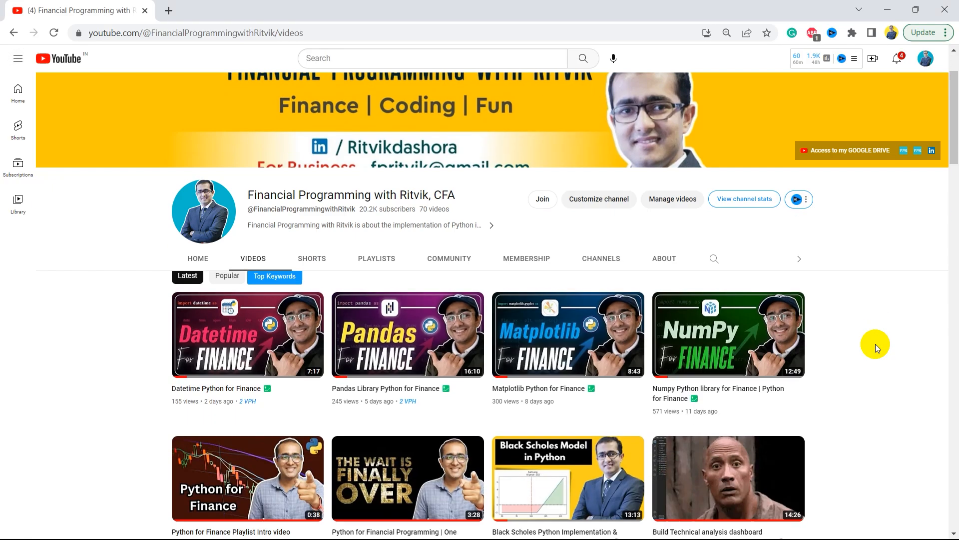
Scroll down through the channel's older videos in the Videos grid.
scroll(down, 3)
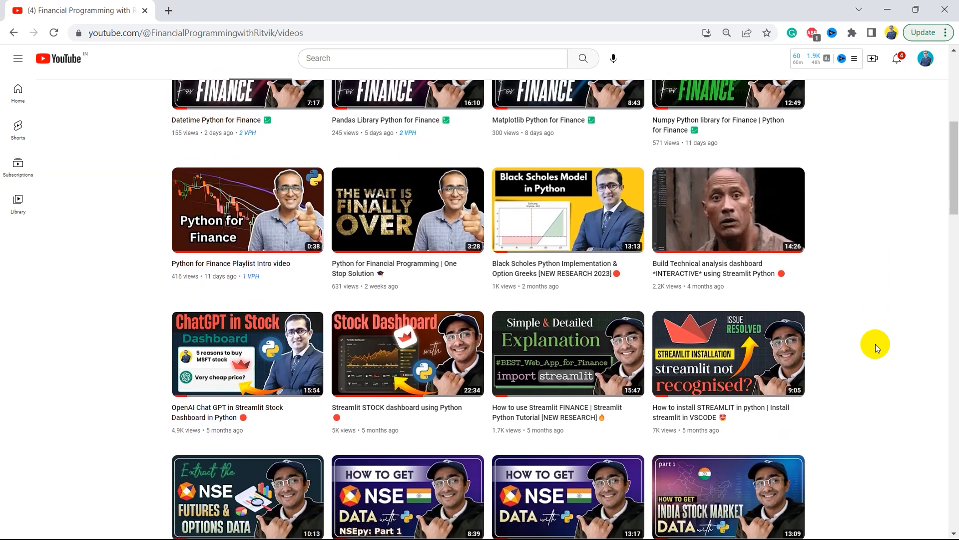
scroll(down, 3)
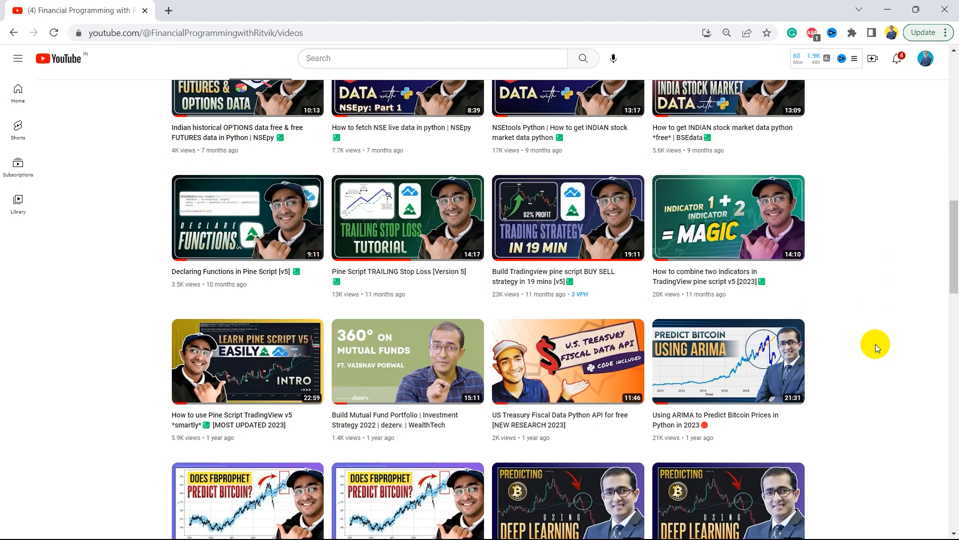
scroll(down, 3)
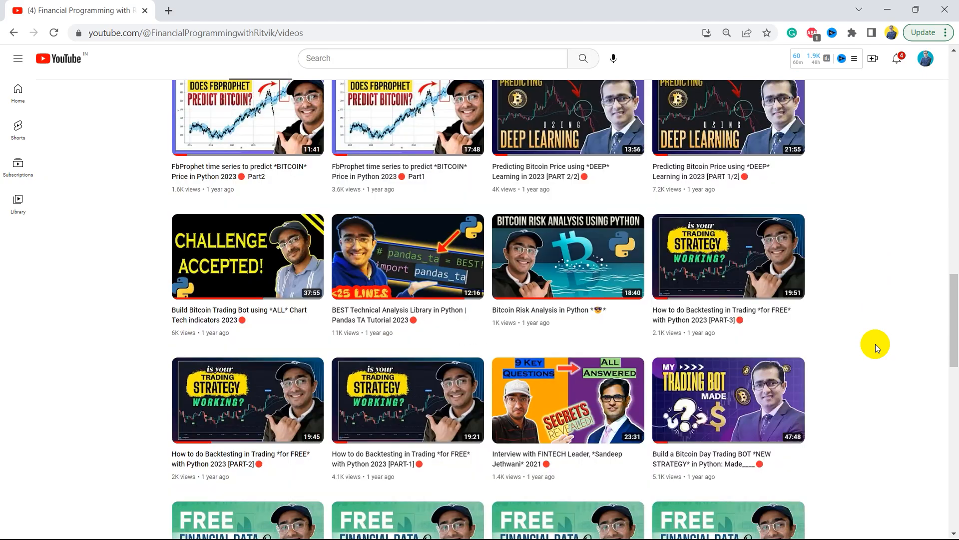
scroll(down, 3)
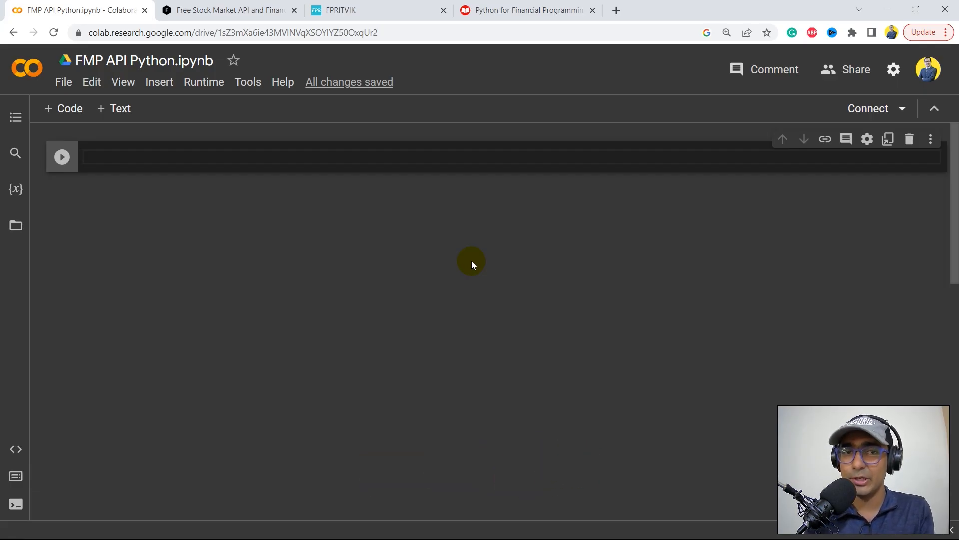
mouse_move(696, 245)
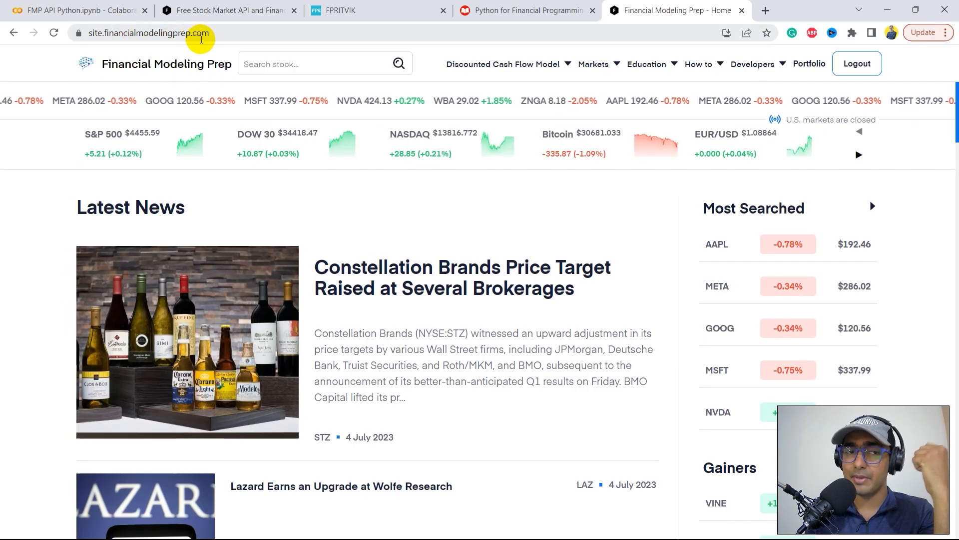
Scroll through the homepage's Latest News and market movers lists.
scroll(down, 3)
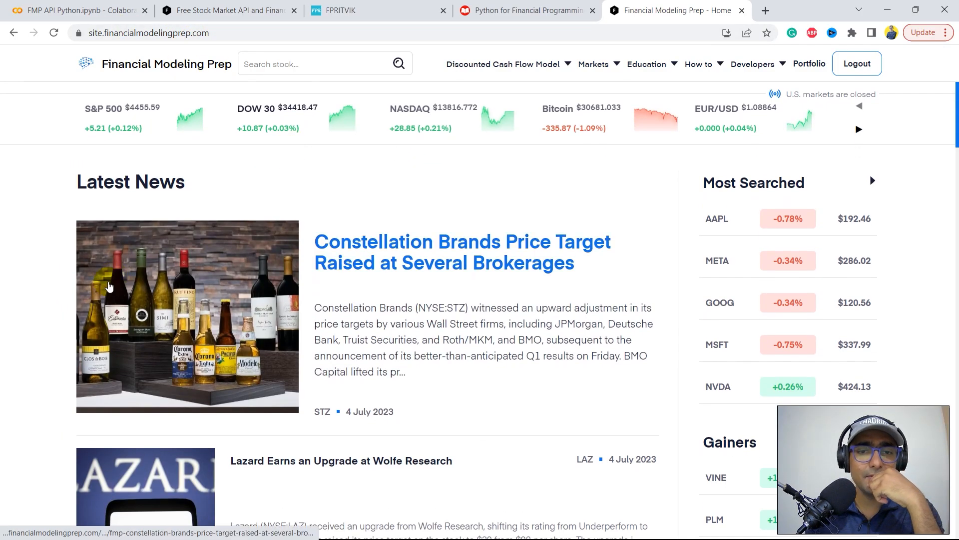
scroll(down, 3)
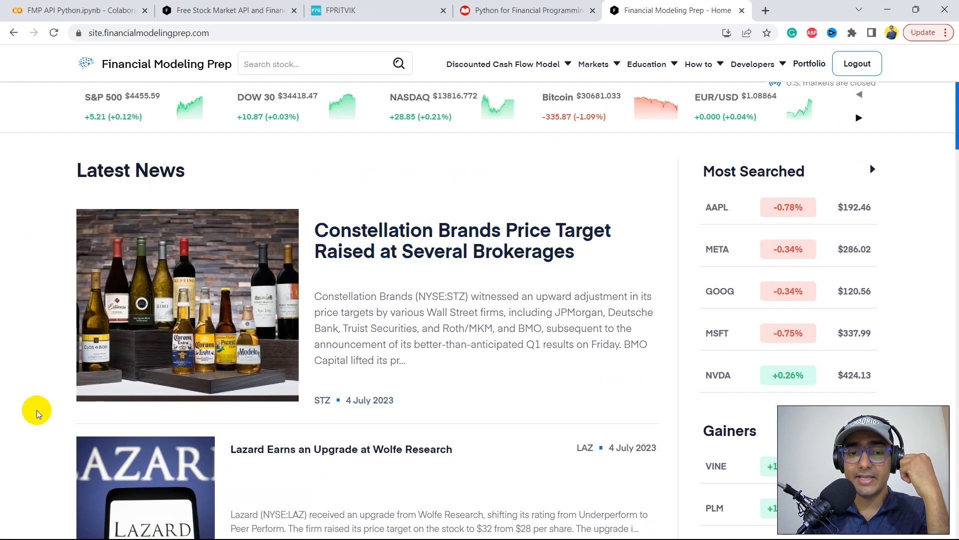
click(502, 63)
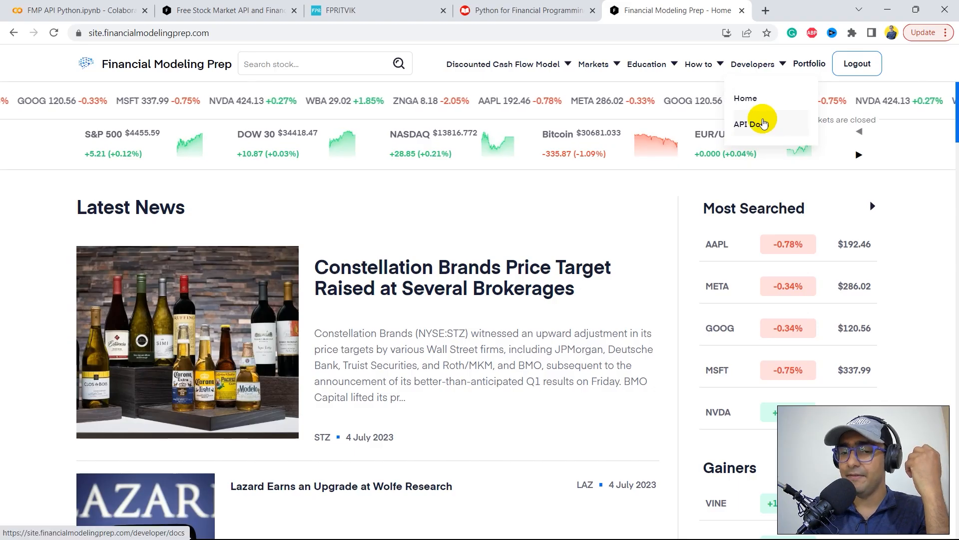
scroll(down, 3)
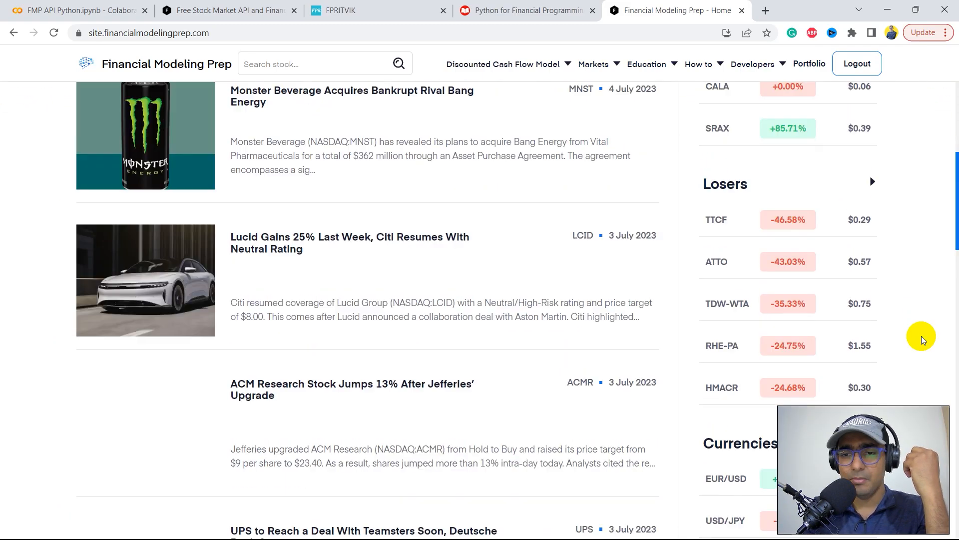
scroll(down, 3)
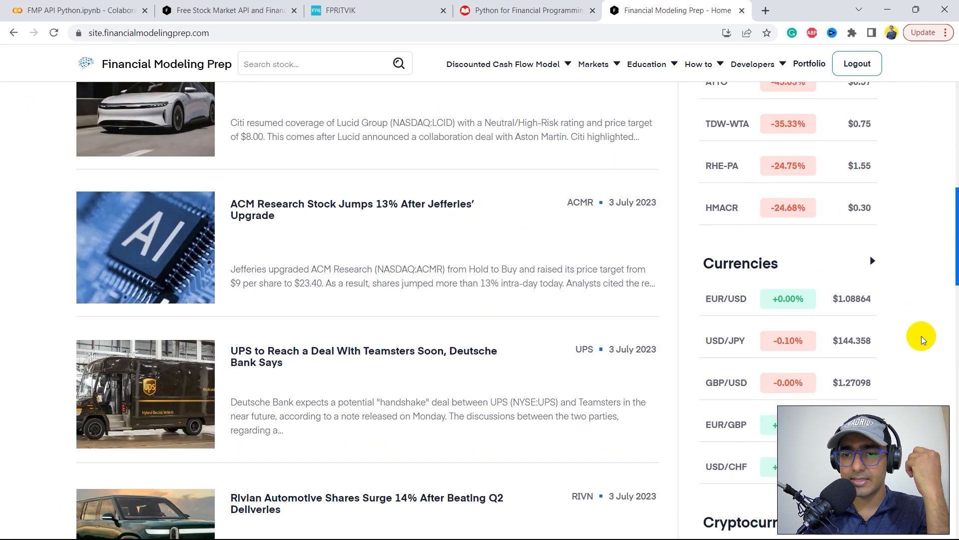
scroll(up, 3)
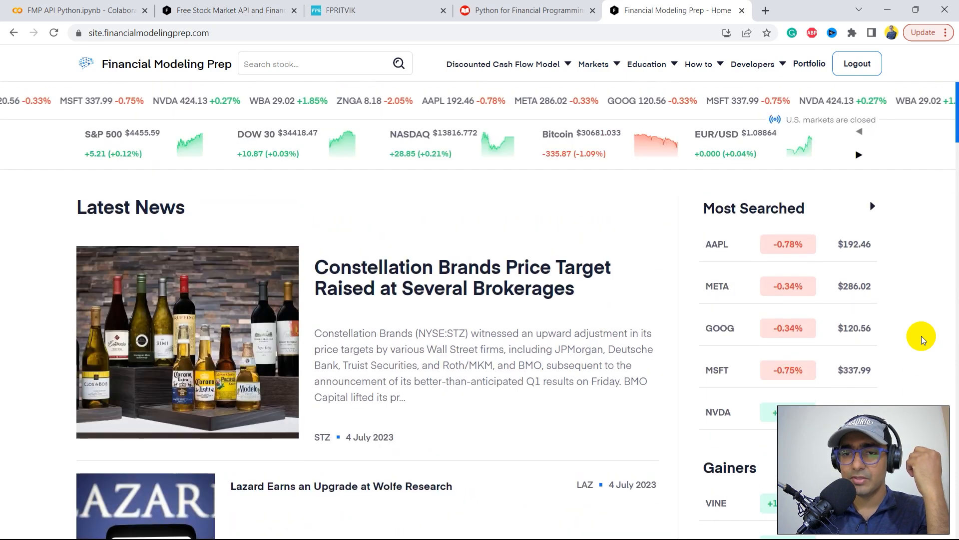
Review currencies and sector performance, scroll back up, and show the Developers menu.
scroll(down, 3)
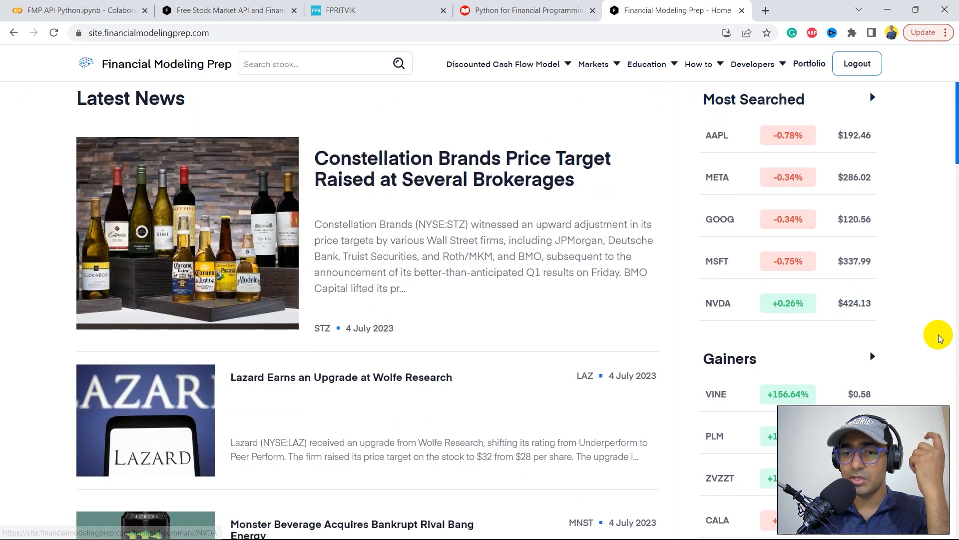
scroll(down, 3)
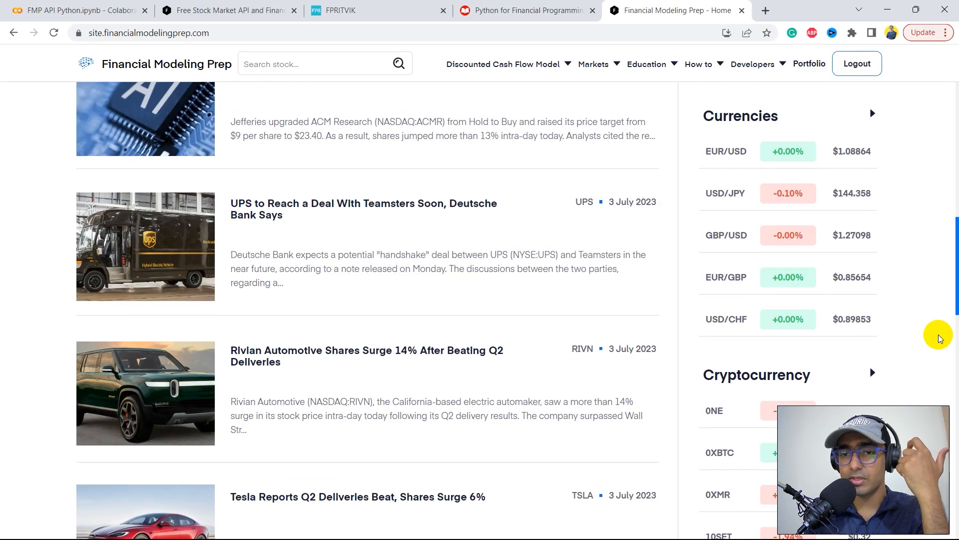
scroll(down, 3)
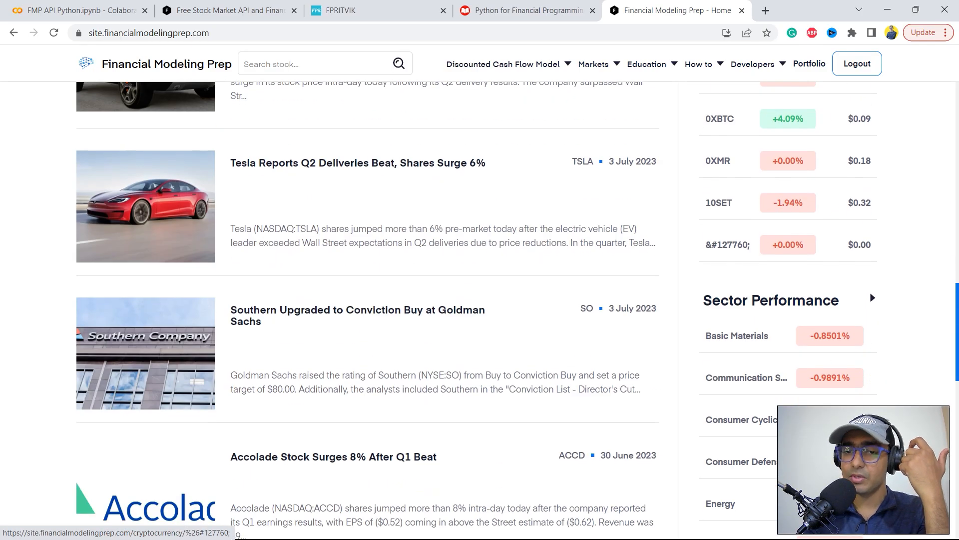
scroll(down, 3)
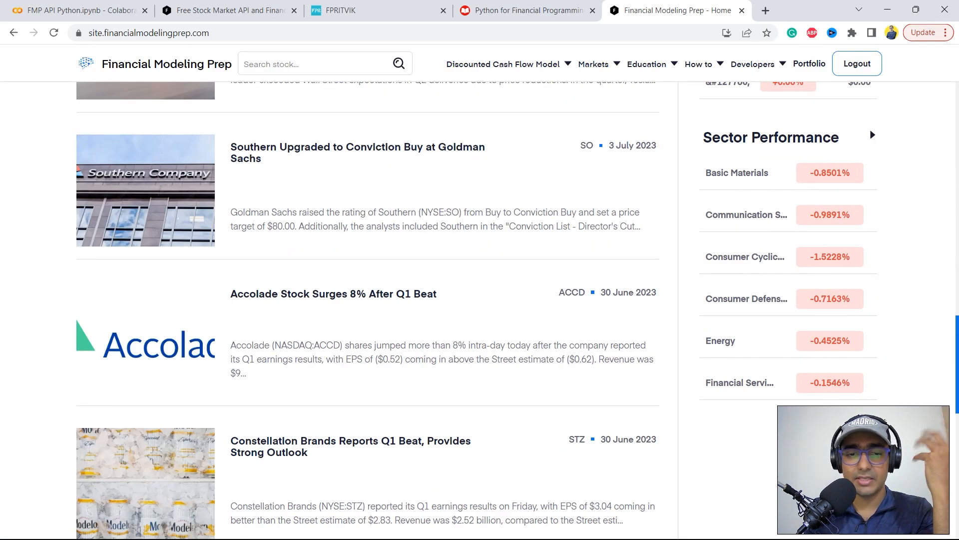
scroll(up, 3)
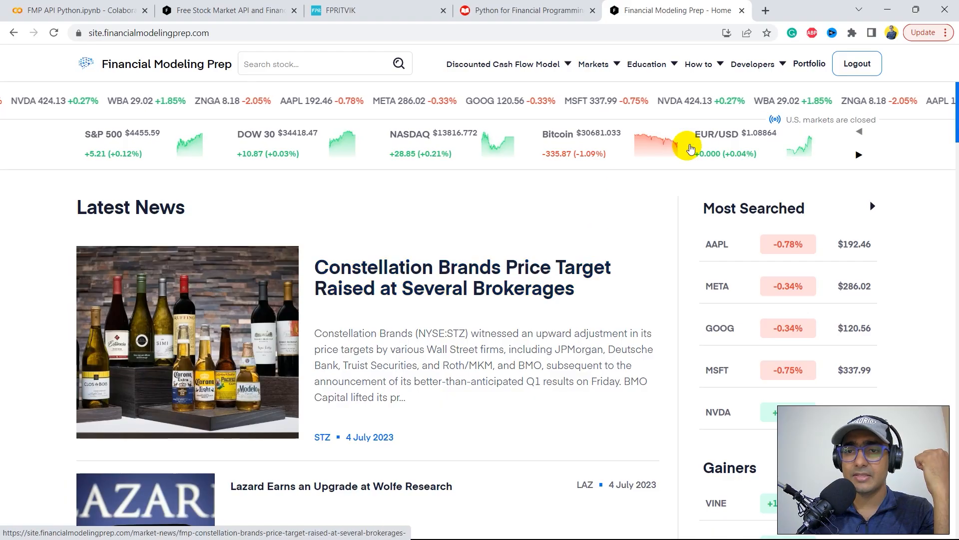
click(754, 63)
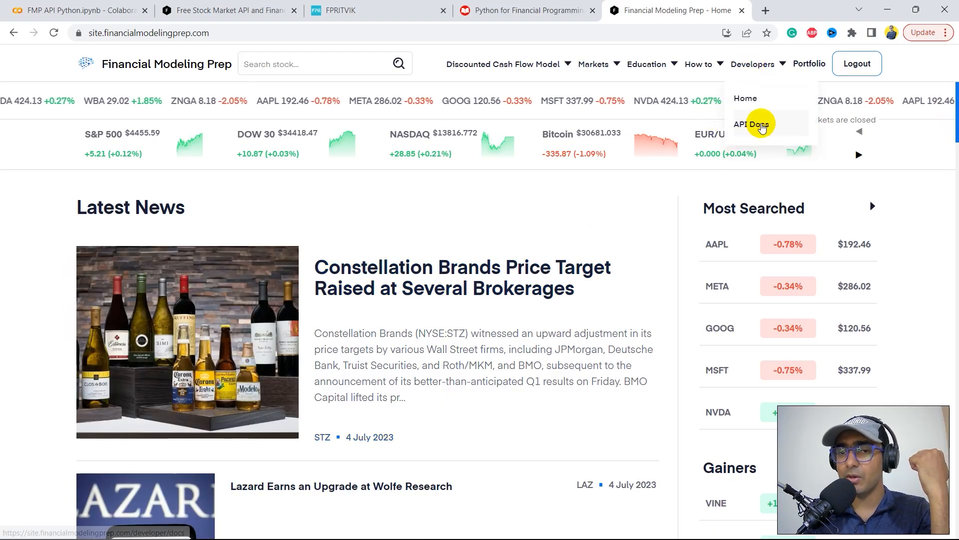
Open the API documentation from the Developers menu and read its Getting Started section.
click(753, 124)
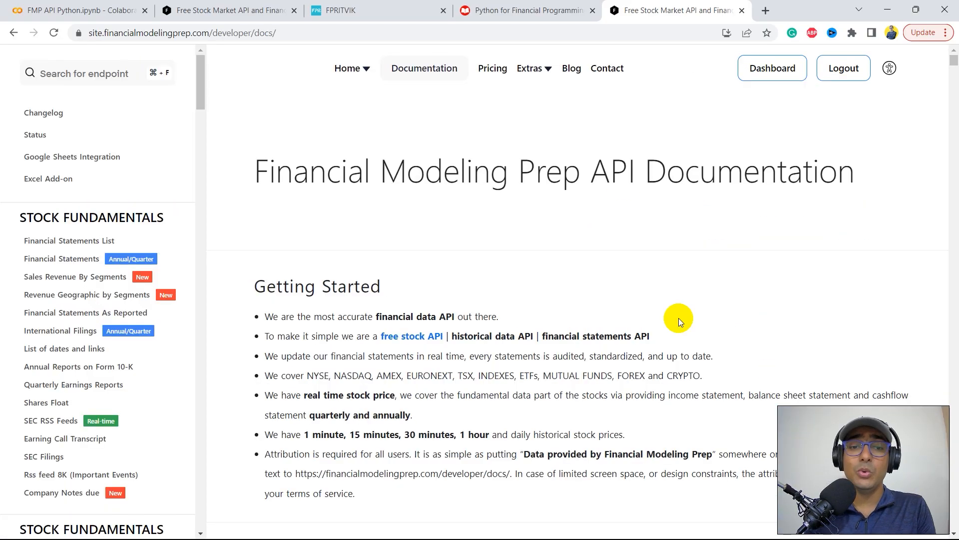
mouse_move(558, 187)
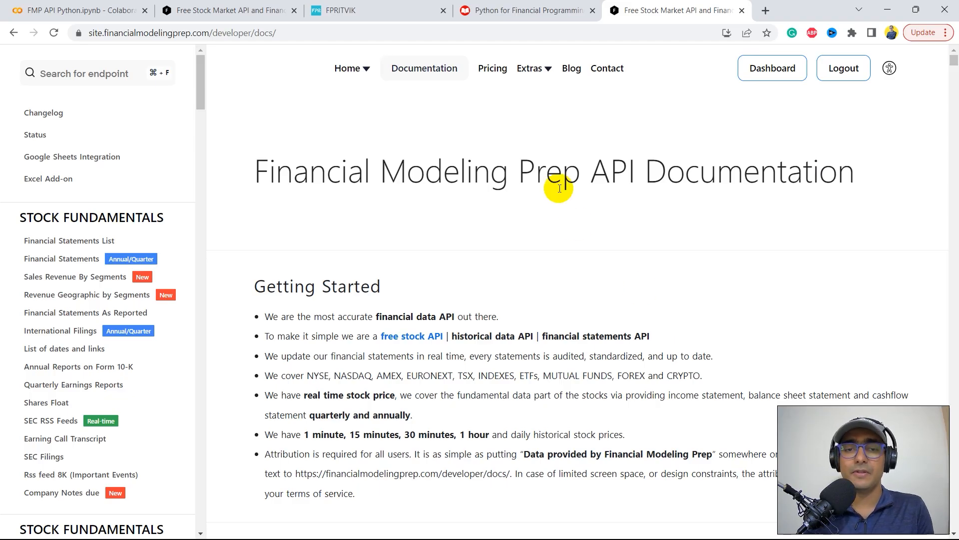
mouse_move(311, 245)
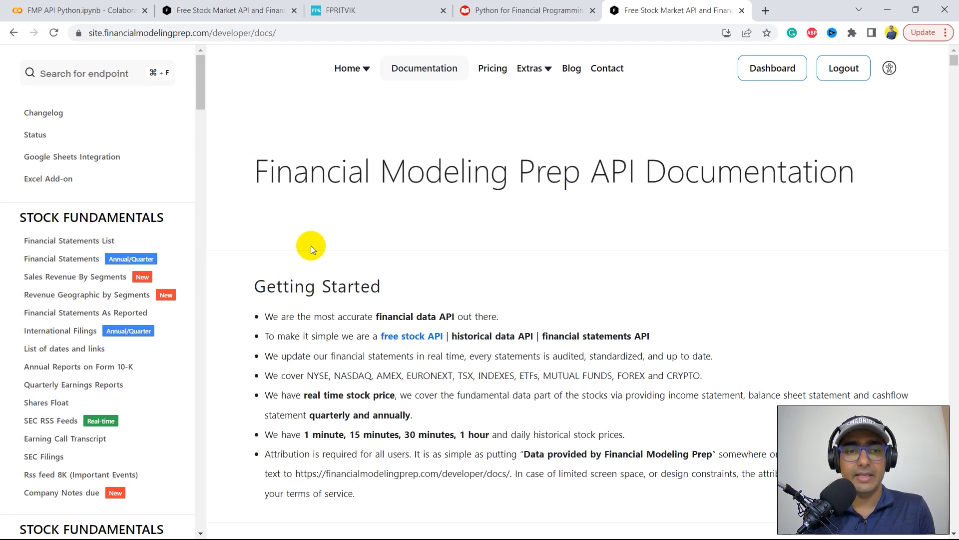
mouse_move(391, 288)
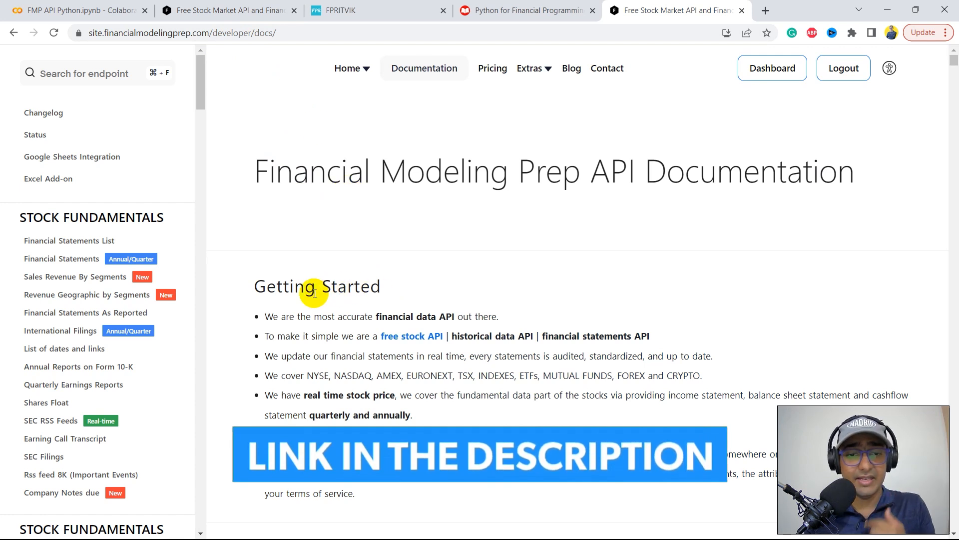
drag(264, 316, 373, 316)
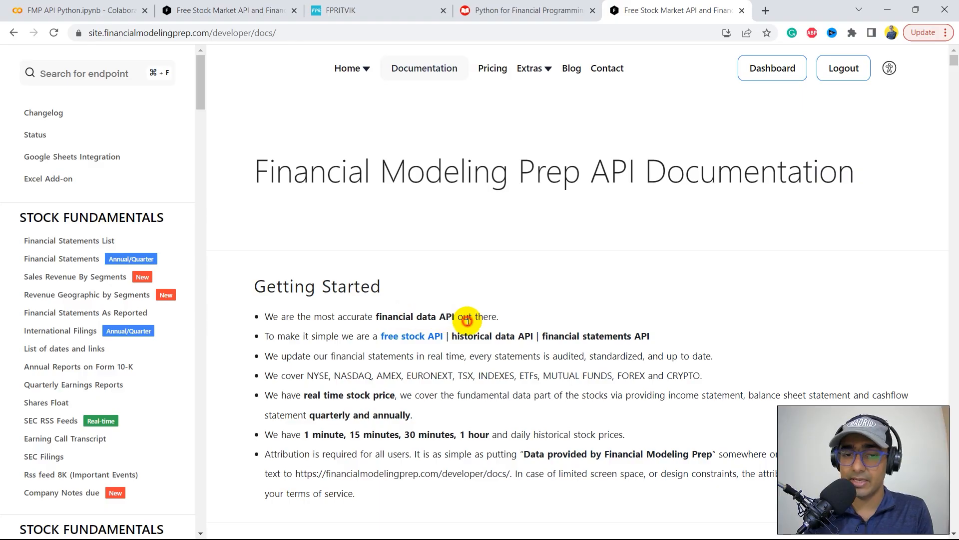
mouse_move(489, 335)
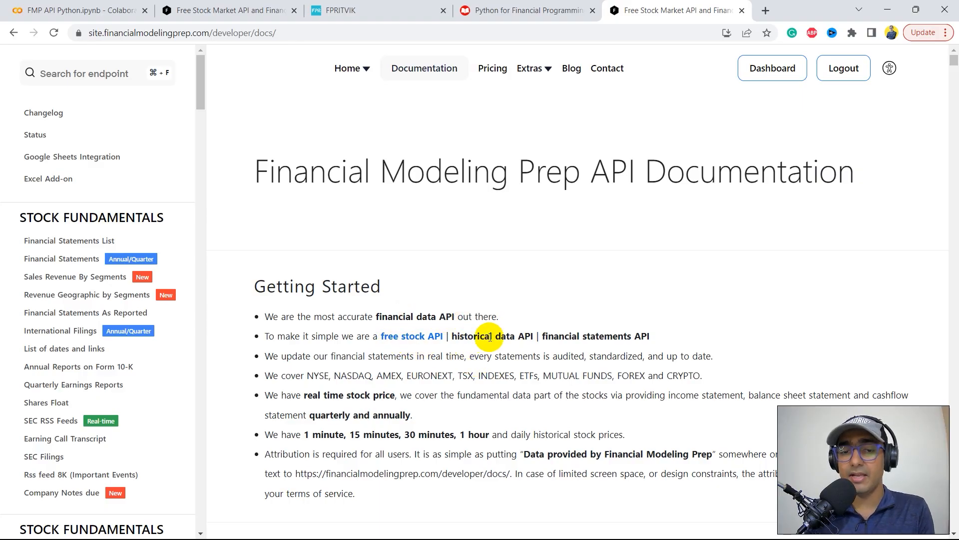
mouse_move(428, 386)
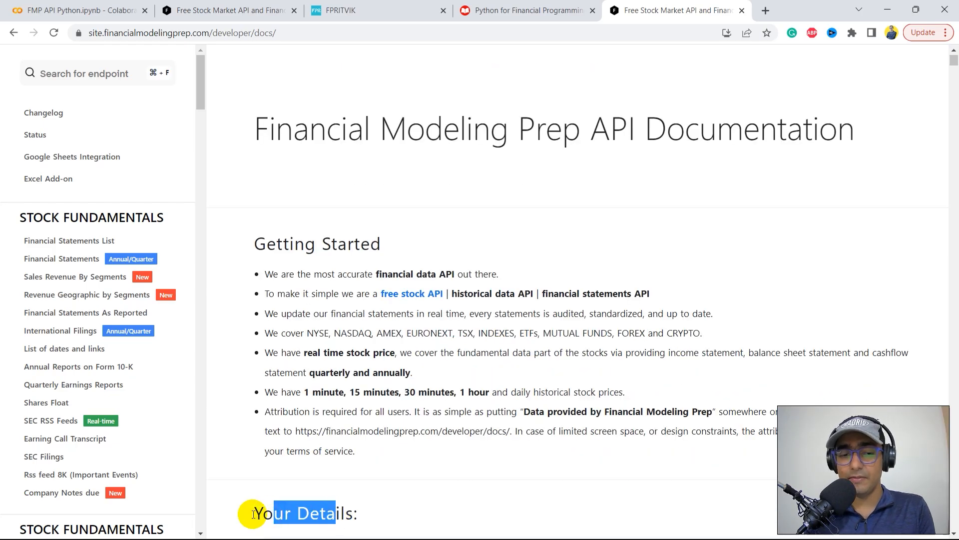
mouse_move(392, 508)
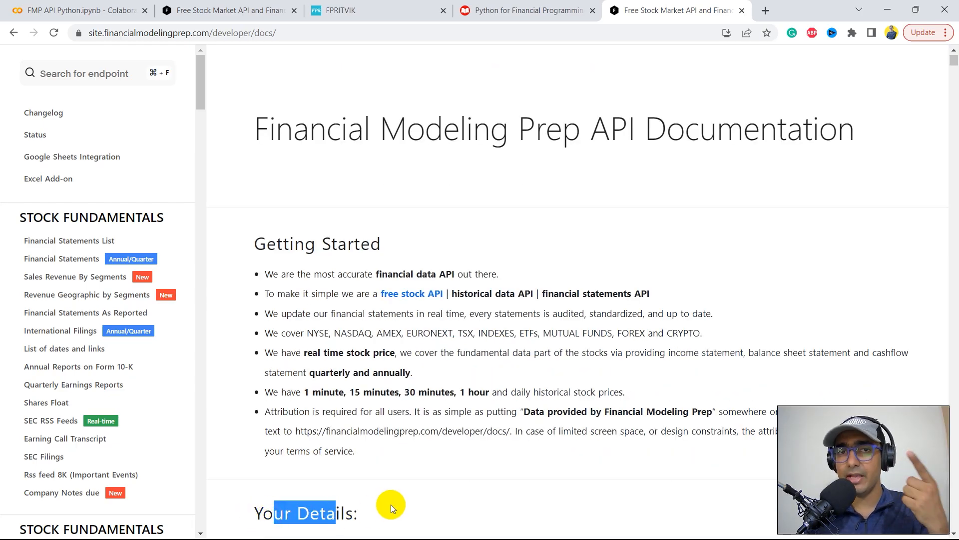
scroll(up, 3)
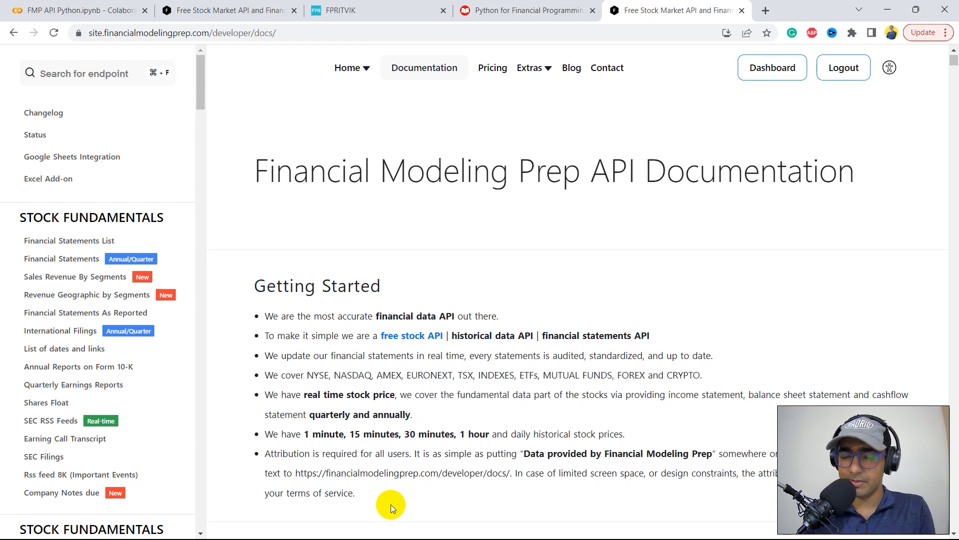
View the Financial Statements List endpoint and open its example request in a new tab.
click(69, 240)
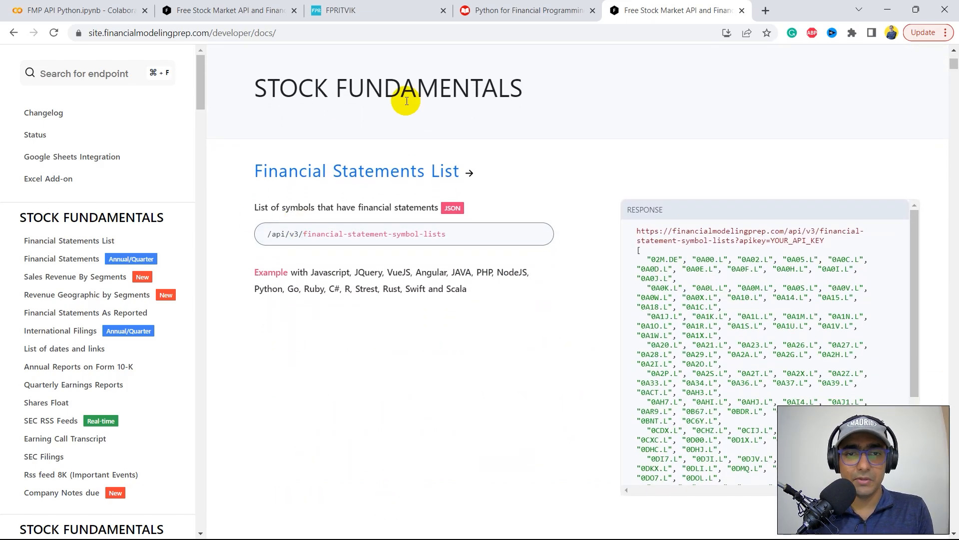
mouse_move(458, 302)
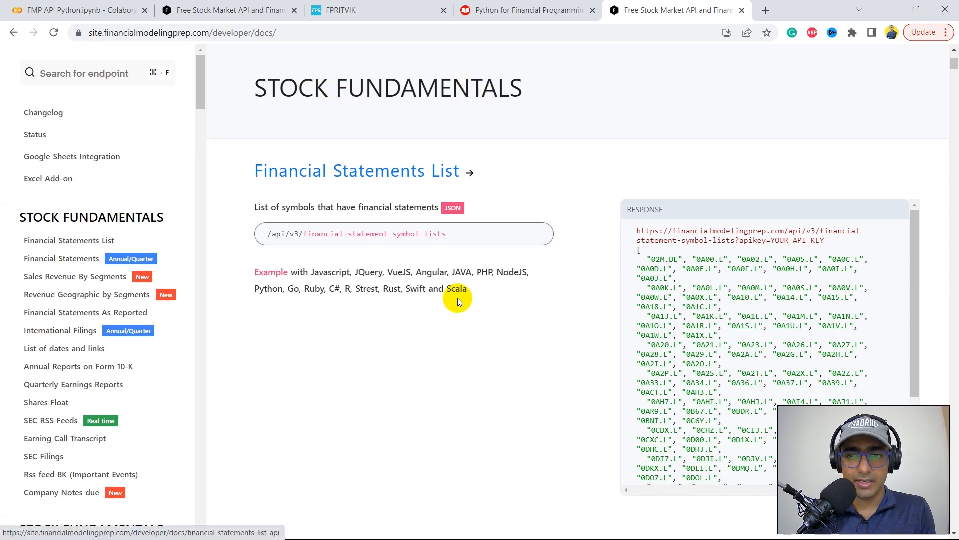
mouse_move(515, 300)
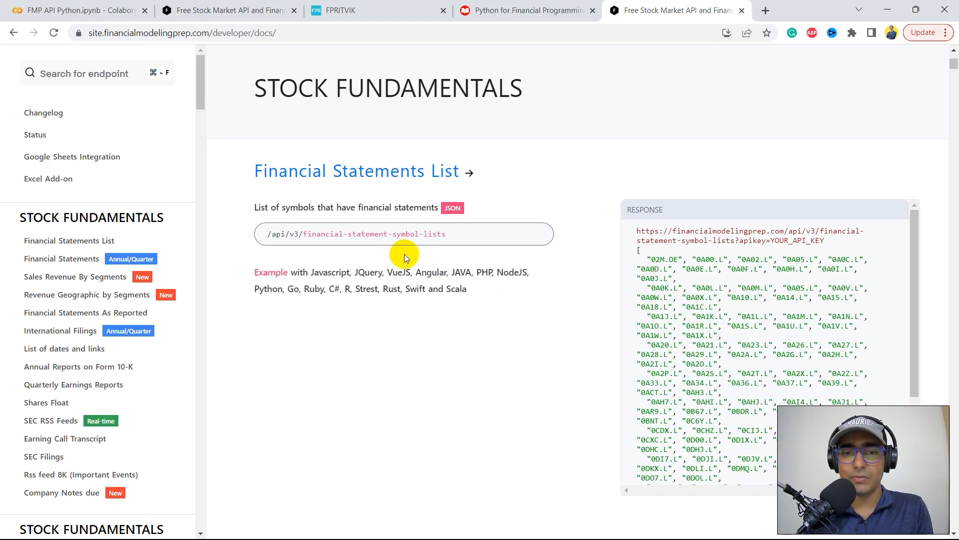
mouse_move(338, 206)
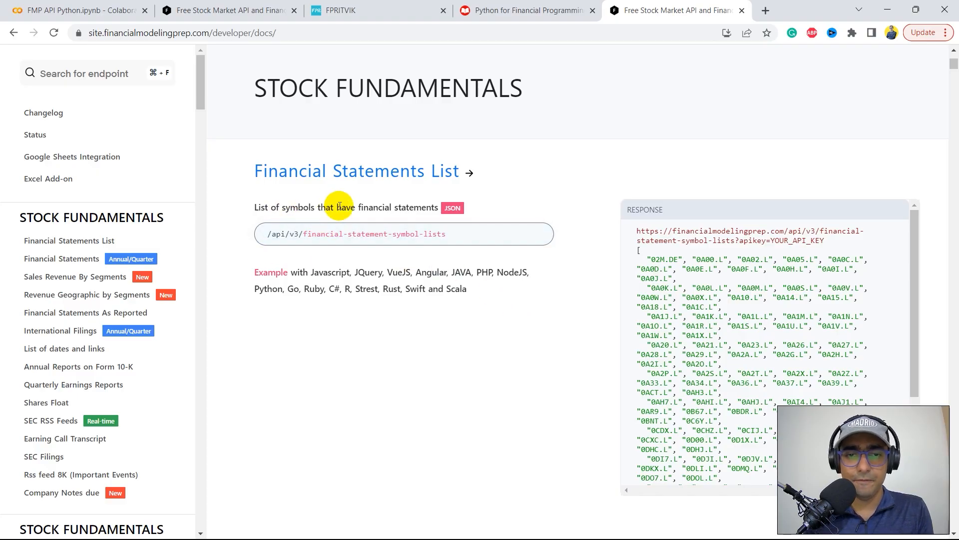
click(766, 10)
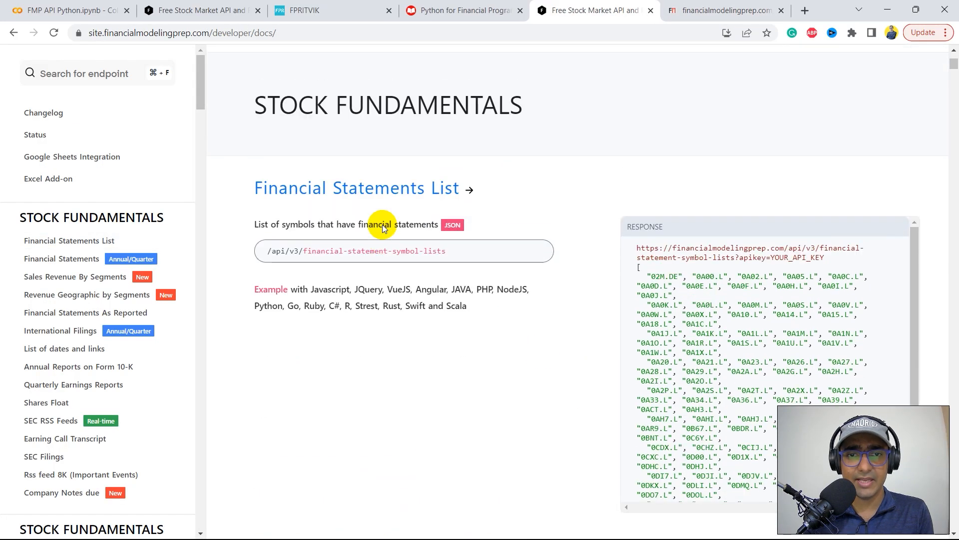
scroll(down, 3)
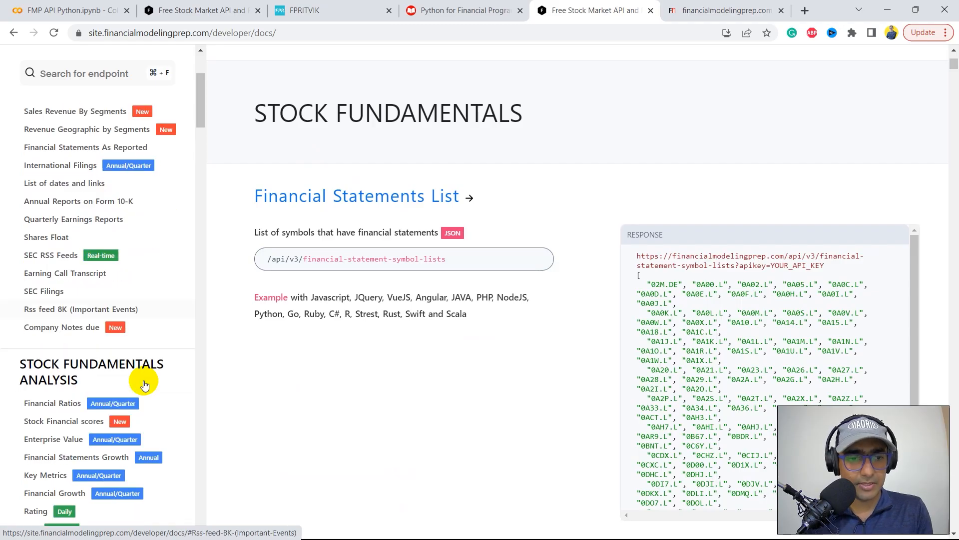
scroll(down, 3)
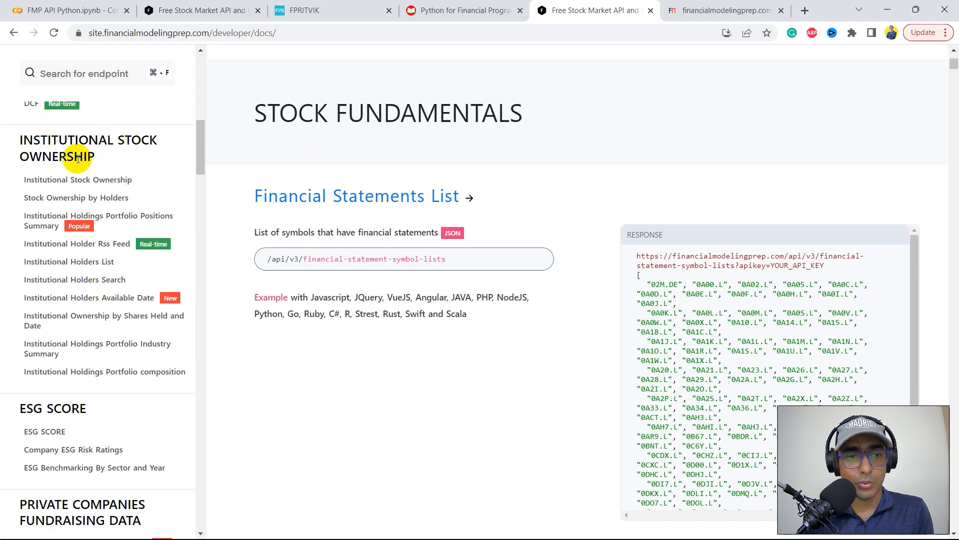
View the Institutional Stock Ownership endpoint, restricted to the Enterprise plan.
click(78, 179)
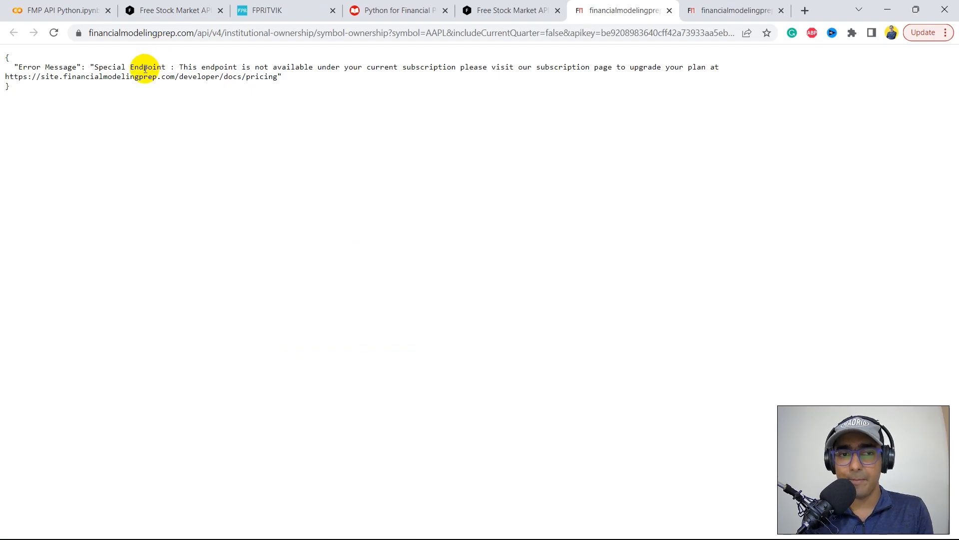
mouse_move(550, 89)
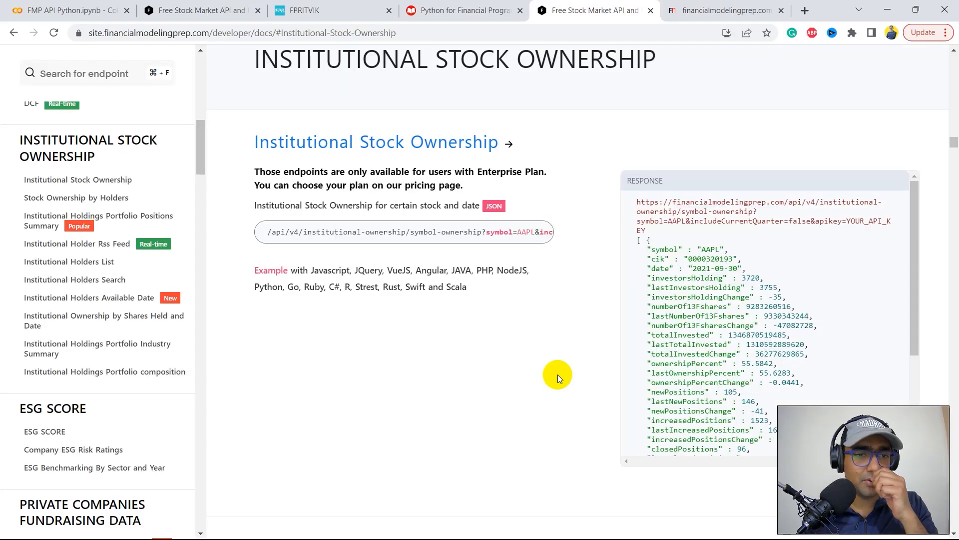
View the ESG Score endpoint and scroll through the sidebar's endpoint categories.
scroll(down, 3)
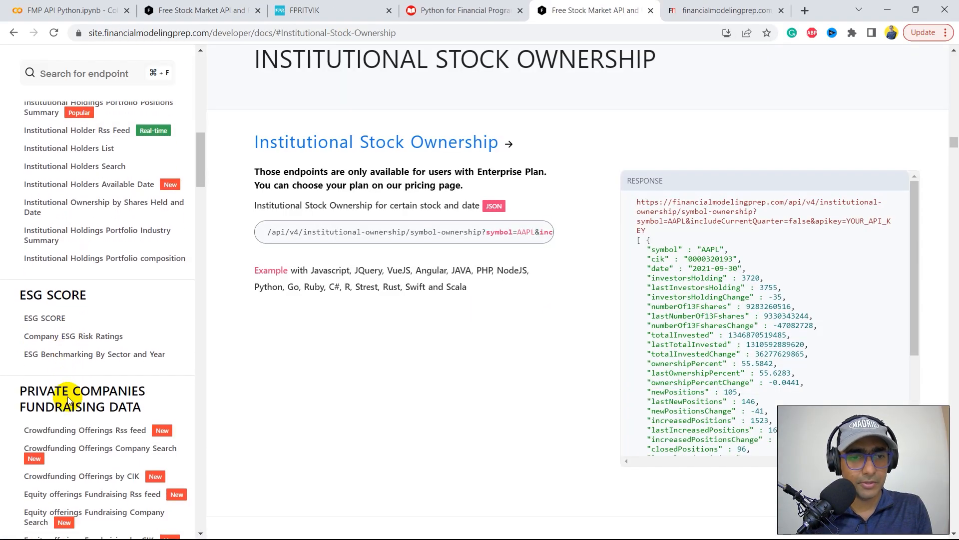
click(44, 318)
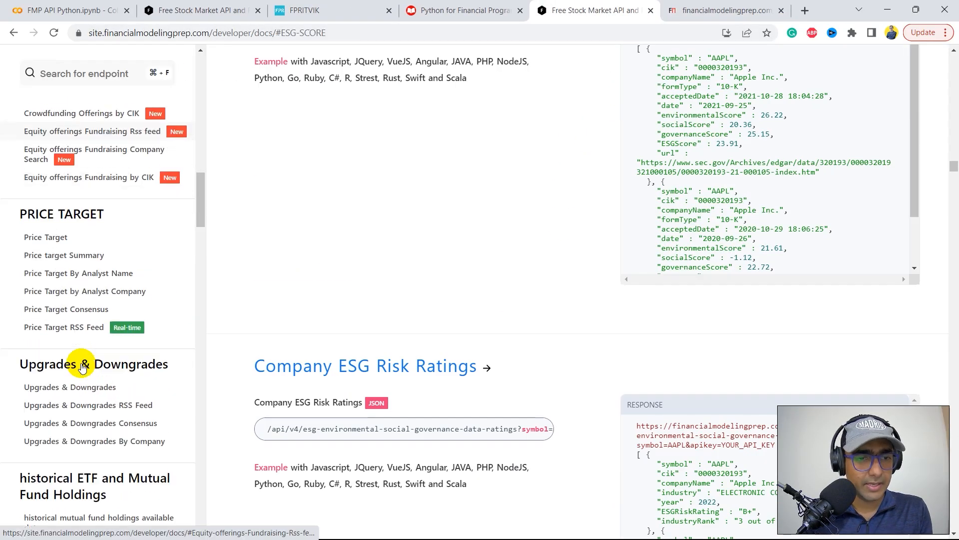
scroll(down, 3)
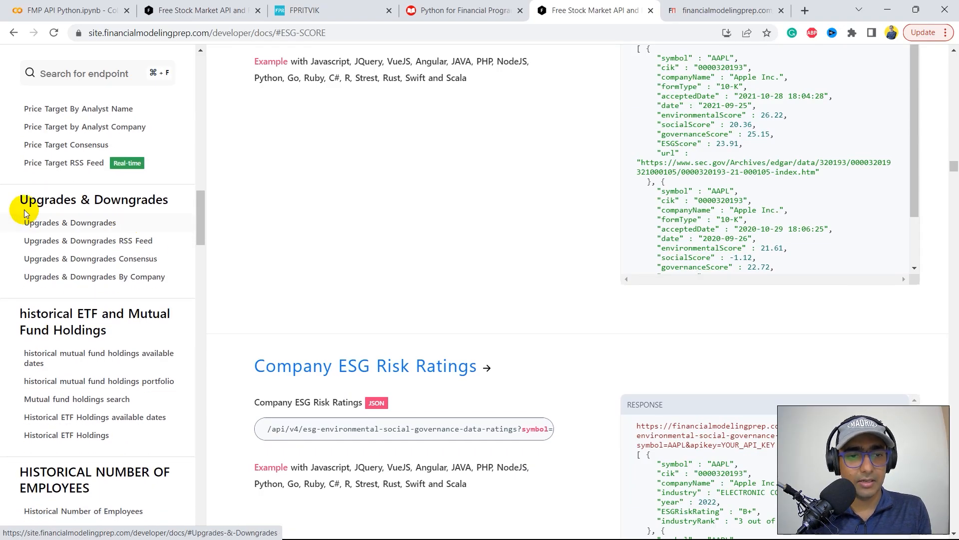
scroll(down, 3)
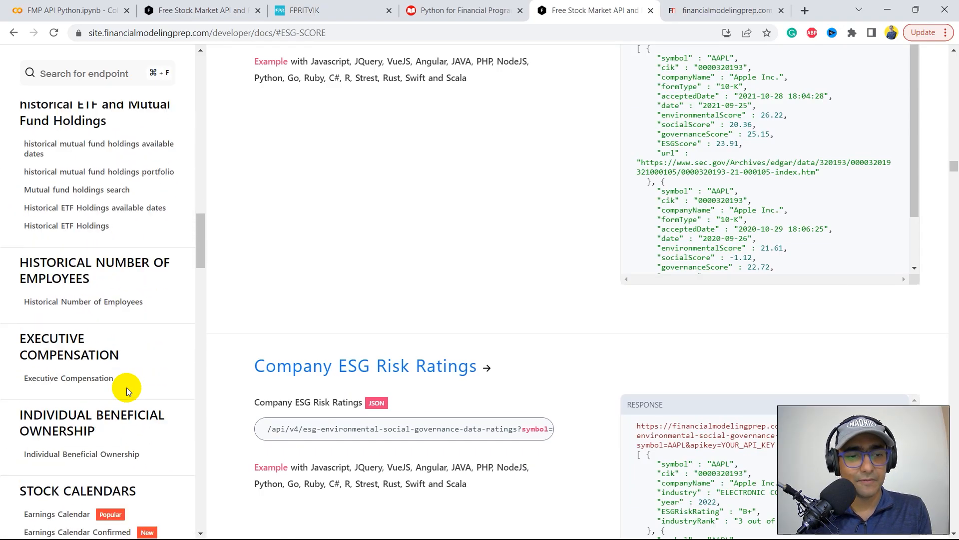
scroll(down, 3)
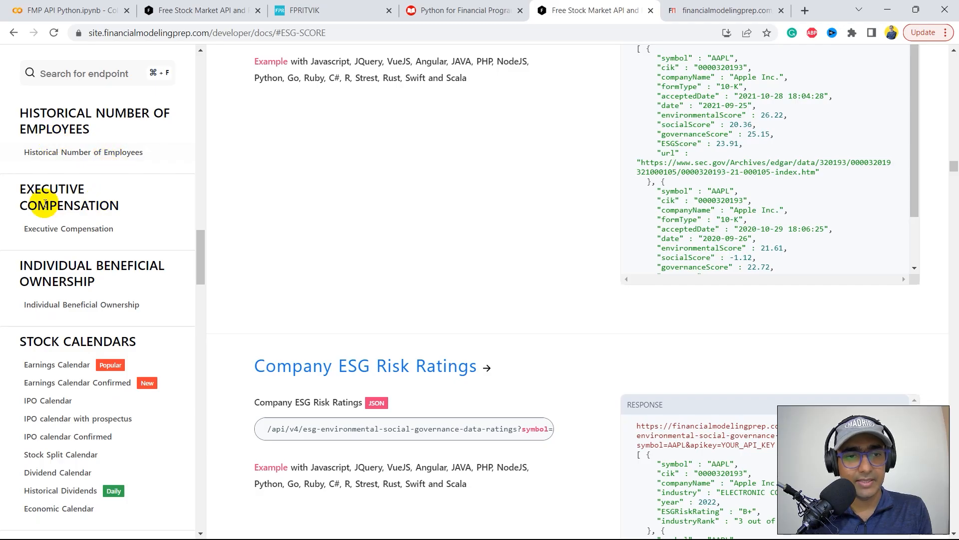
scroll(down, 3)
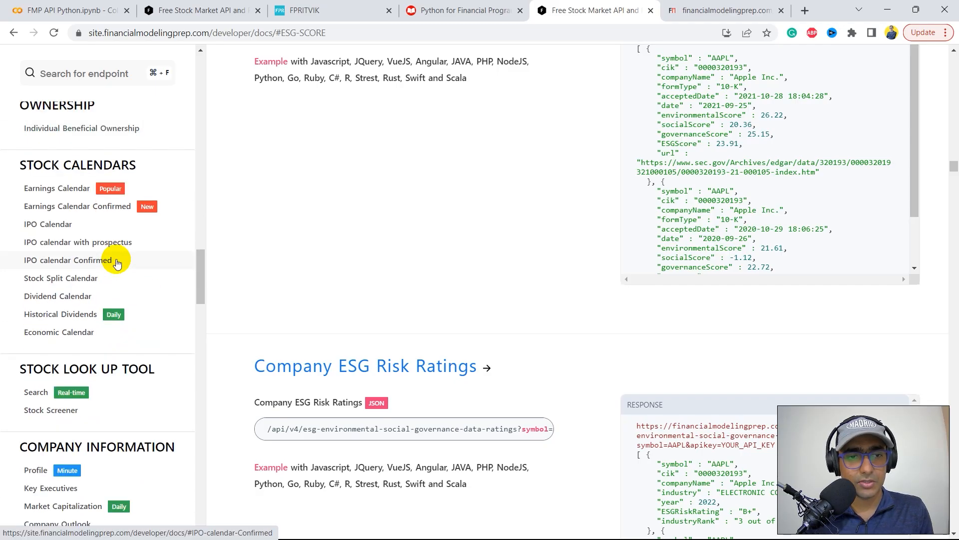
scroll(down, 3)
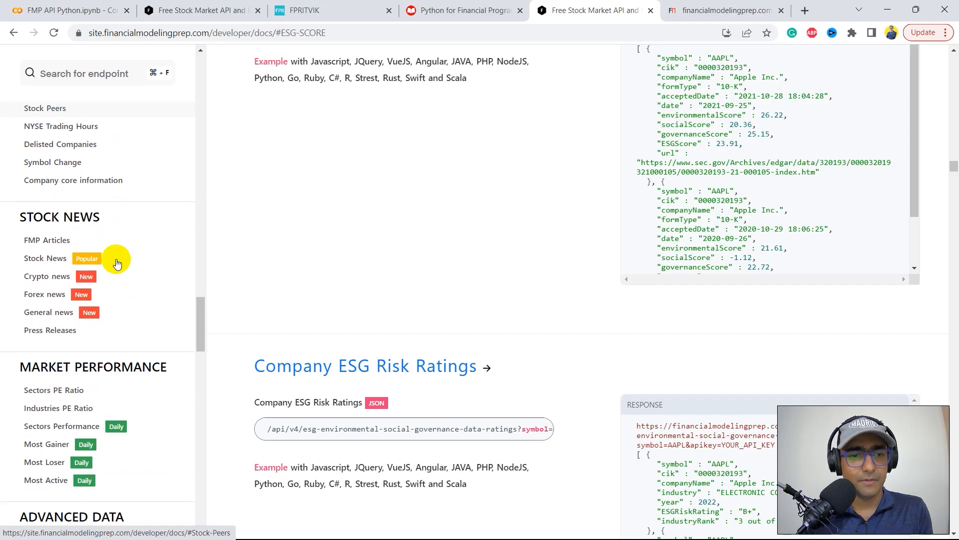
scroll(down, 3)
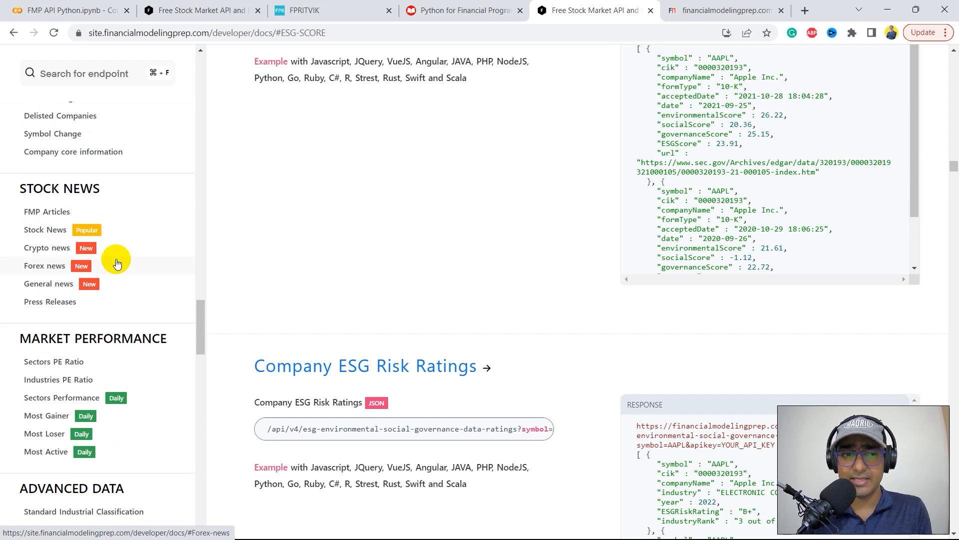
View the Stock News endpoint documentation and scroll through its contents.
click(54, 211)
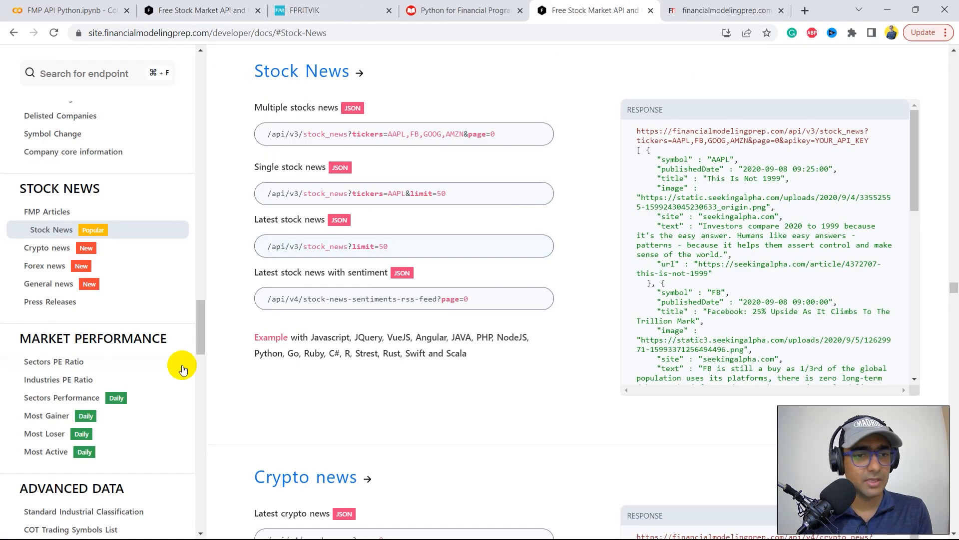
scroll(down, 3)
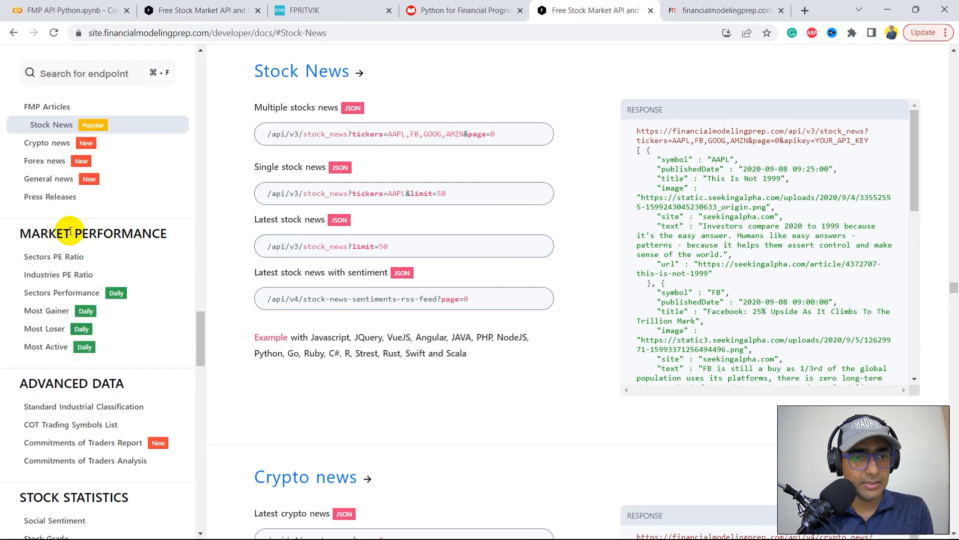
scroll(down, 3)
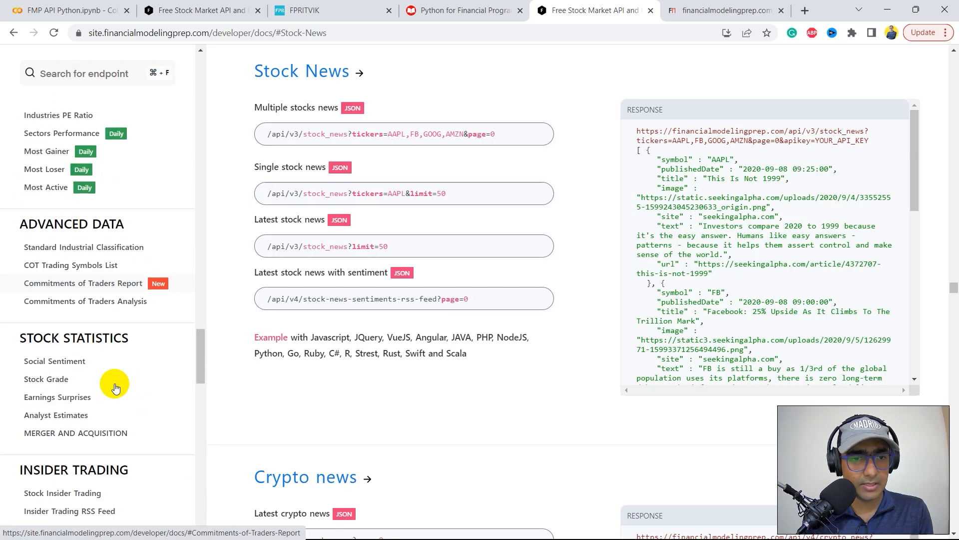
scroll(down, 3)
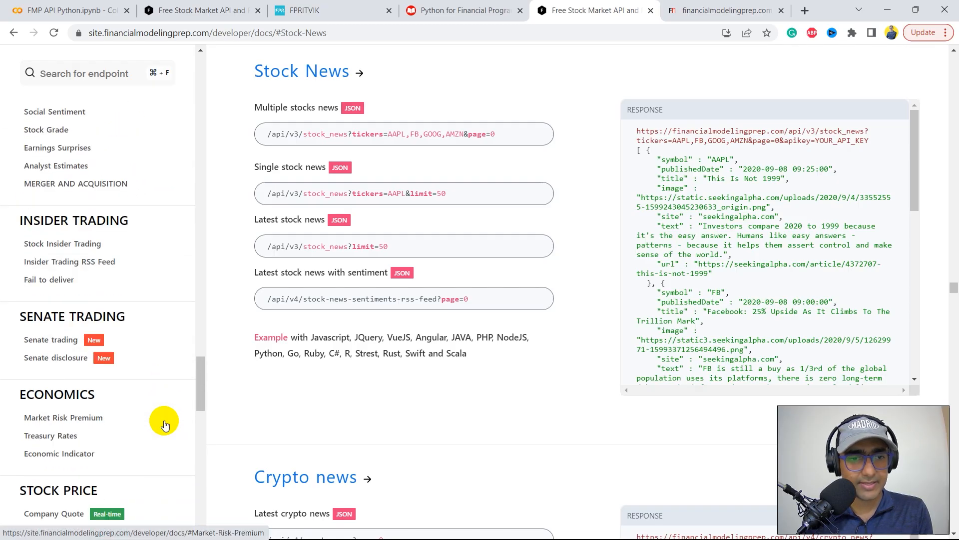
scroll(down, 3)
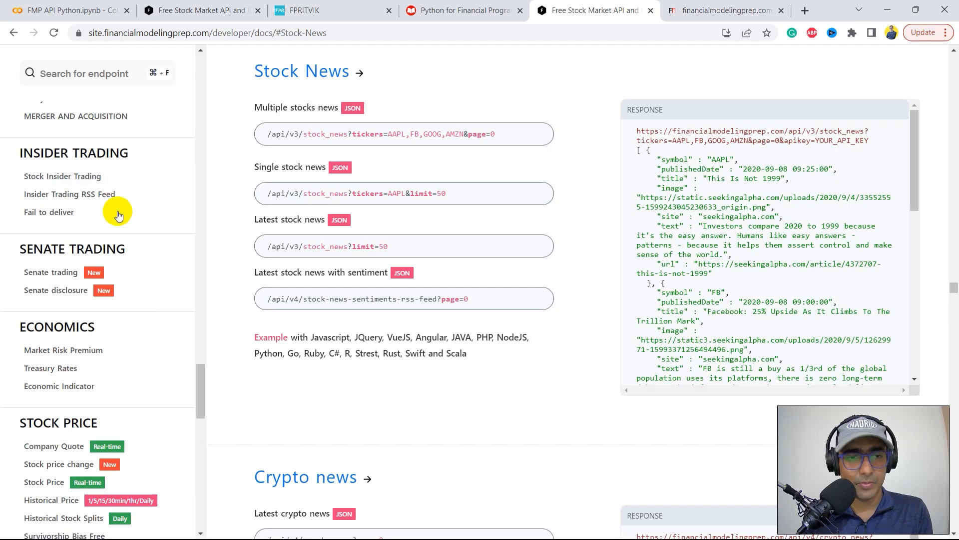
scroll(down, 3)
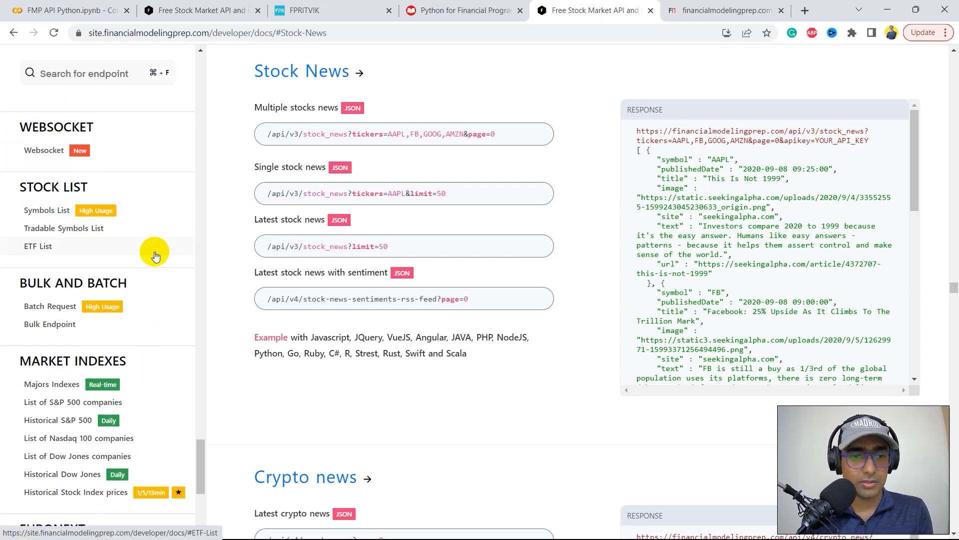
scroll(down, 3)
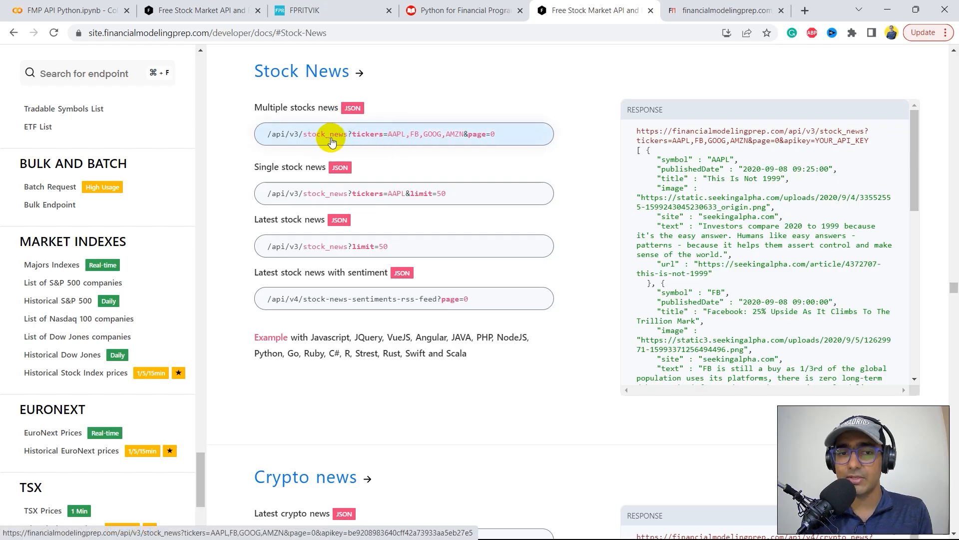
mouse_move(435, 134)
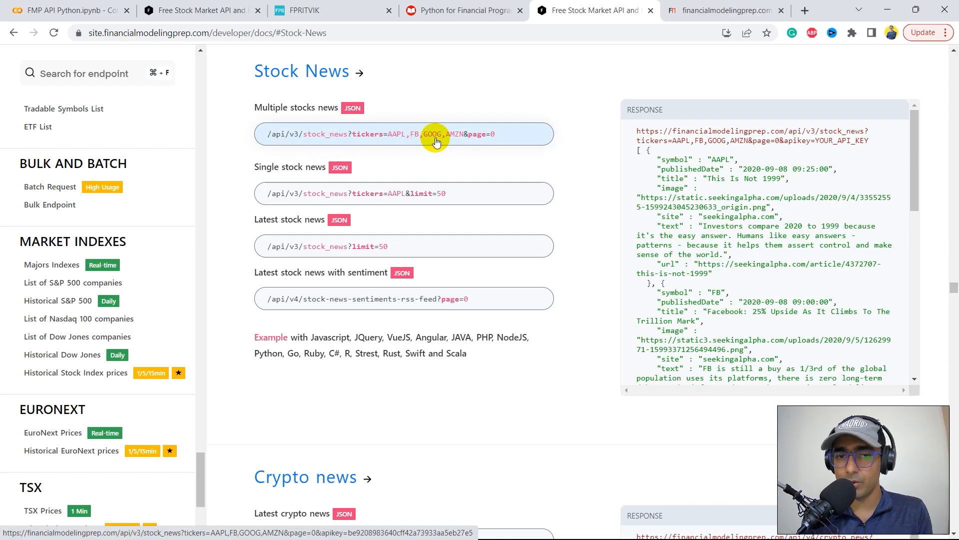
scroll(down, 3)
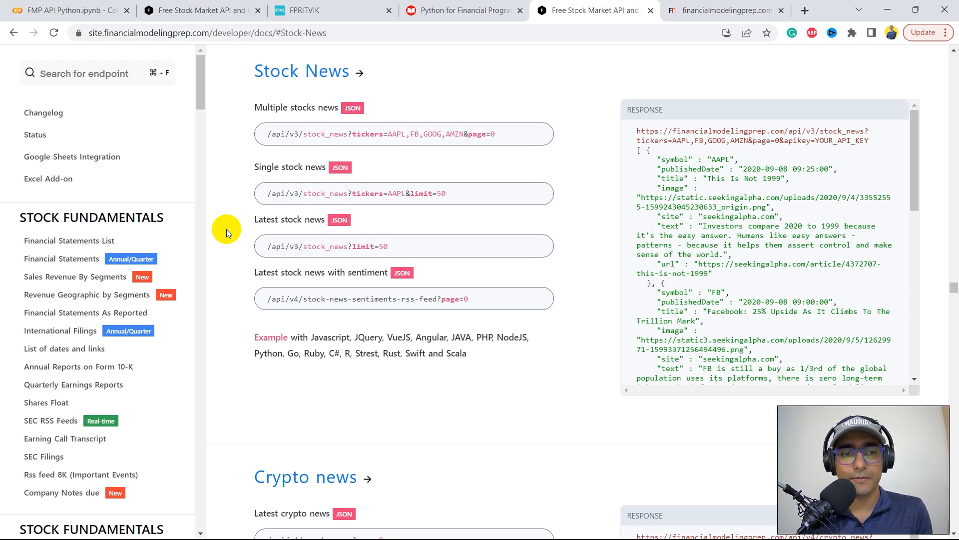
Copy the AAPL income-statement request URL and return to the FMP API Python notebook.
click(69, 240)
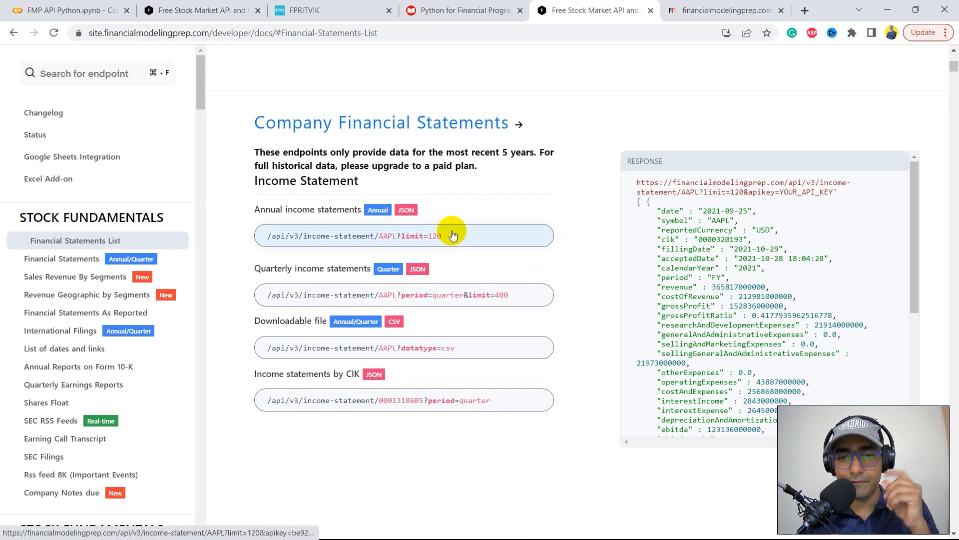
click(403, 235)
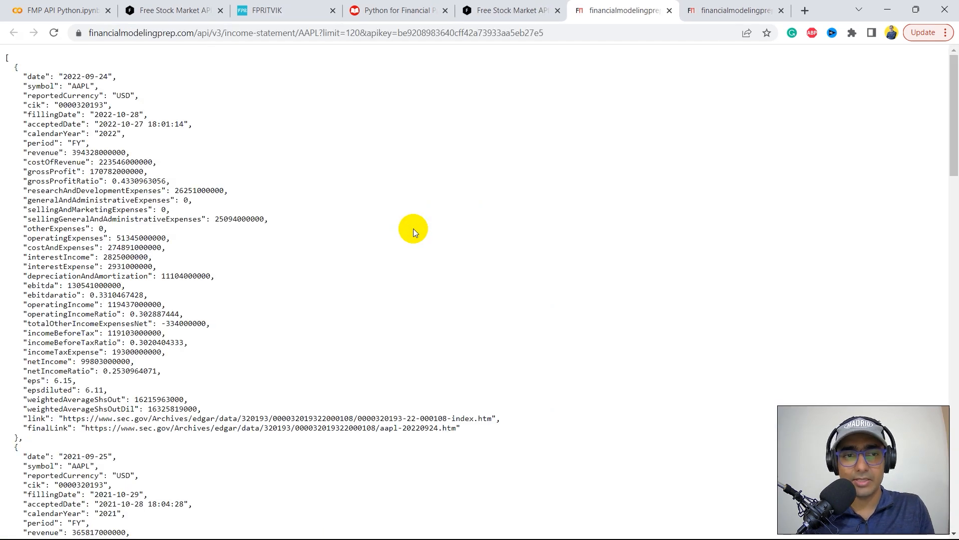
scroll(down, 3)
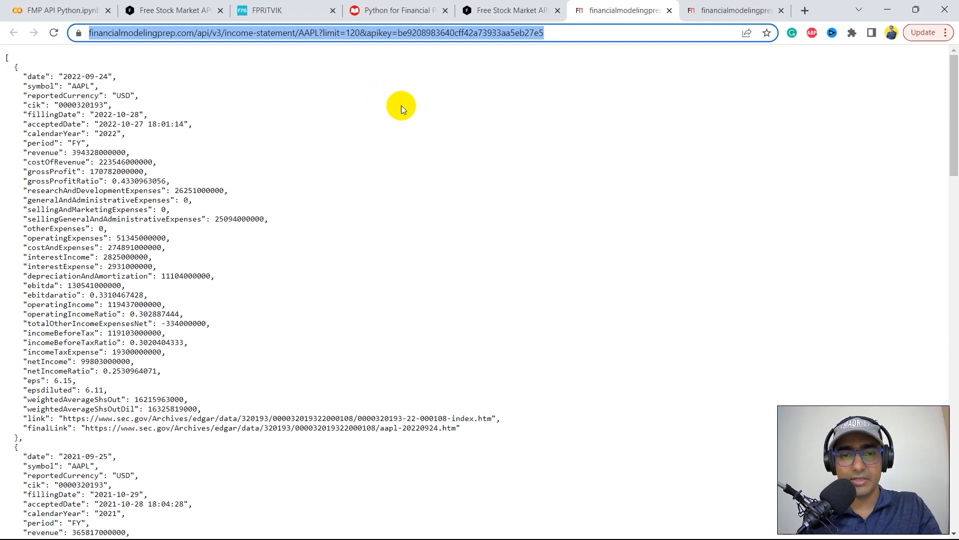
click(55, 10)
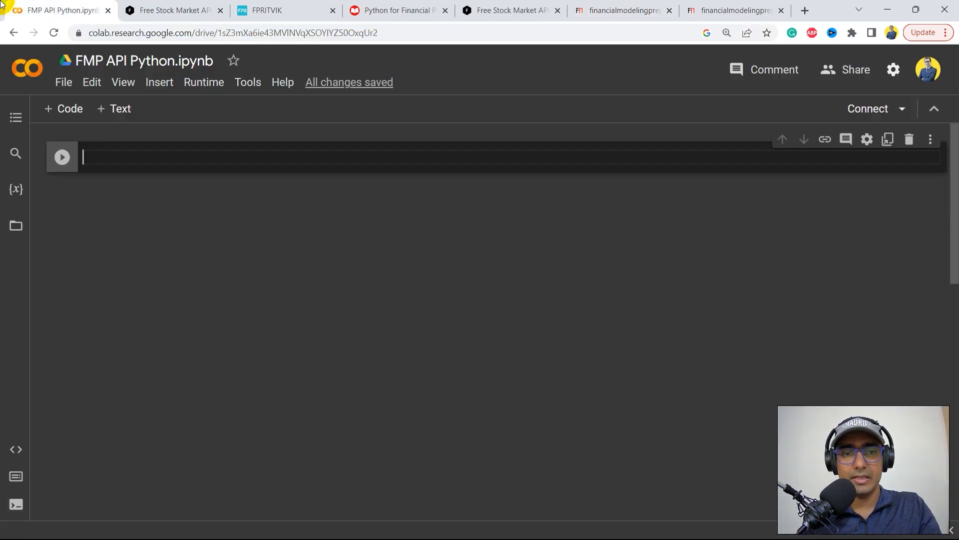
mouse_move(352, 134)
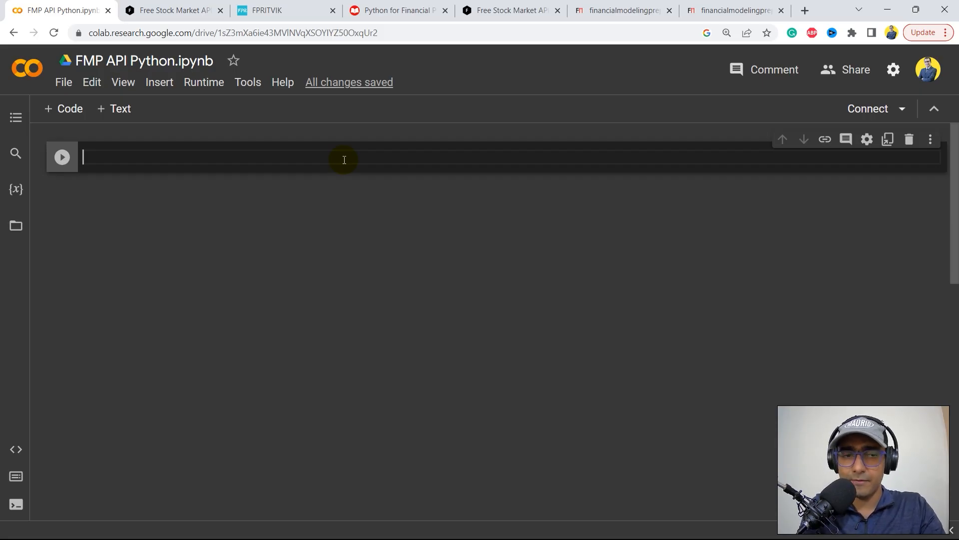
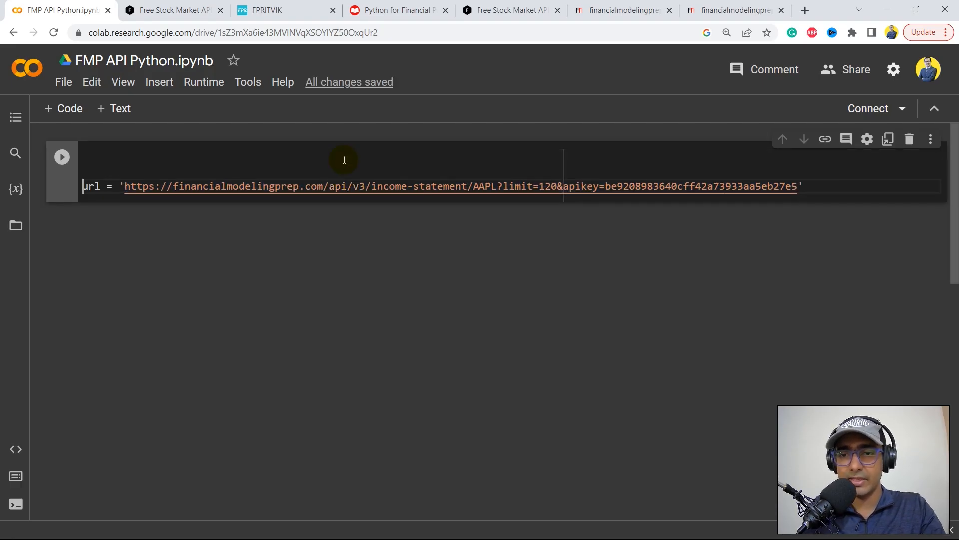
Assign the AAPL income-statement request URL to url, leaving blank lines above and highlighting the income-statement endpoint.
key(Enter)
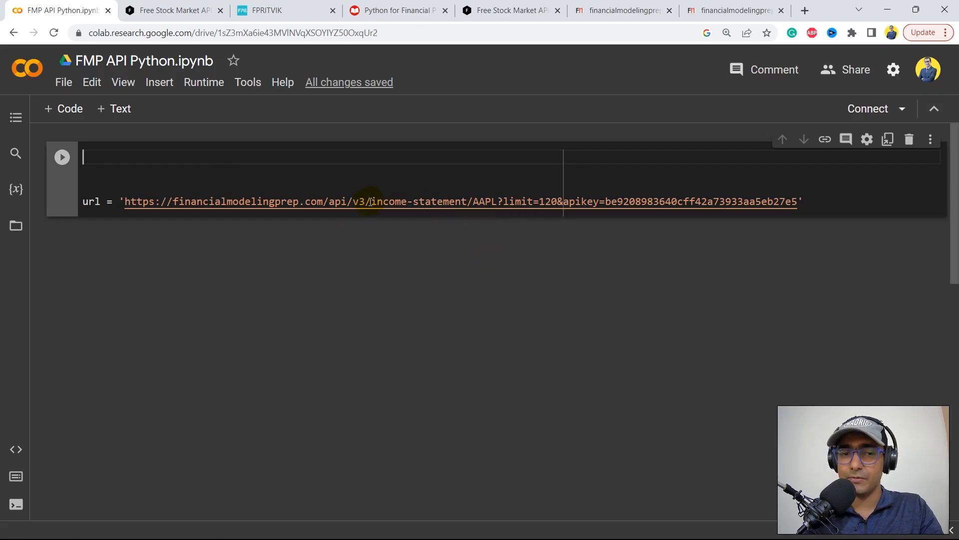
double_click(420, 201)
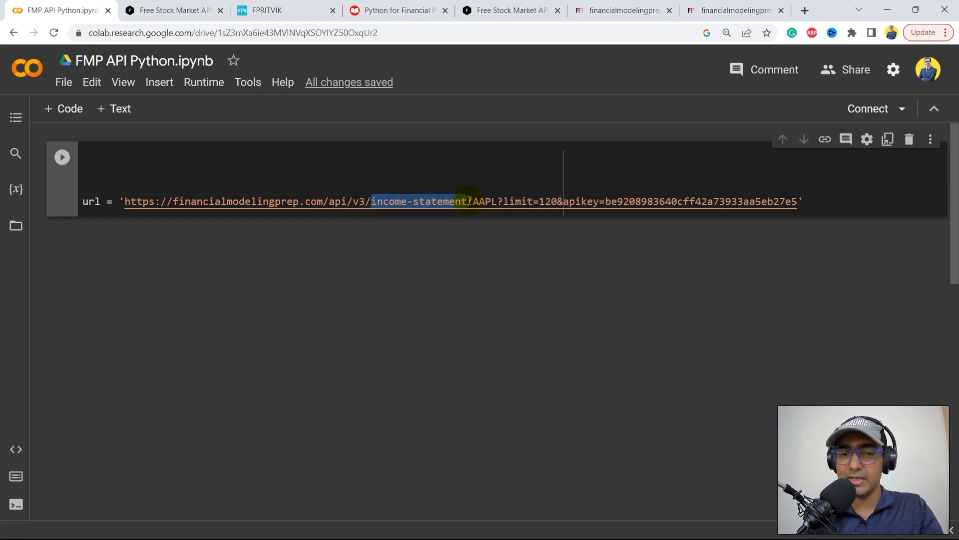
double_click(483, 201)
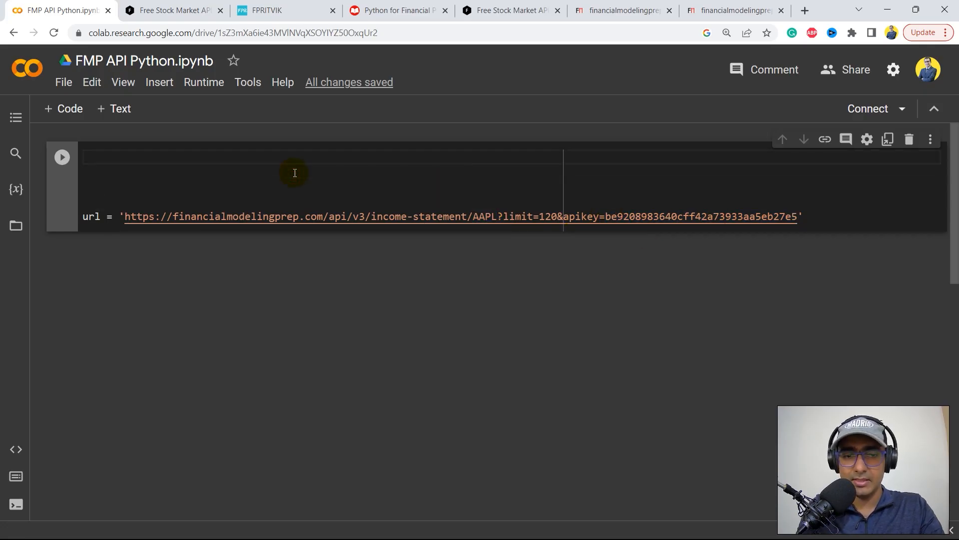
Add import requests and import pandas as pd at the top of the cell.
text(impro)
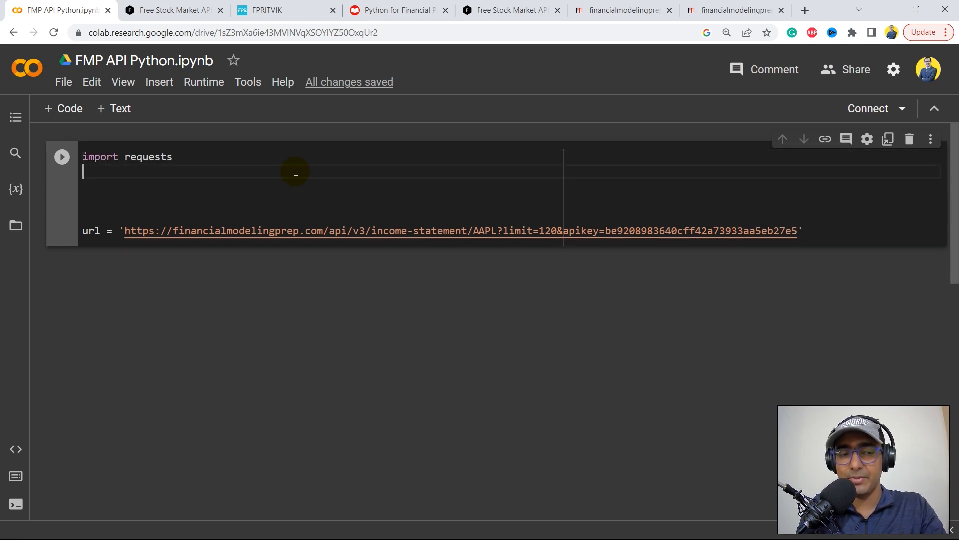
text(import pand)
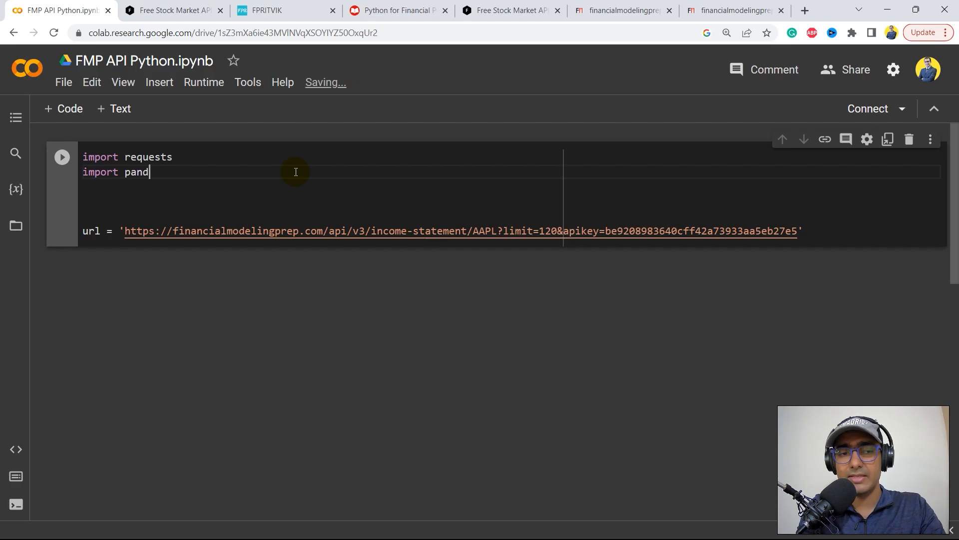
text(as)
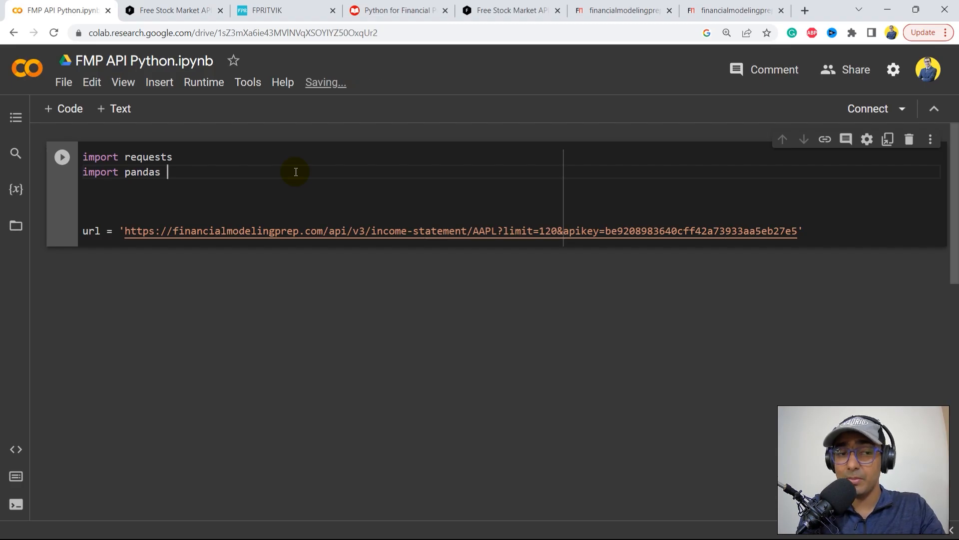
text(as pd)
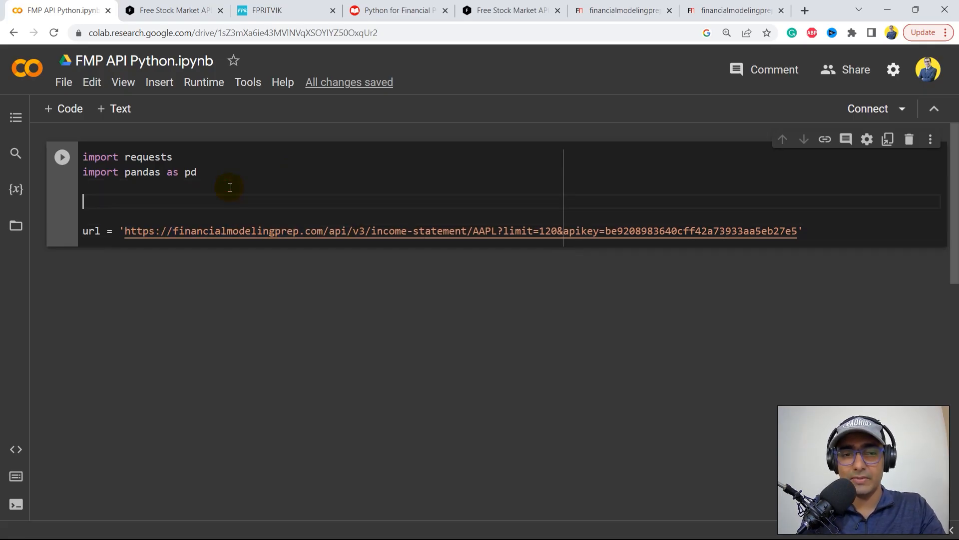
text(ba)
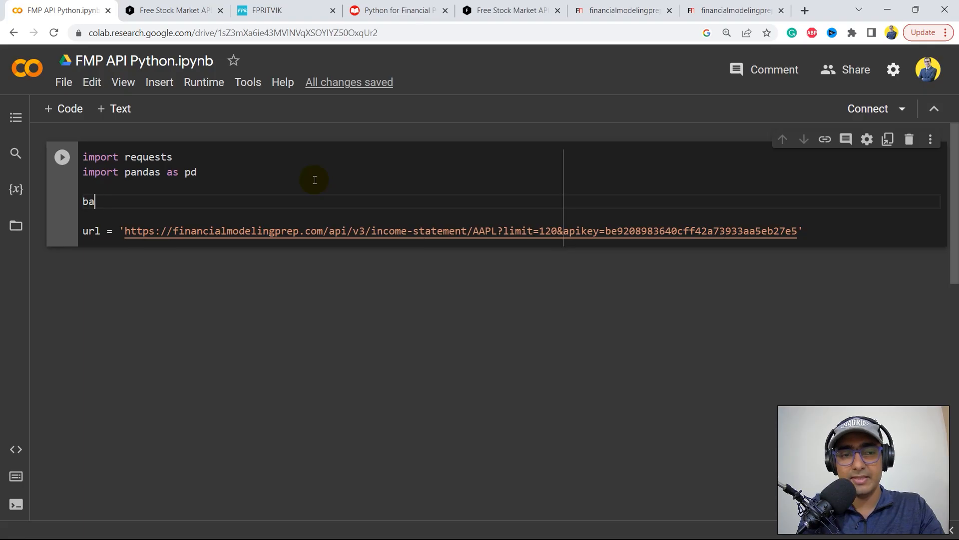
text(se_url = 'https://financialmodelingprep.com/api')
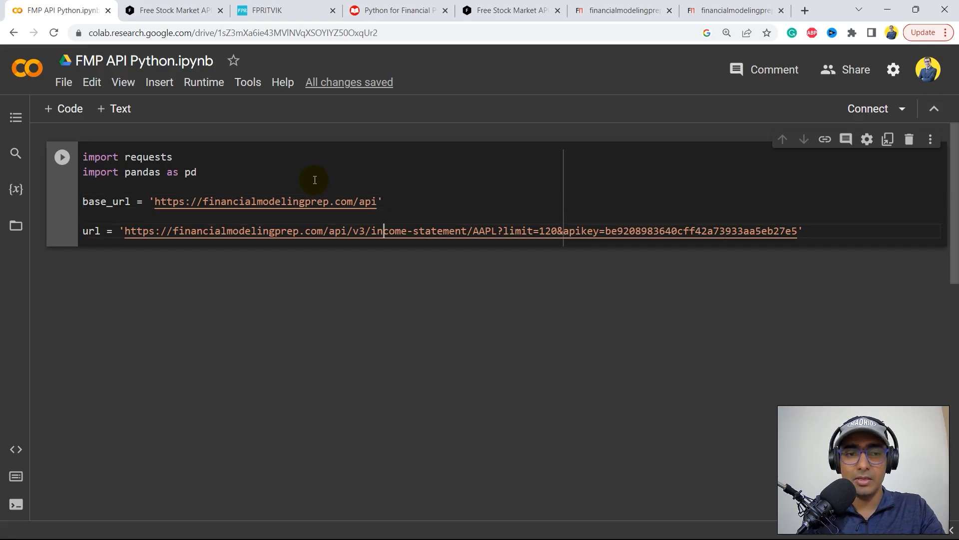
text(f)
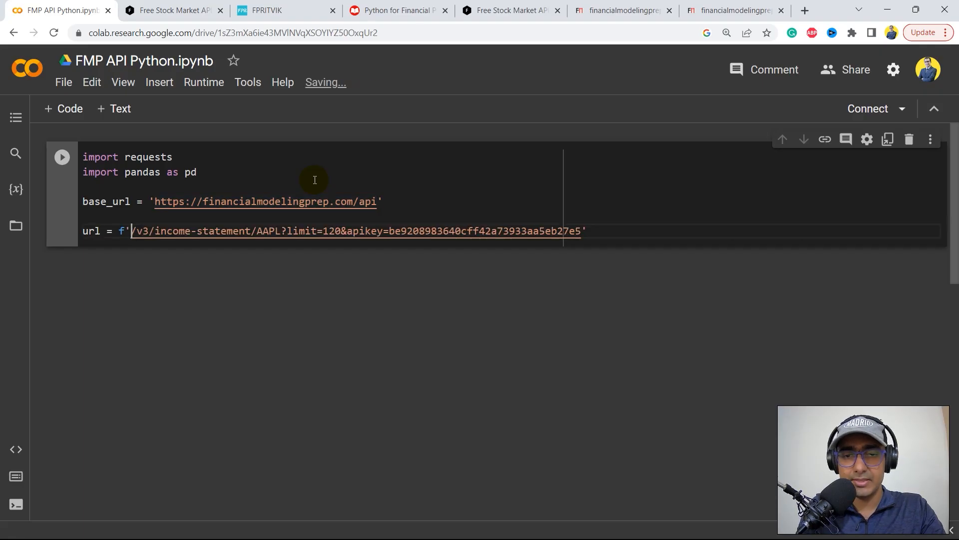
text({base_url})
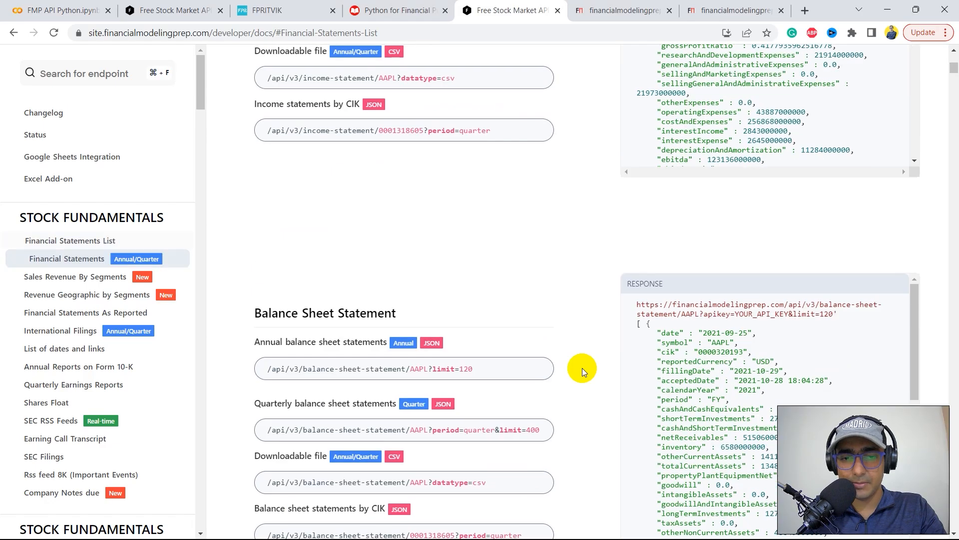
scroll(down, 3)
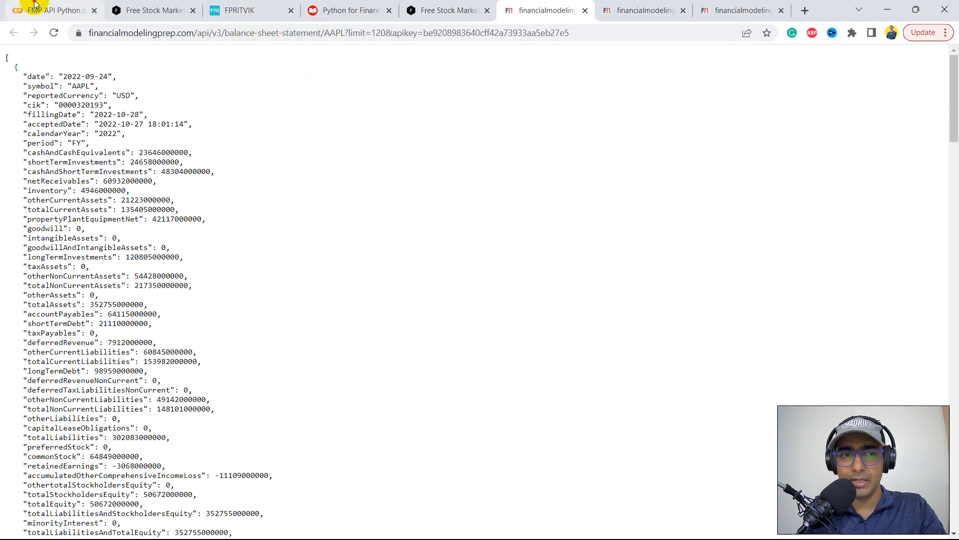
Define data_type and ticker, substitute {data_type} and {ticker} into url, and drop the limit=120 parameter.
click(49, 11)
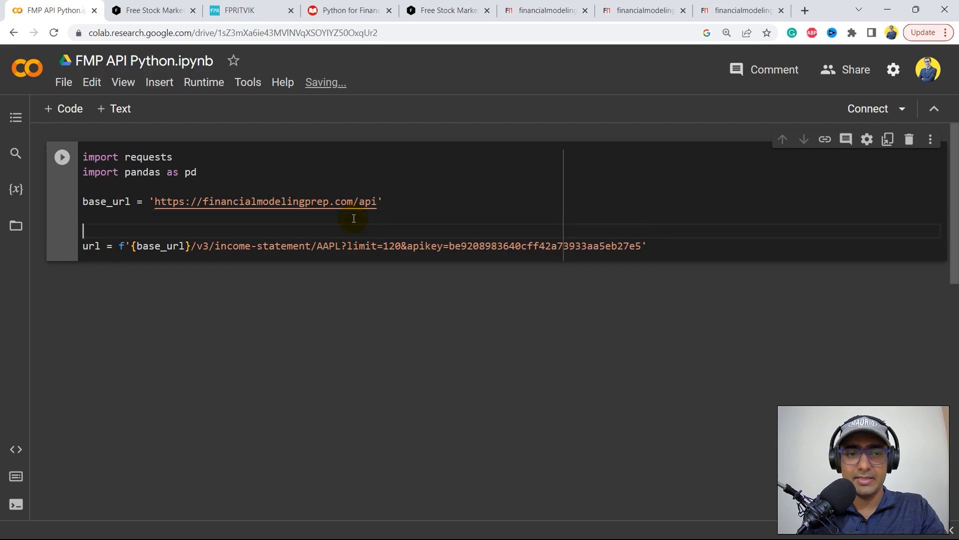
text(data_type =)
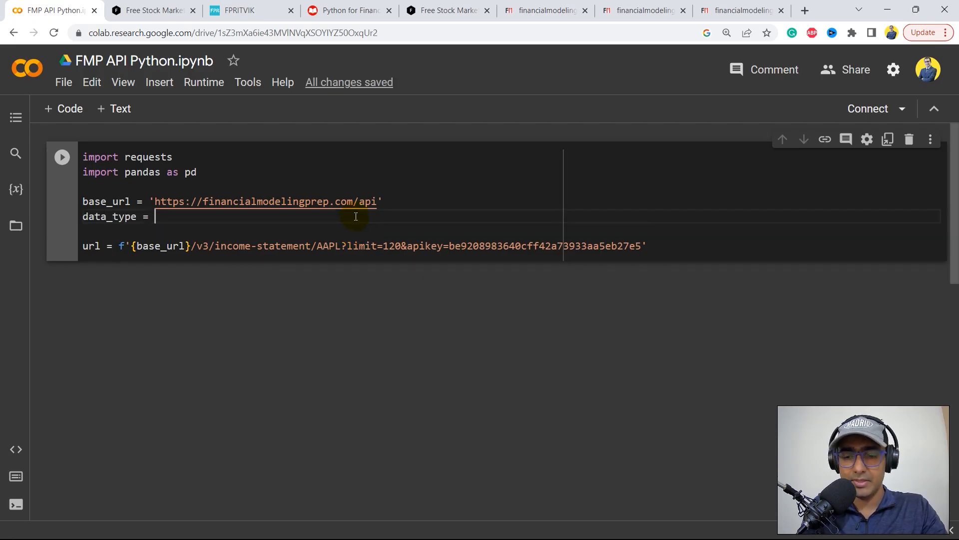
text('income')
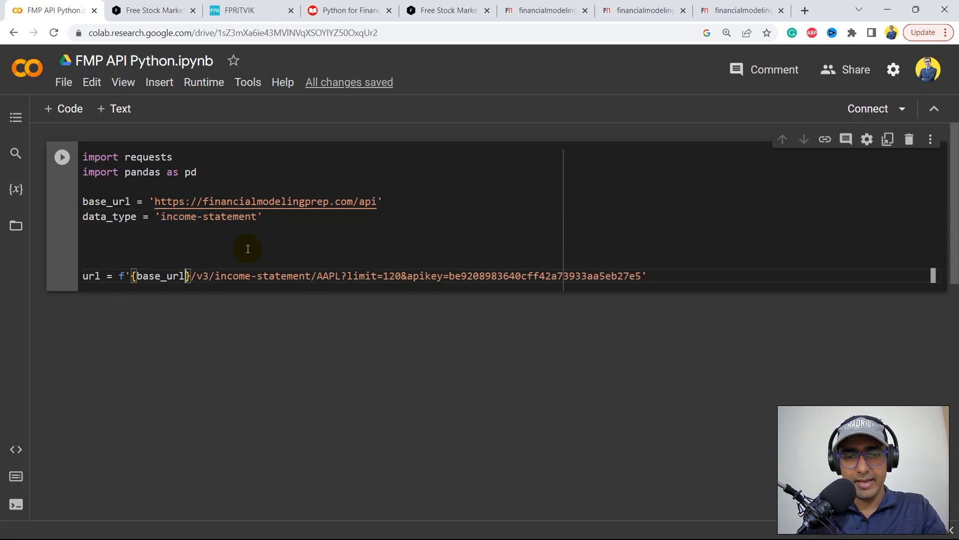
text({)
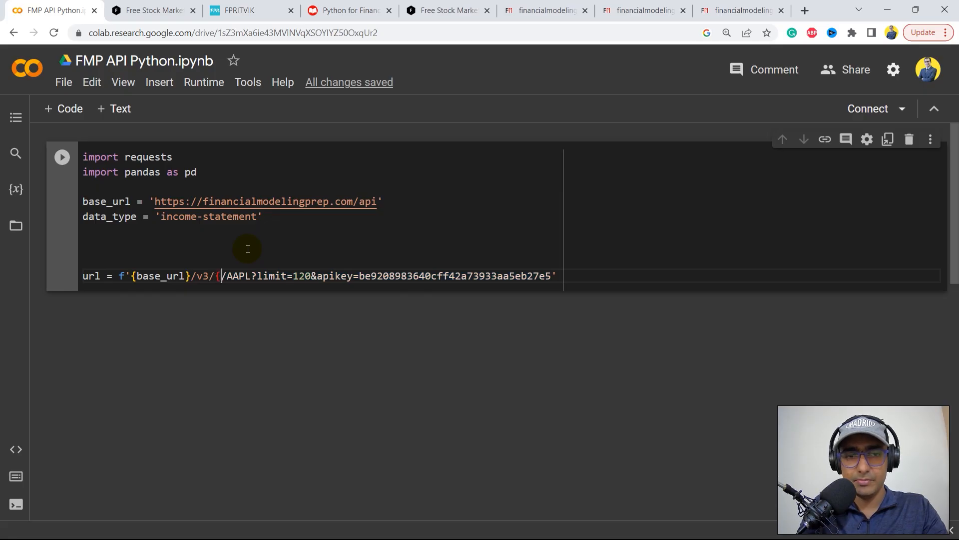
text(ticker)
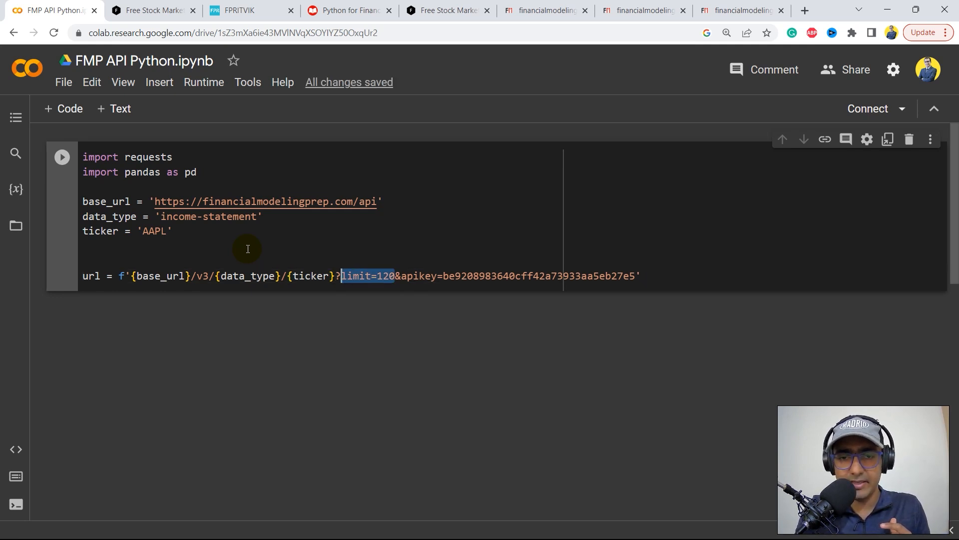
key(Backspace)
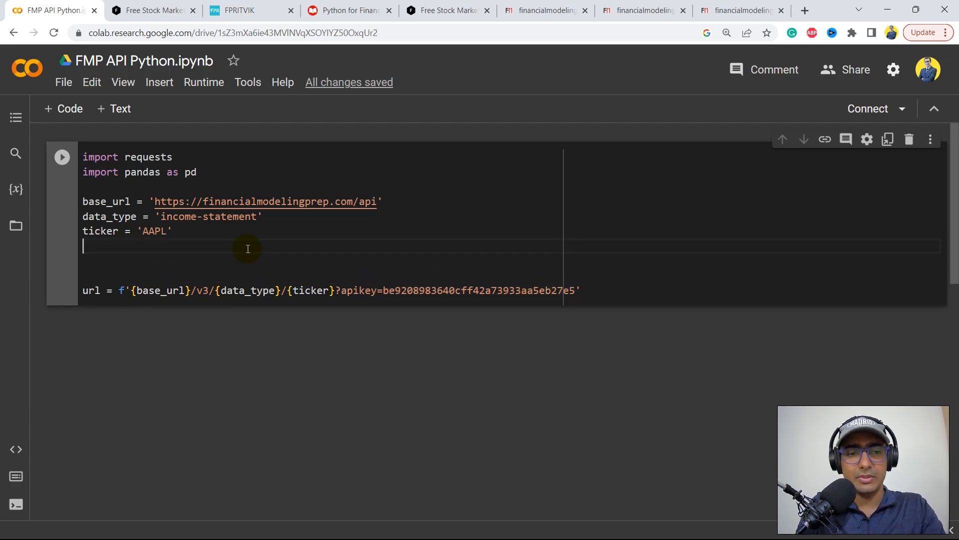
Define API_KEY, replace the hardcoded key in url with {API_KEY}, and run the setup cell.
text(API_KEY =)
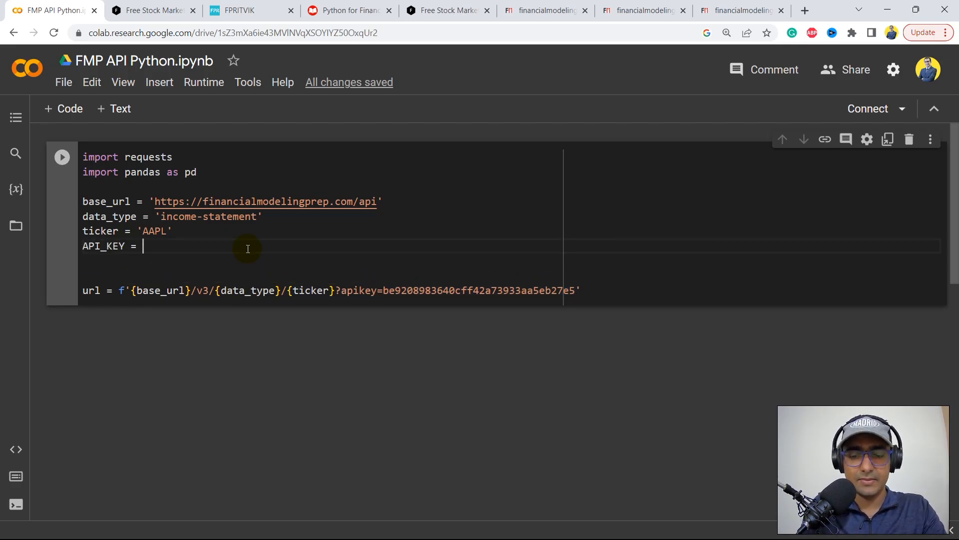
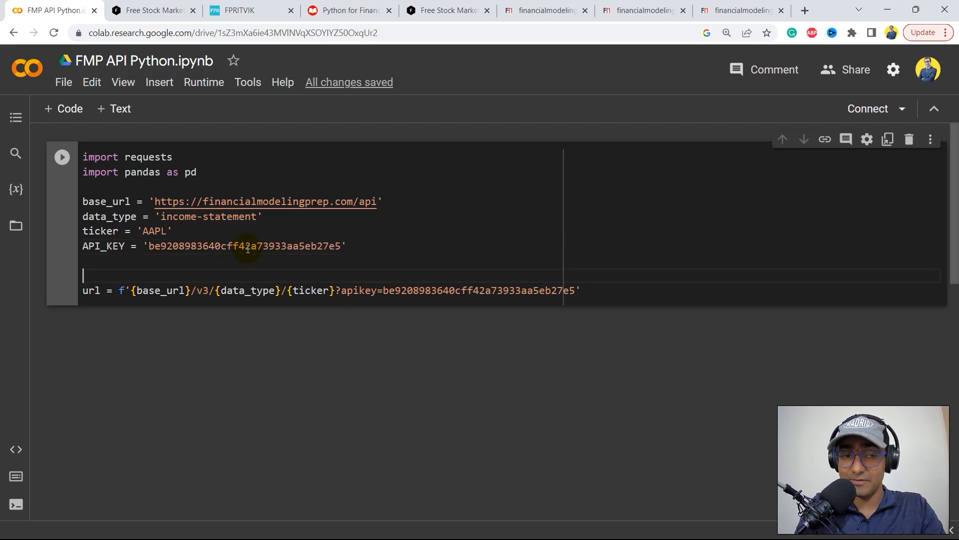
drag(385, 290, 574, 290)
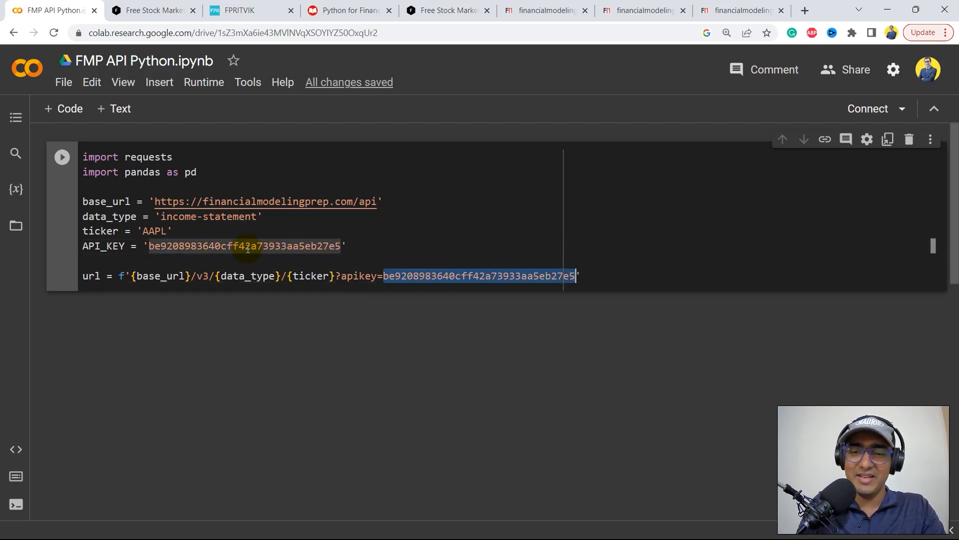
text({})
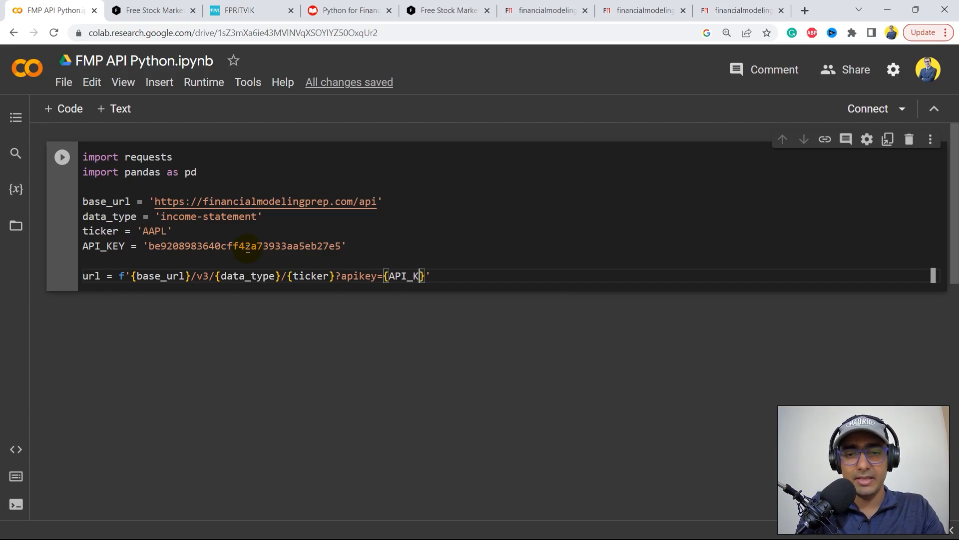
click(61, 157)
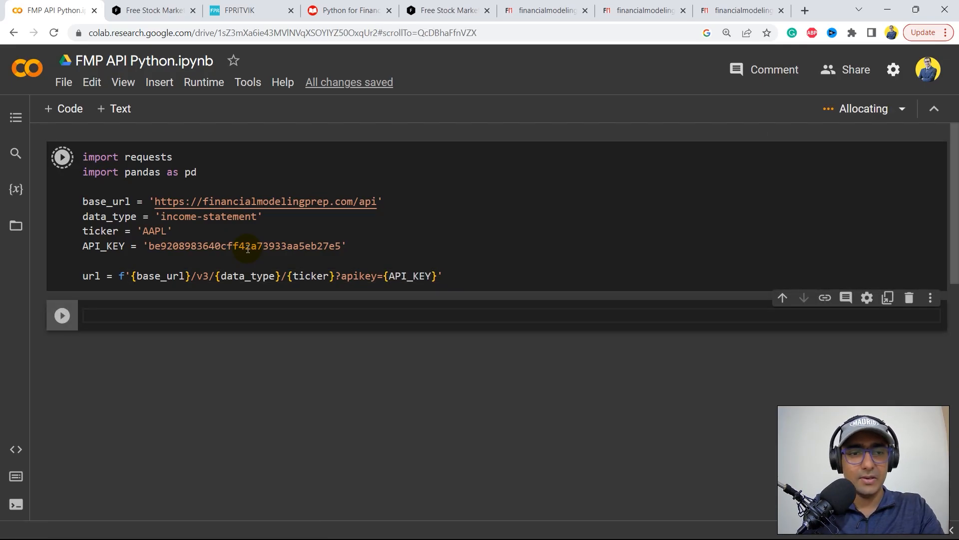
Evaluate url in a new cell, follow the printed AAPL income-statement link, and return to the notebook.
text(url)
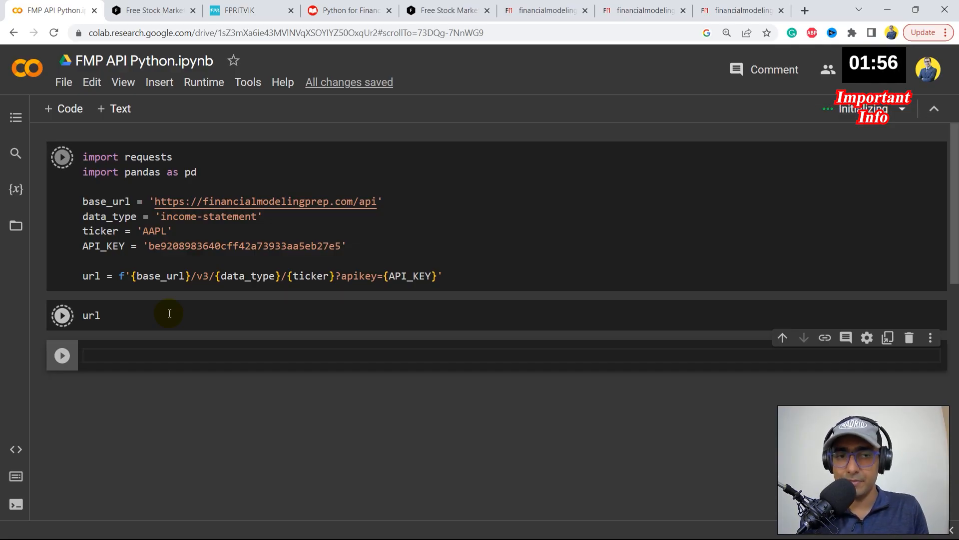
click(61, 312)
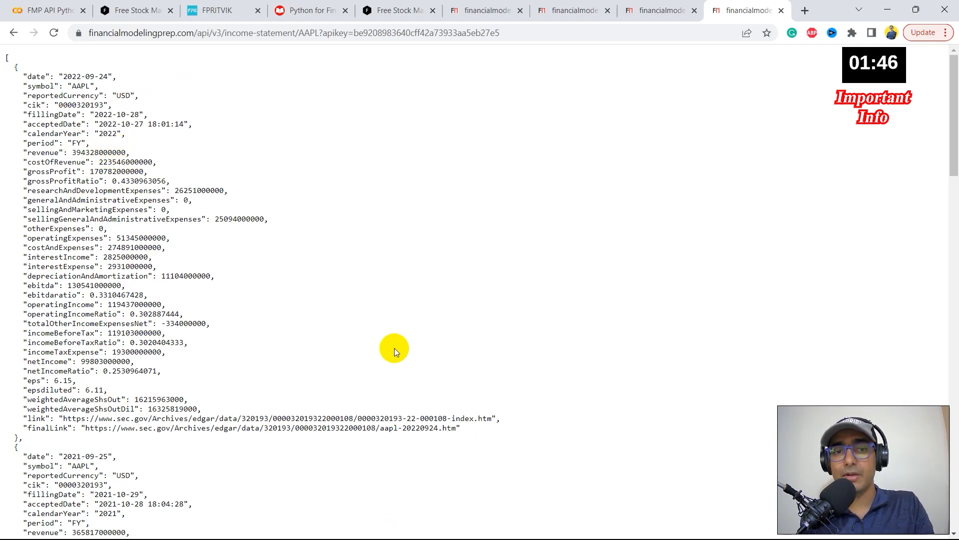
click(48, 10)
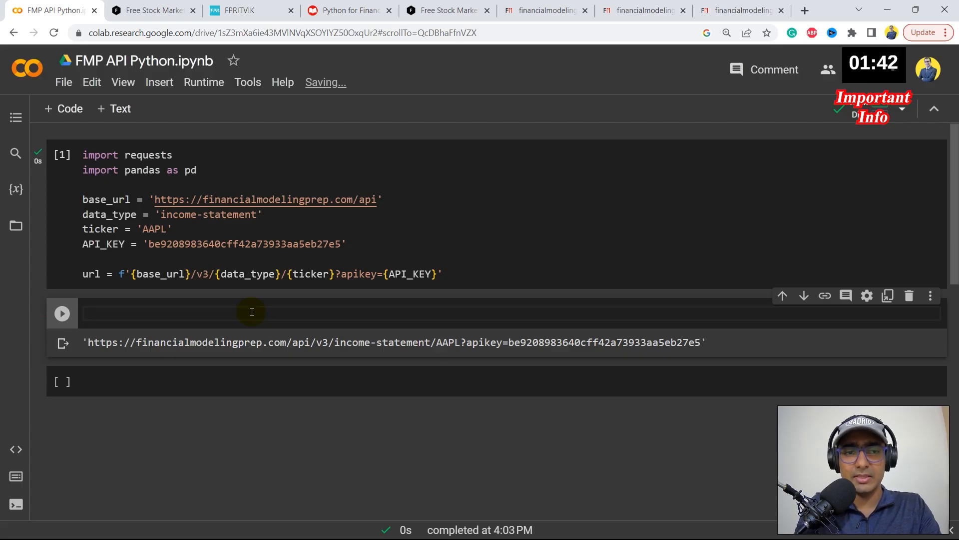
Fetch url with requests, parse it with response.json() into data, and check len(data).
text(response = requests.get(url)
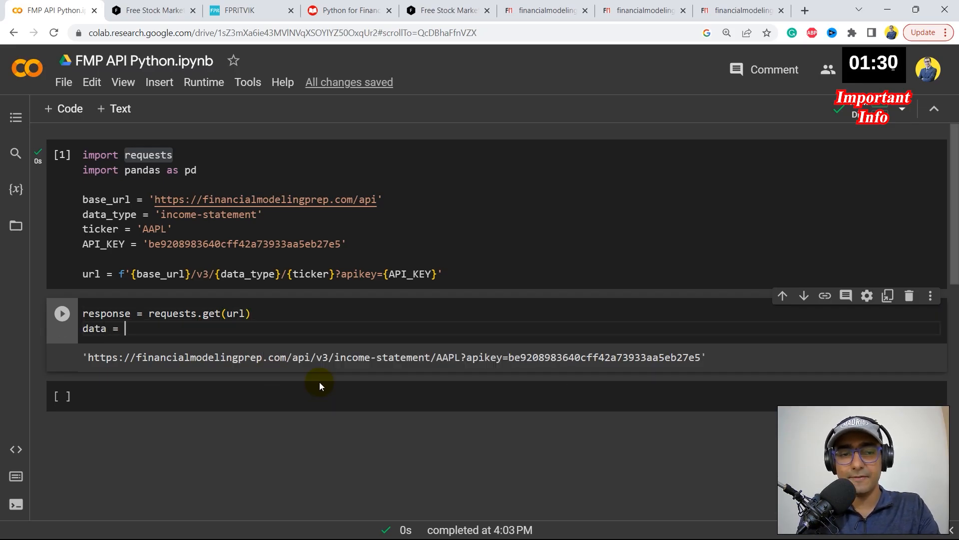
text(response.)
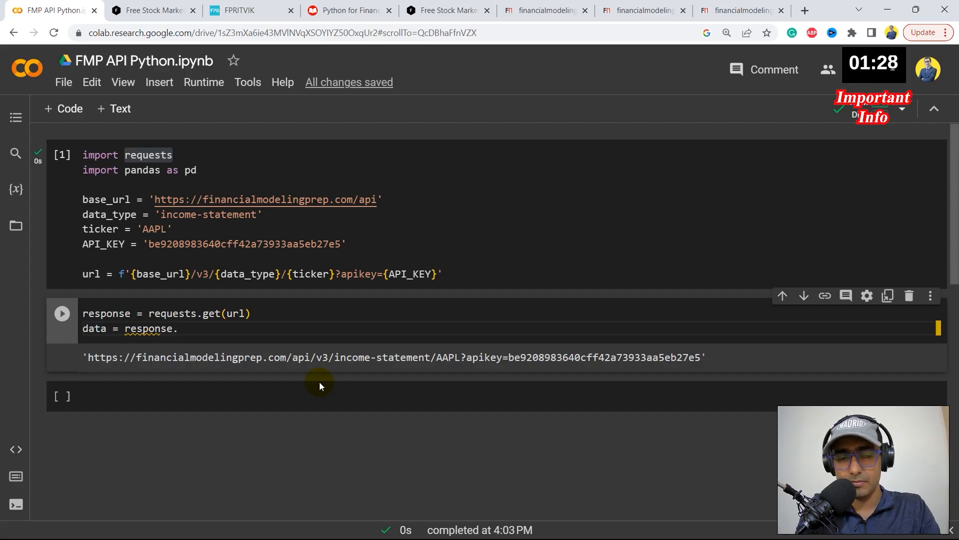
text(data))
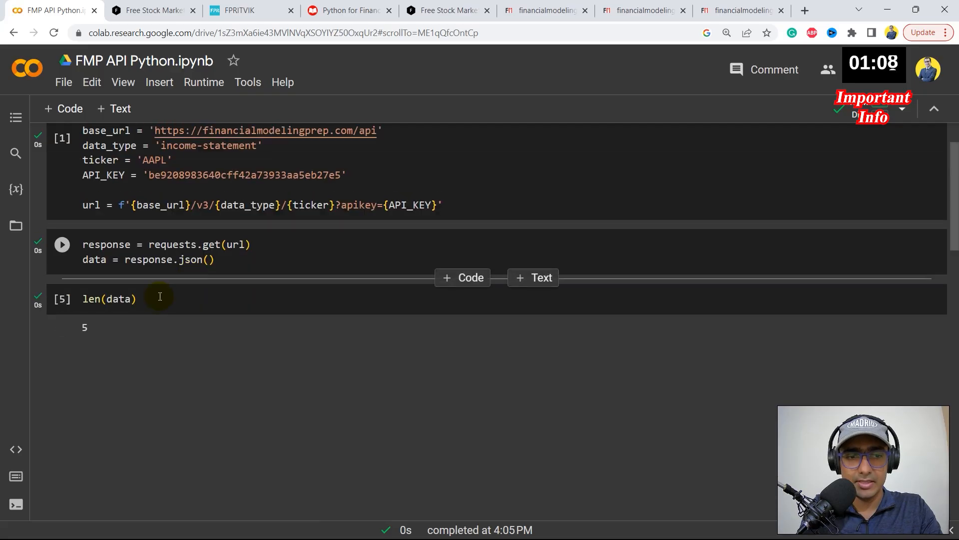
click(117, 299)
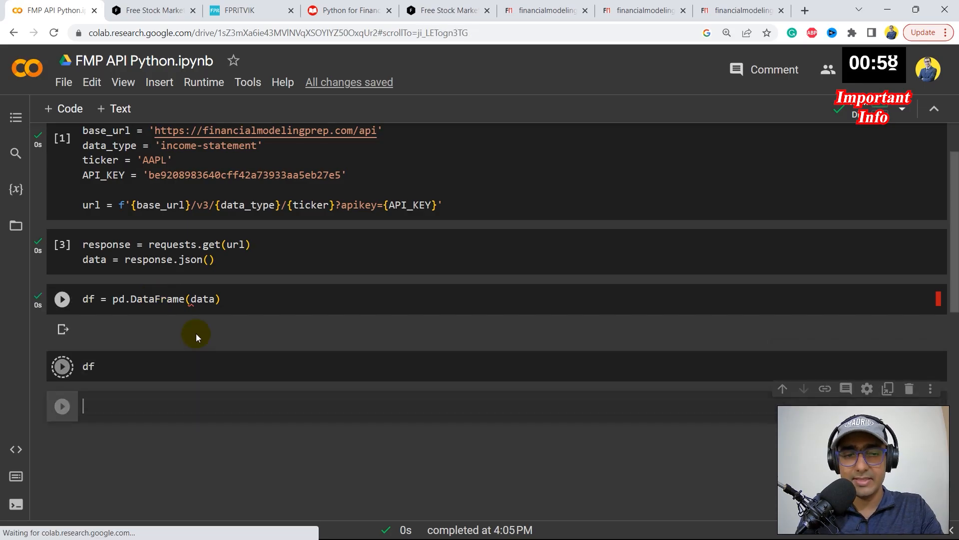
Build df = pd.DataFrame(data), display it, and append .T to transpose it.
click(61, 366)
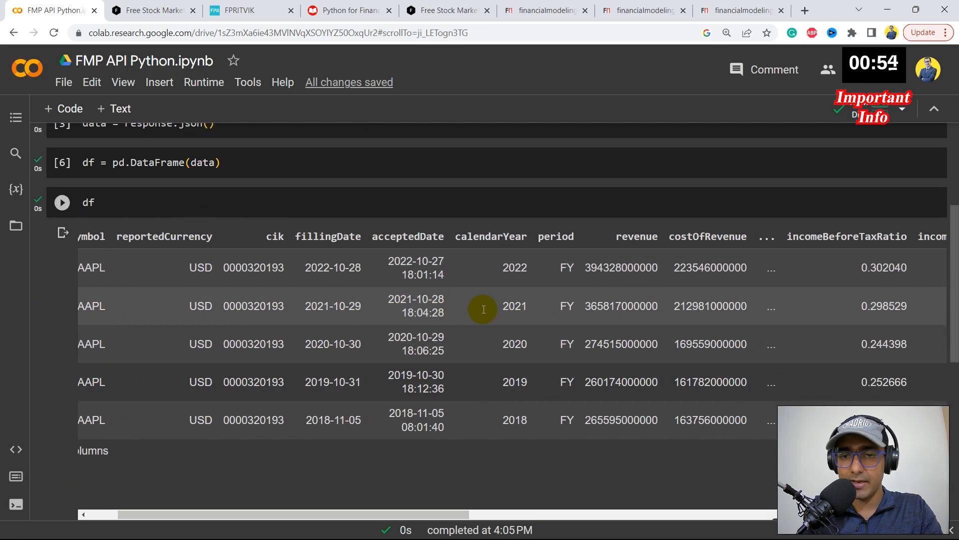
scroll(right, 3)
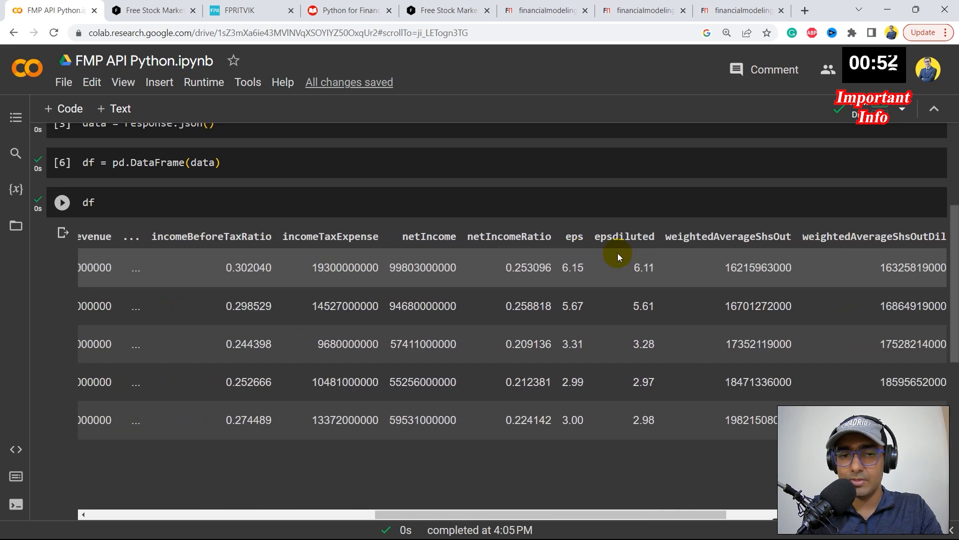
text(.T)
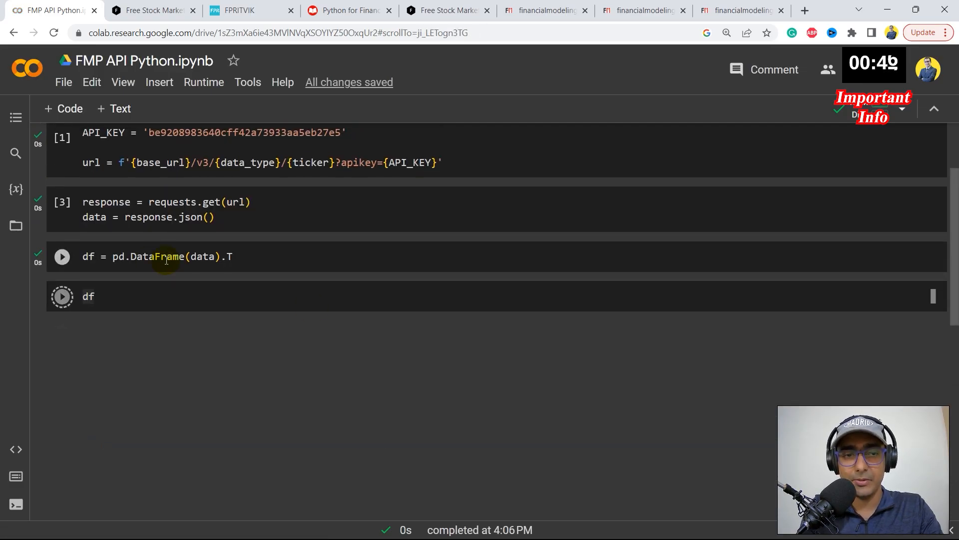
Run the df.T cell and scroll the transposed AAPL income statement down to netIncome and across to the filing links.
click(61, 297)
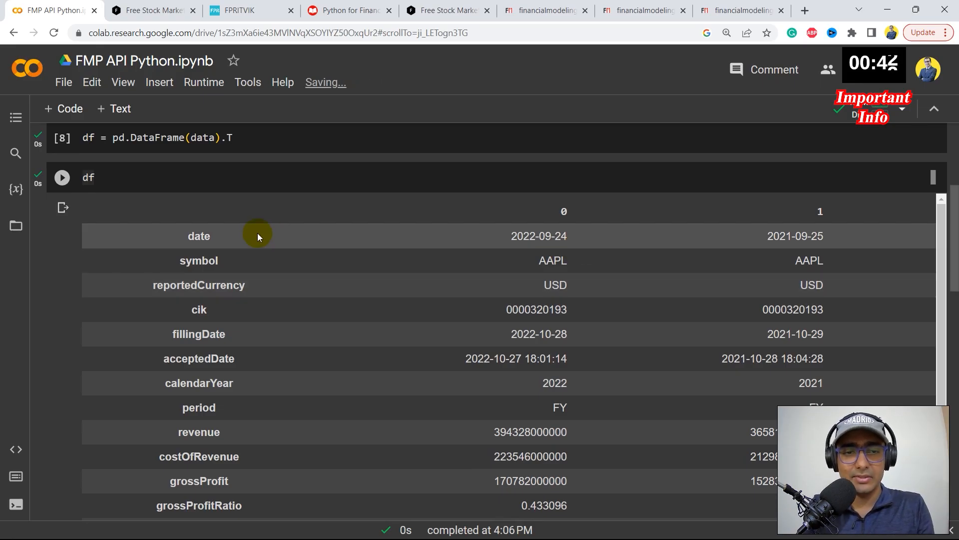
scroll(down, 3)
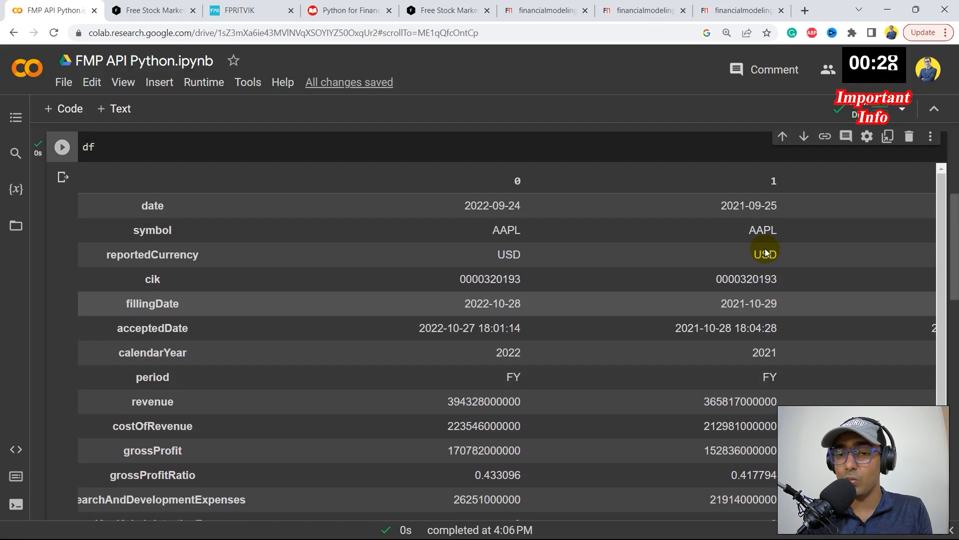
scroll(down, 3)
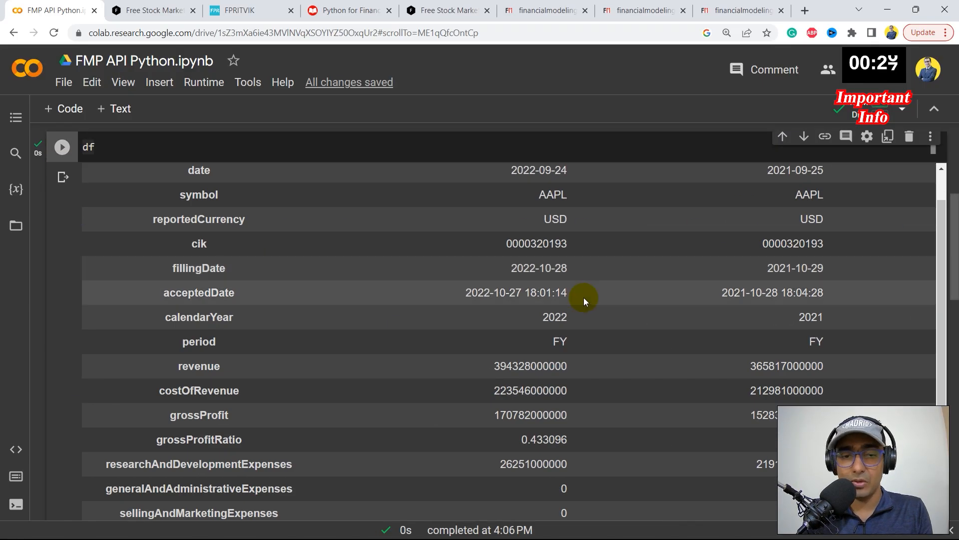
scroll(down, 3)
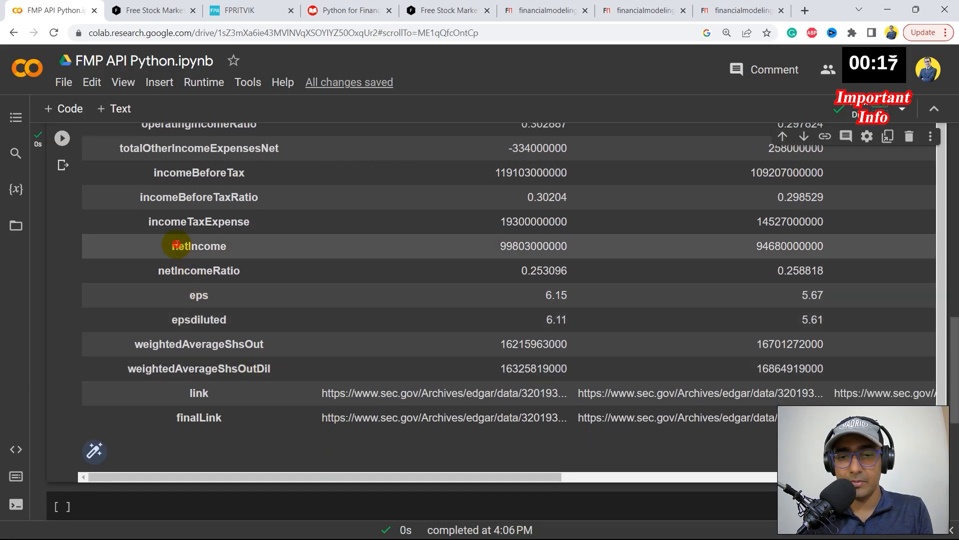
double_click(197, 246)
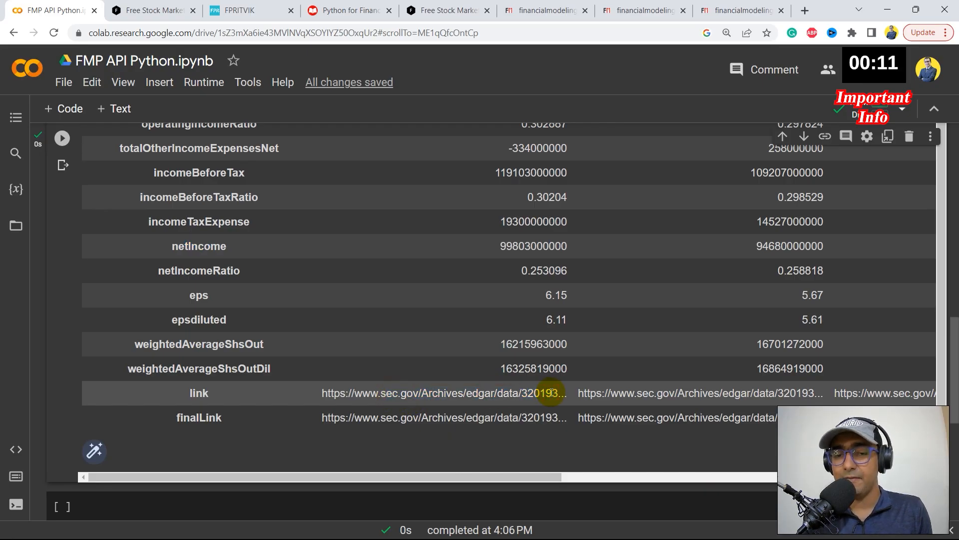
scroll(right, 3)
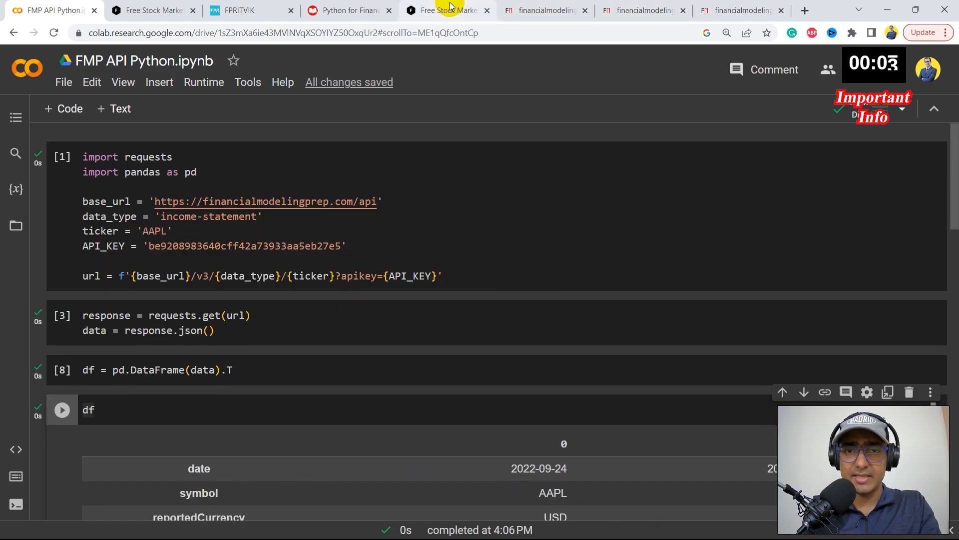
Scroll the FMP docs to the Balance Sheet Statement endpoints, then switch to the course page tab.
click(447, 11)
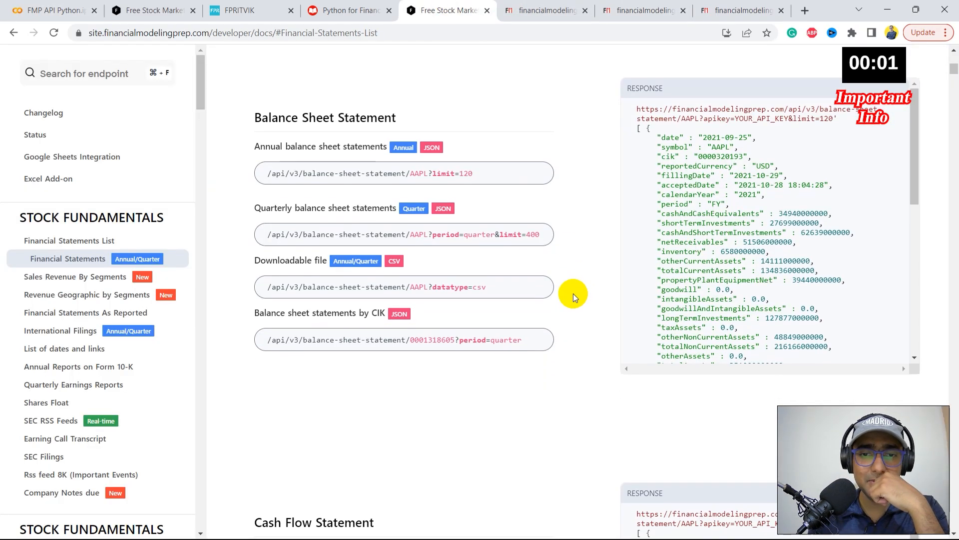
scroll(down, 3)
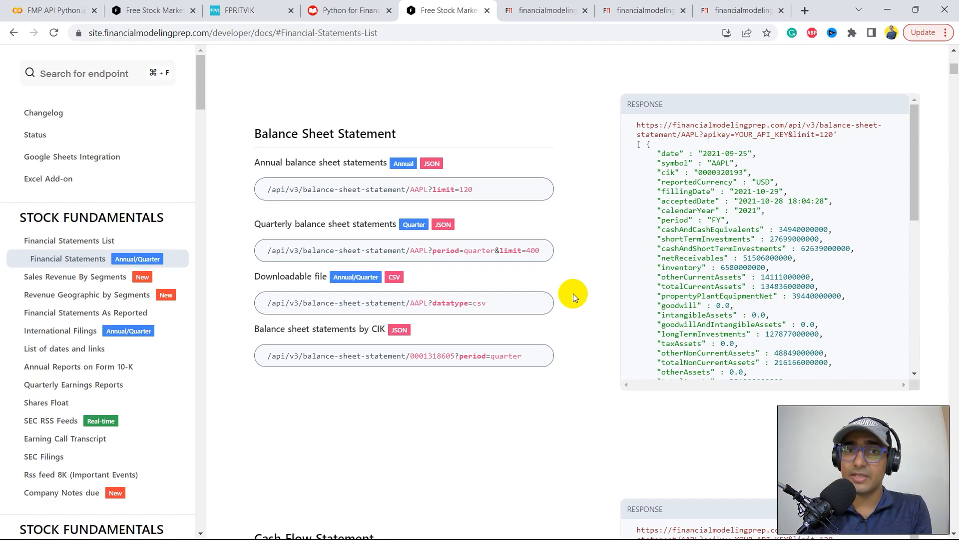
click(245, 11)
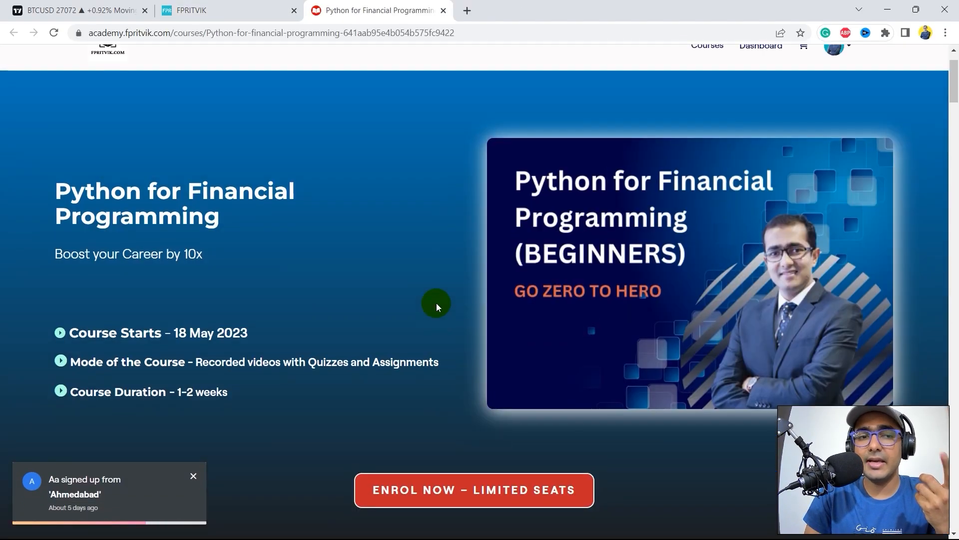
Scroll through the Python for Financial Programming course stats, live projects and five-session curriculum.
scroll(down, 3)
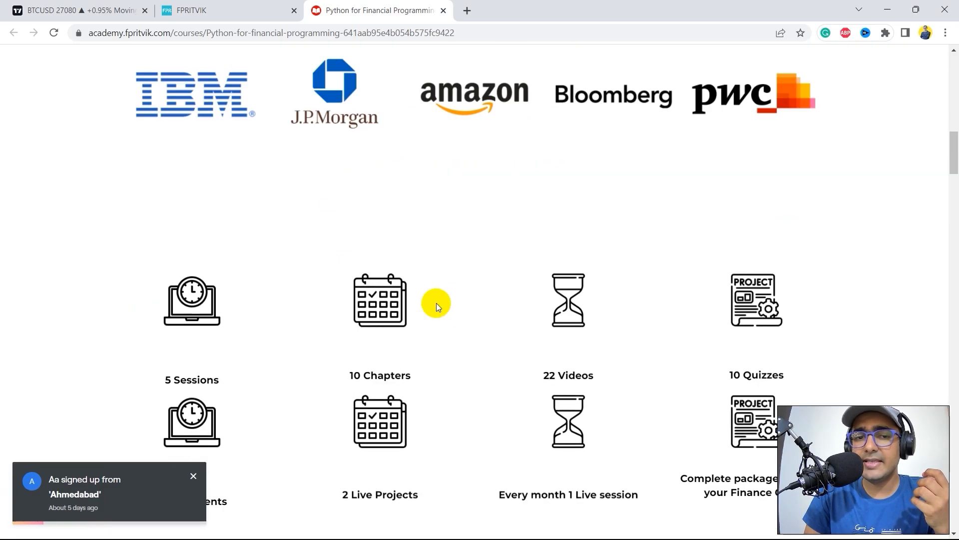
scroll(down, 3)
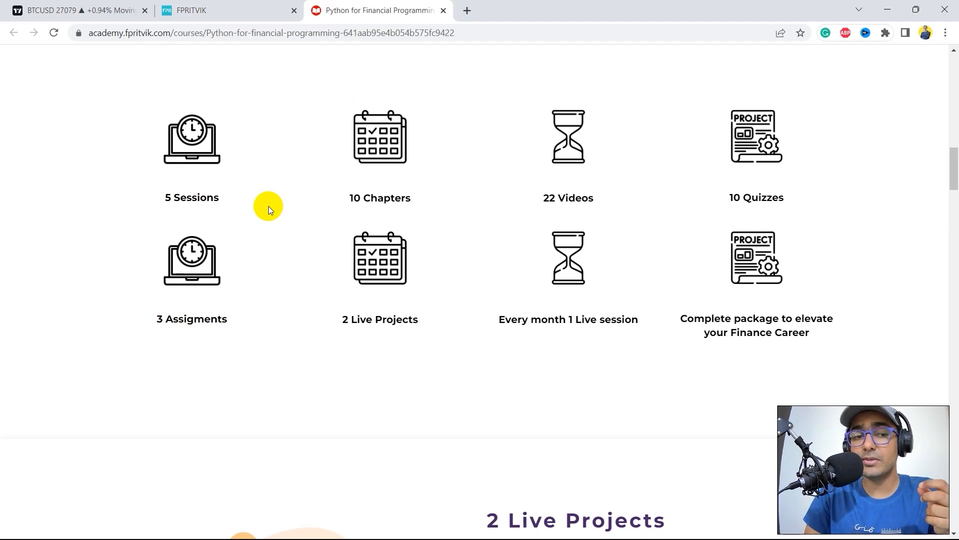
mouse_move(362, 332)
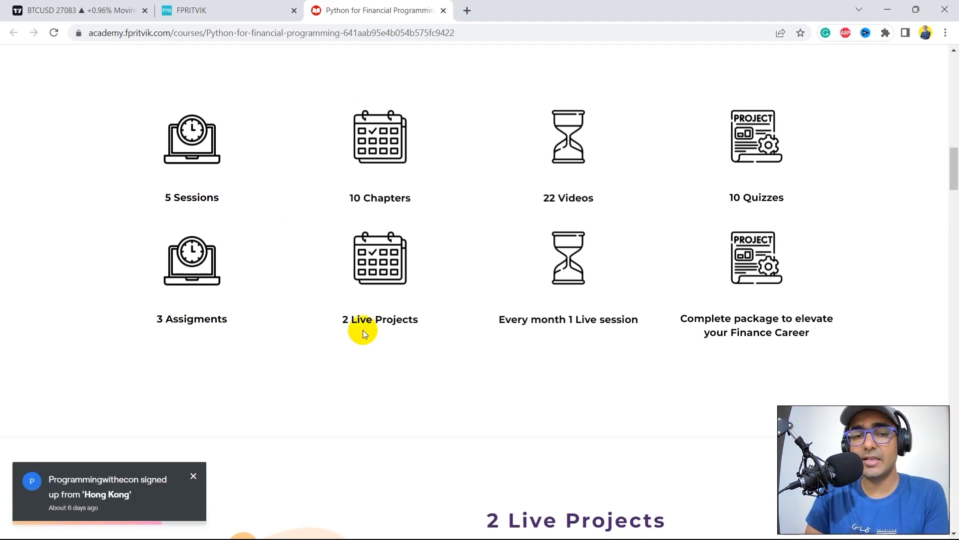
scroll(down, 3)
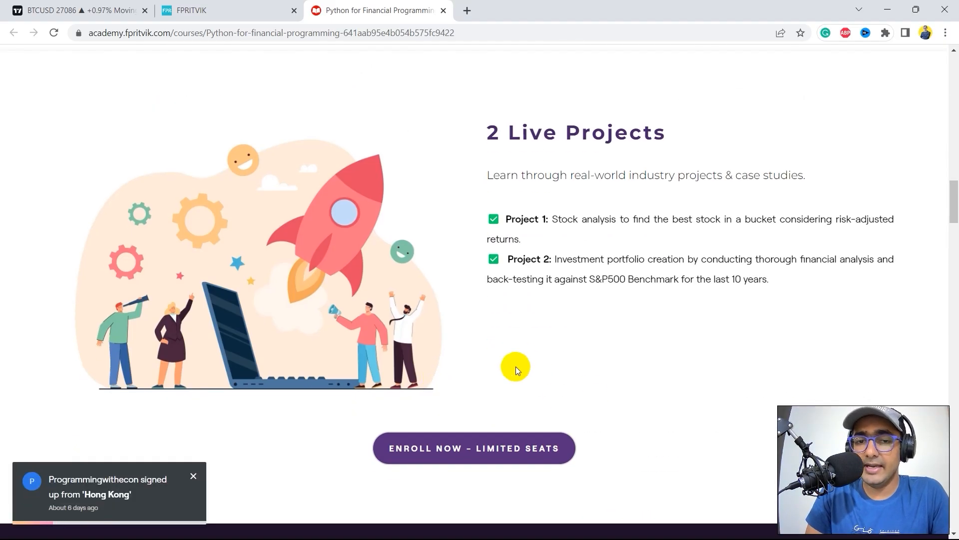
scroll(down, 3)
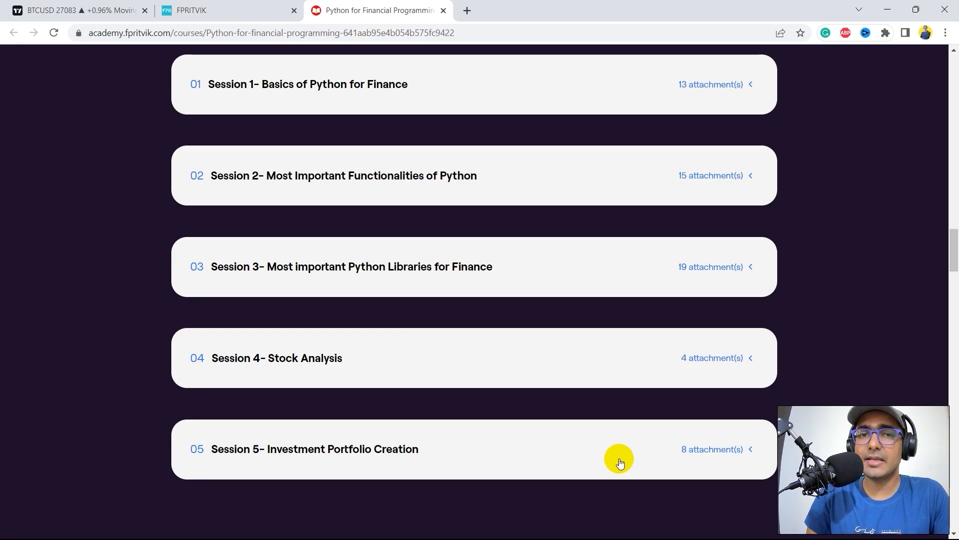
mouse_move(311, 447)
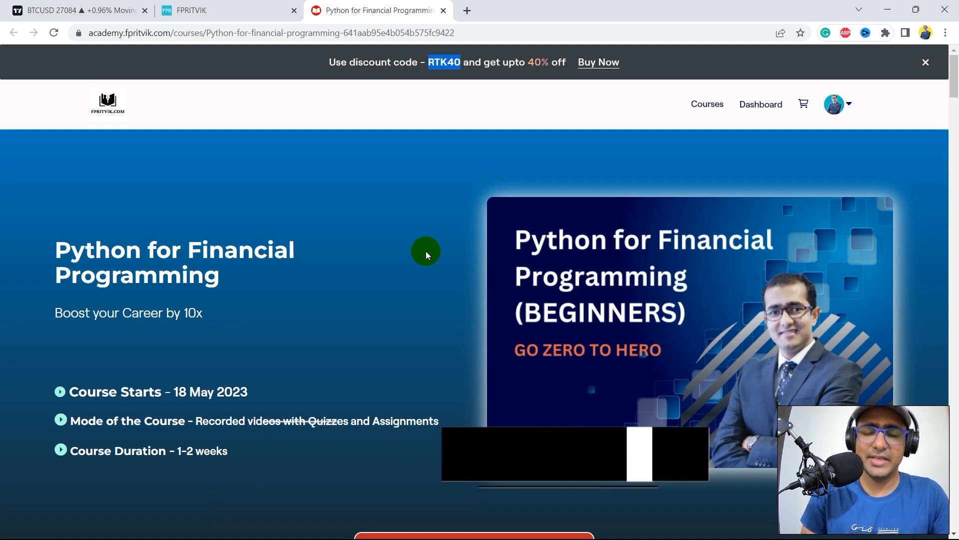
scroll(down, 3)
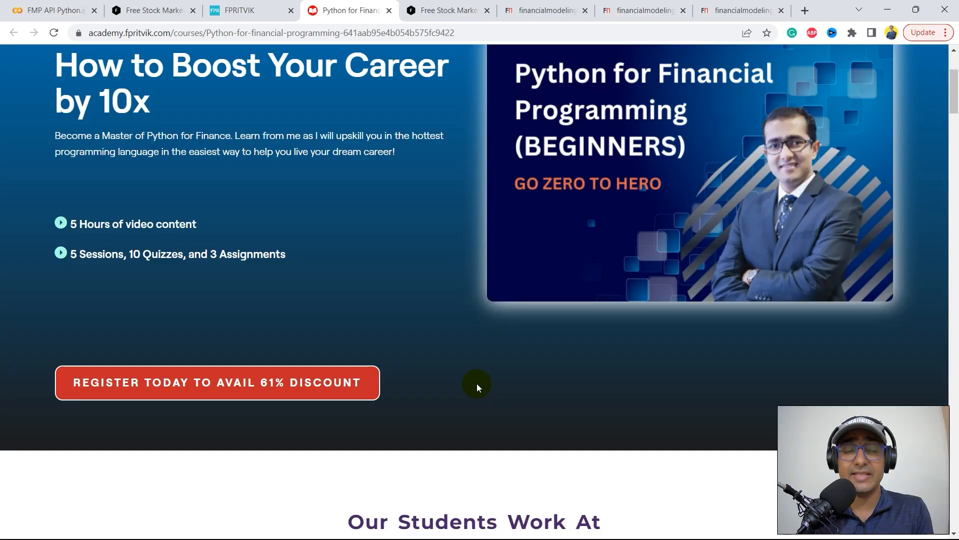
Return to the FMP docs and scroll to the Balance Sheet Statement endpoint examples.
click(447, 11)
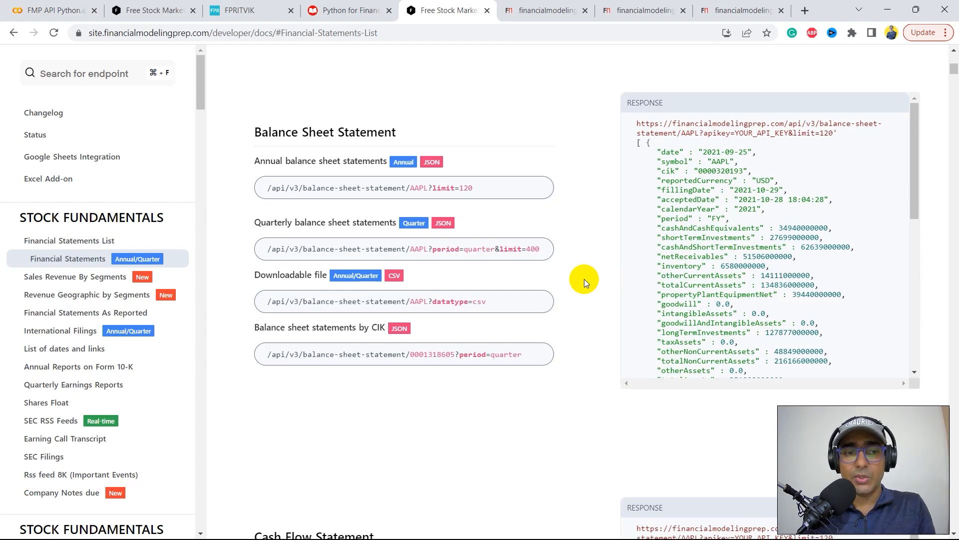
scroll(down, 3)
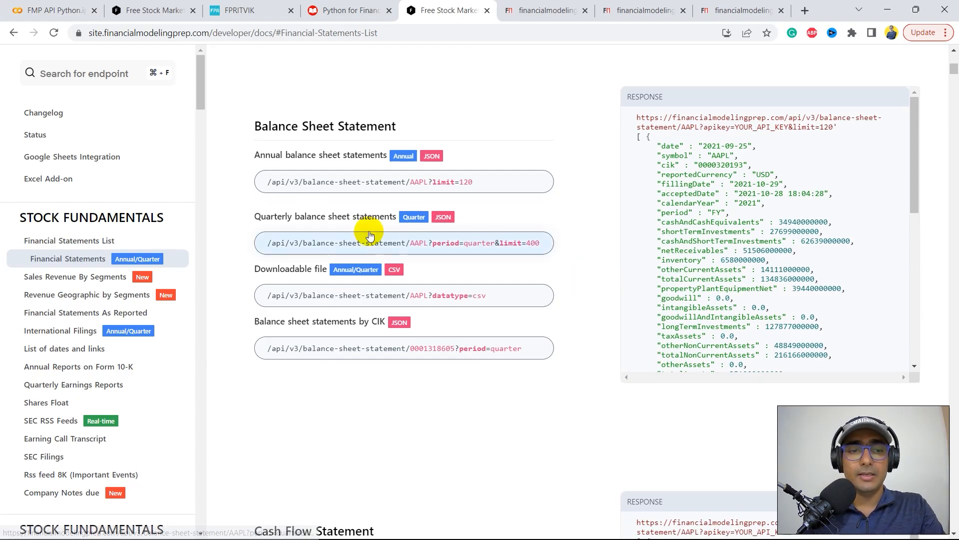
scroll(down, 3)
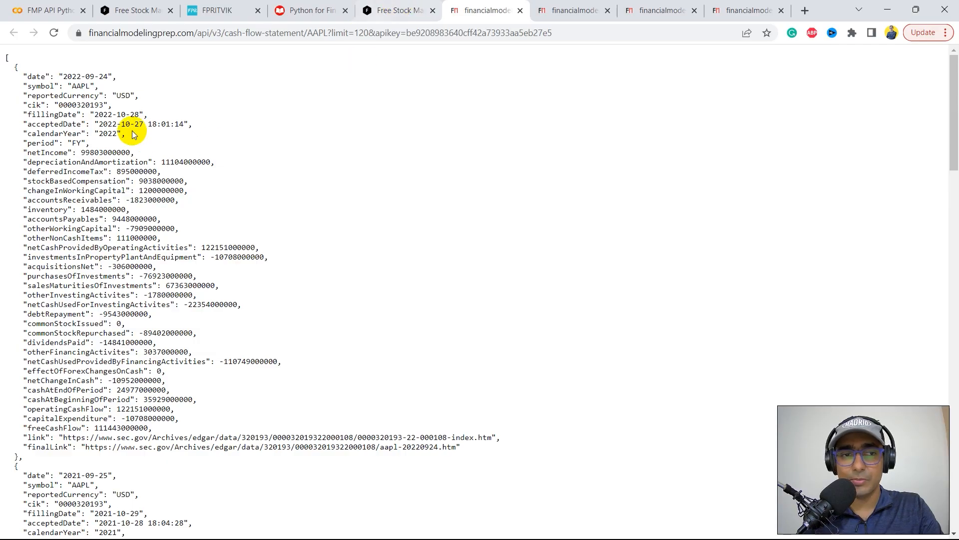
Switch back to the Colab notebook, now set to fetch AAPL balance-sheet-statement data.
click(49, 11)
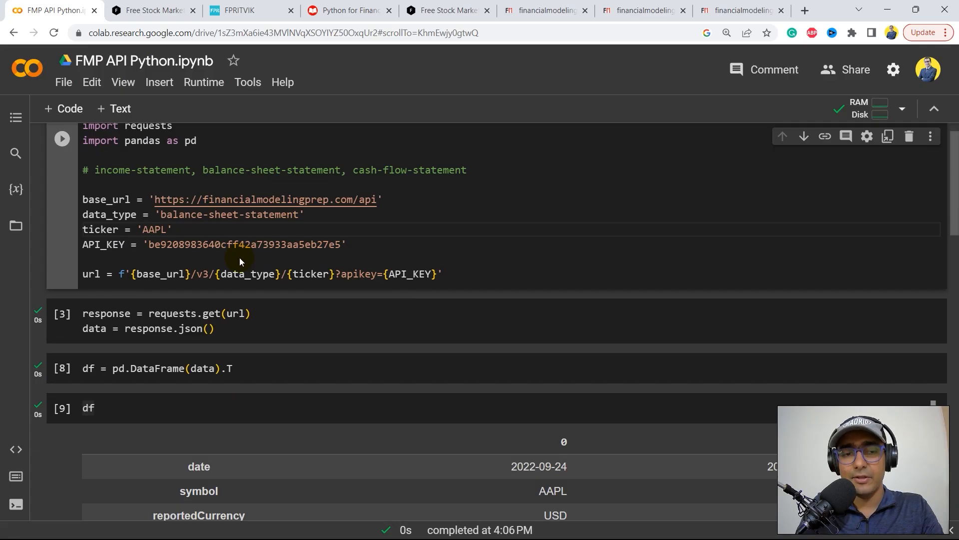
Browse the FMP API docs sidebar for further endpoint names like ratios, key-metrics, rating and discounted-cash-flow.
scroll(down, 3)
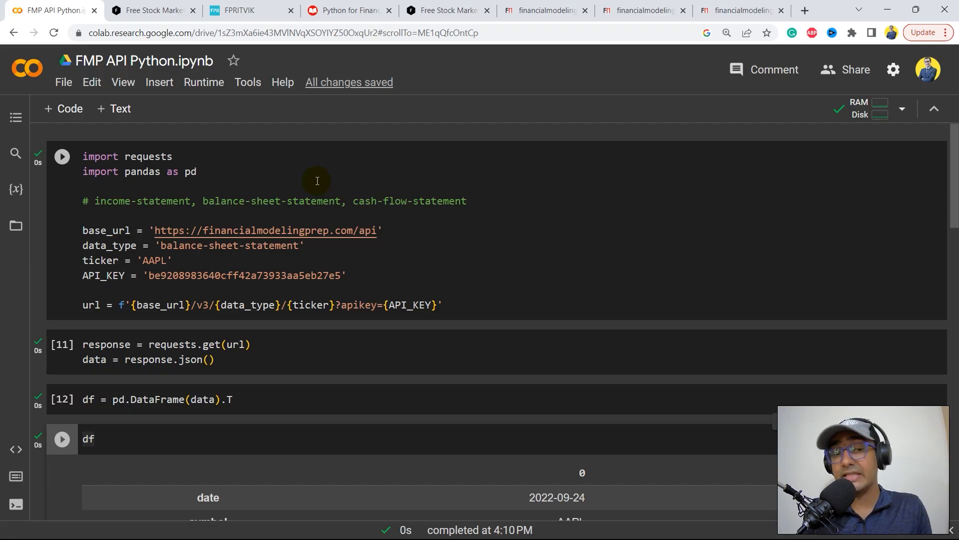
mouse_move(358, 218)
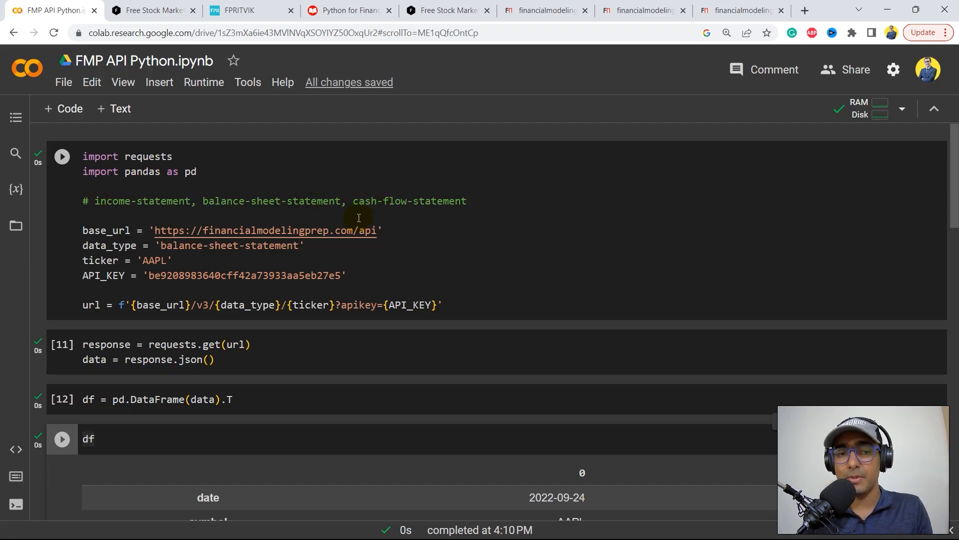
click(447, 11)
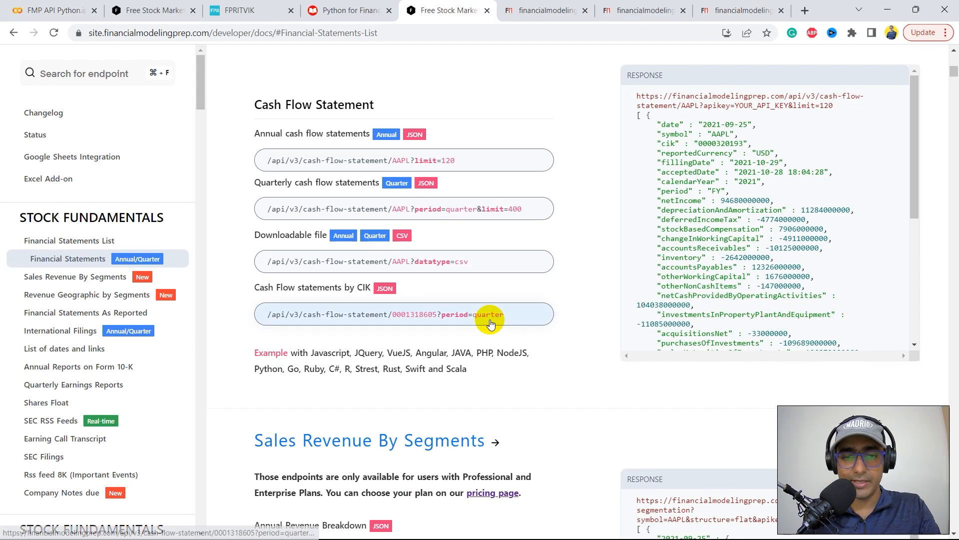
click(483, 10)
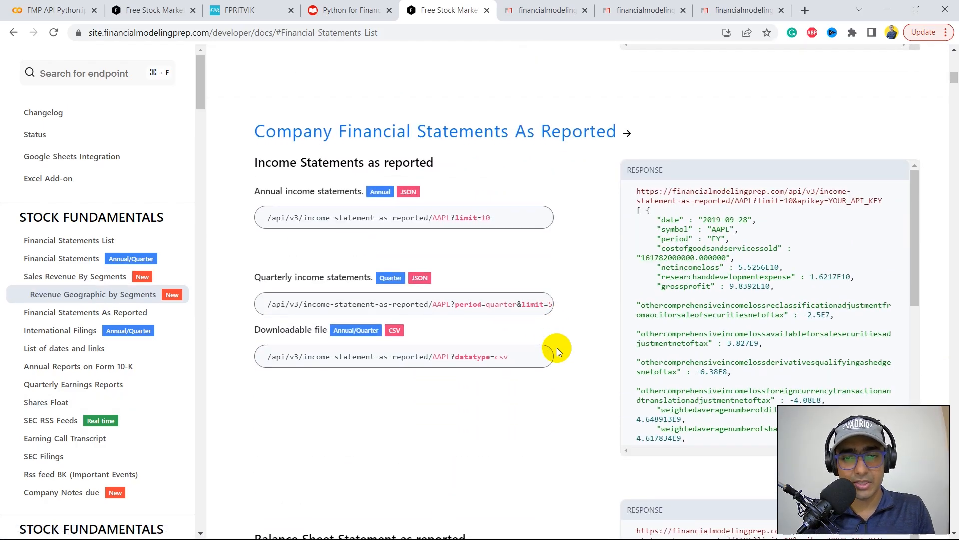
scroll(down, 3)
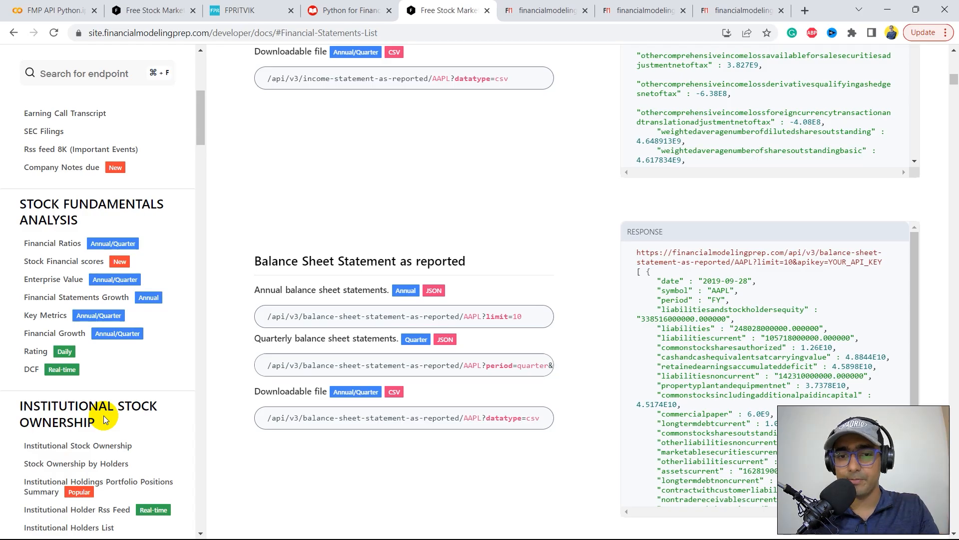
click(49, 11)
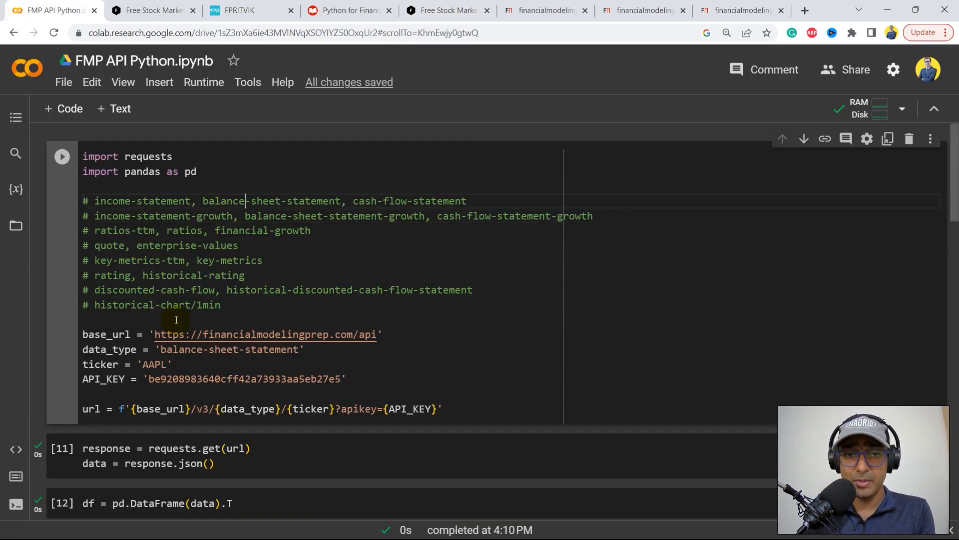
Pick endpoint names (ratios-ttm, rating, historical) from the comment list to set data_type to 'discounted-cash-flow'.
double_click(385, 201)
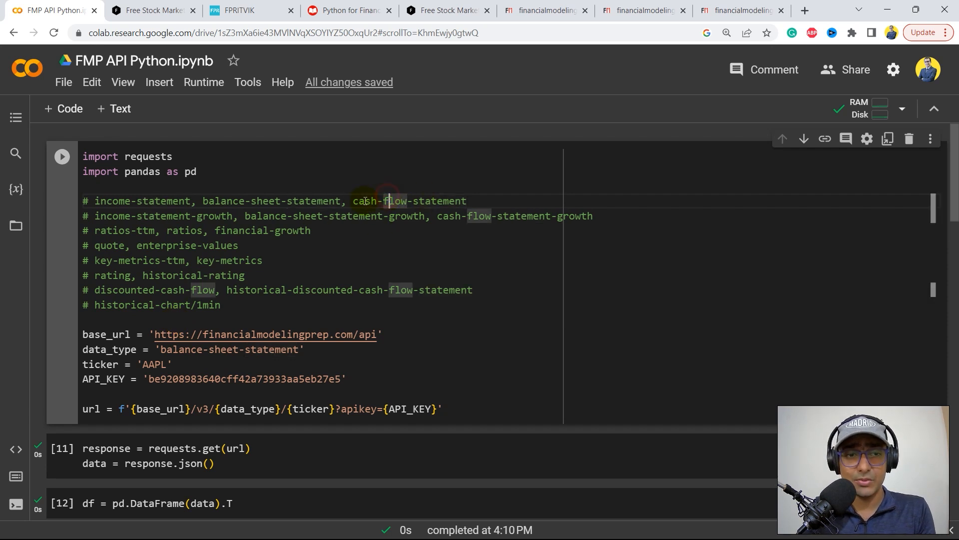
drag(95, 216, 327, 215)
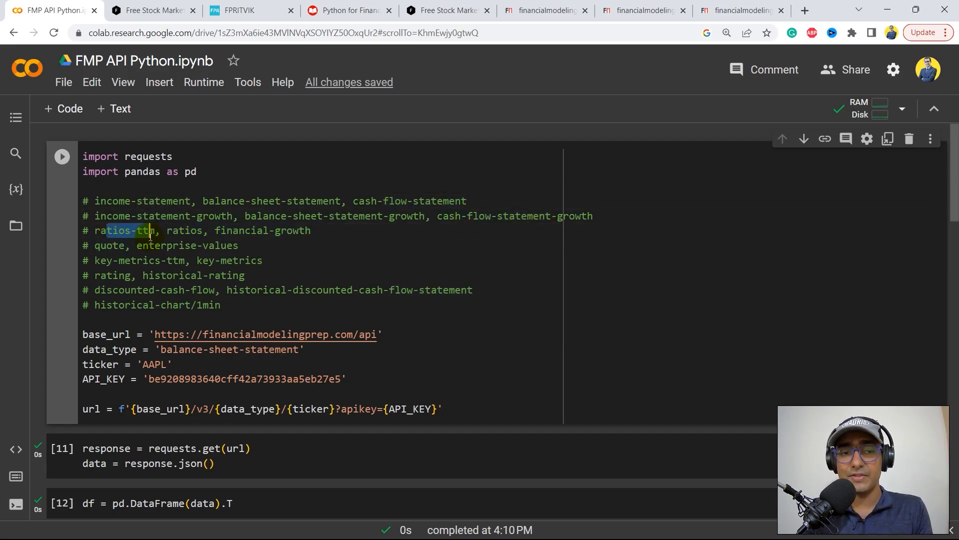
double_click(185, 231)
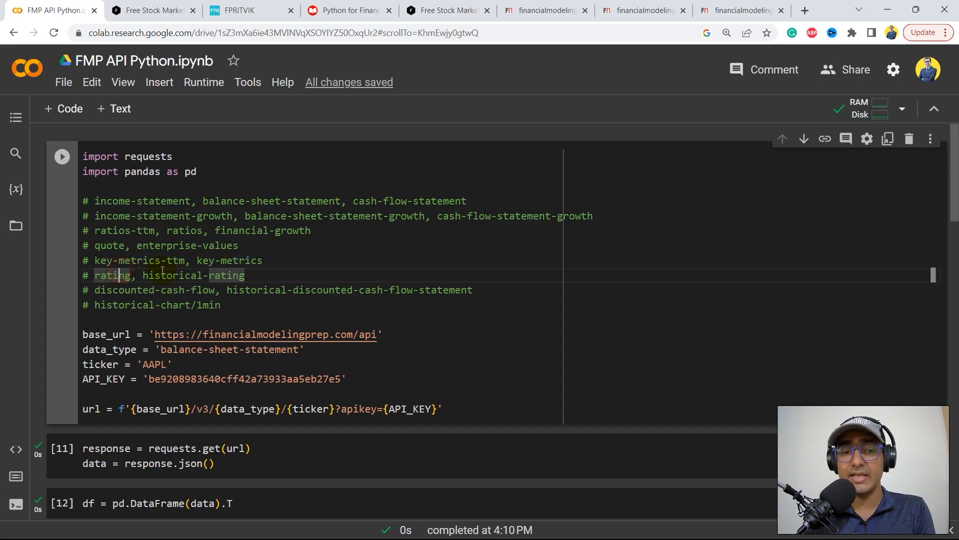
double_click(158, 290)
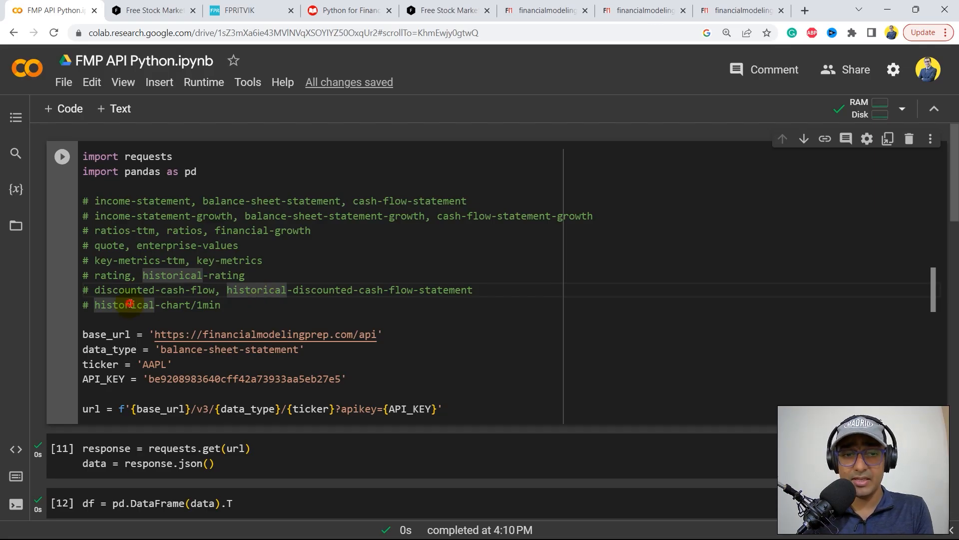
double_click(207, 305)
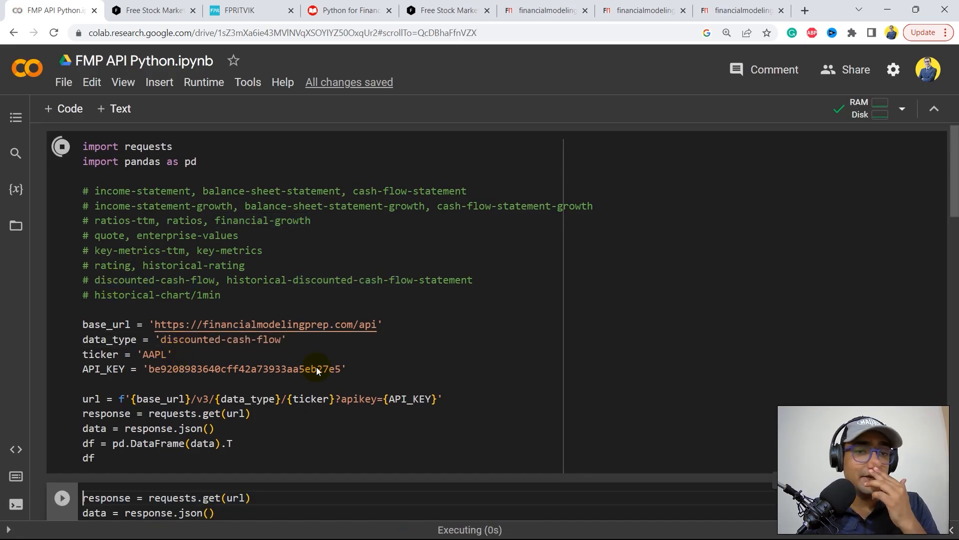
Review AAPL's DCF of about 193.91 versus its 192.46 price and add the 'import requests' line.
click(61, 147)
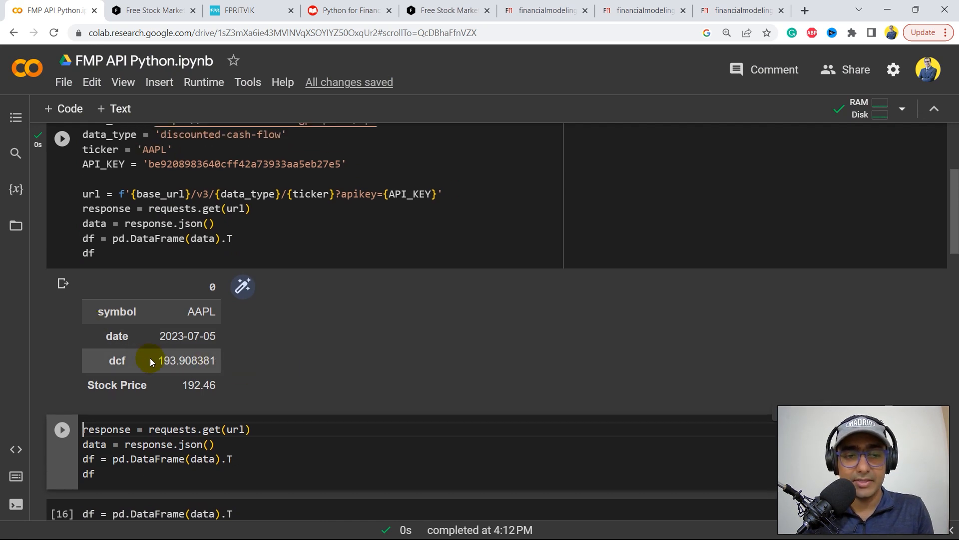
double_click(187, 360)
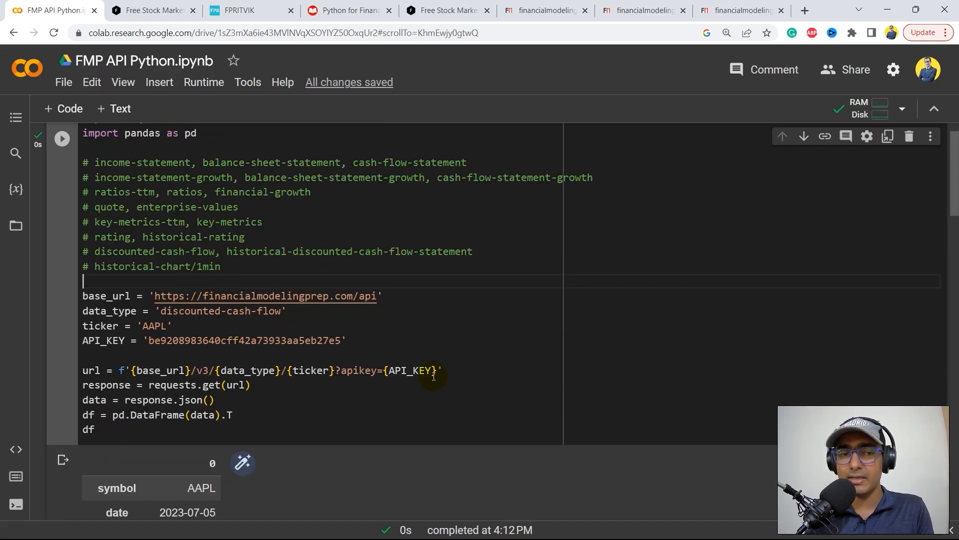
text(import requests)
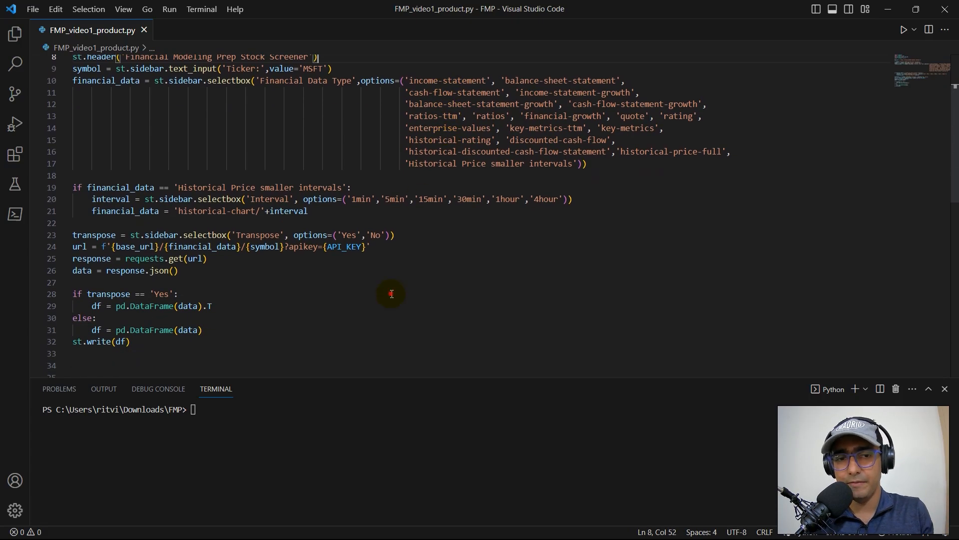
Launch the screener from the terminal with 'streamlit run FMP_video1_product.py'.
click(372, 281)
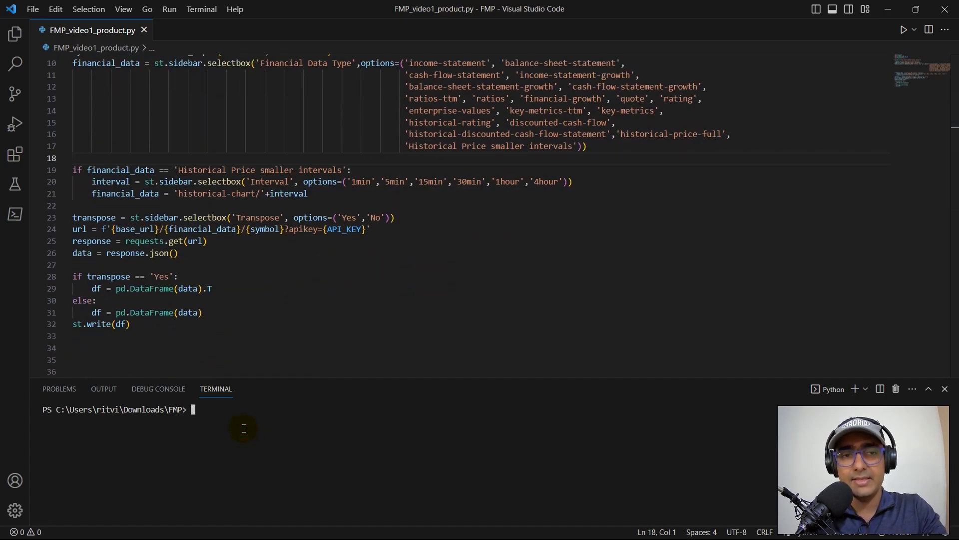
text(streamlit run)
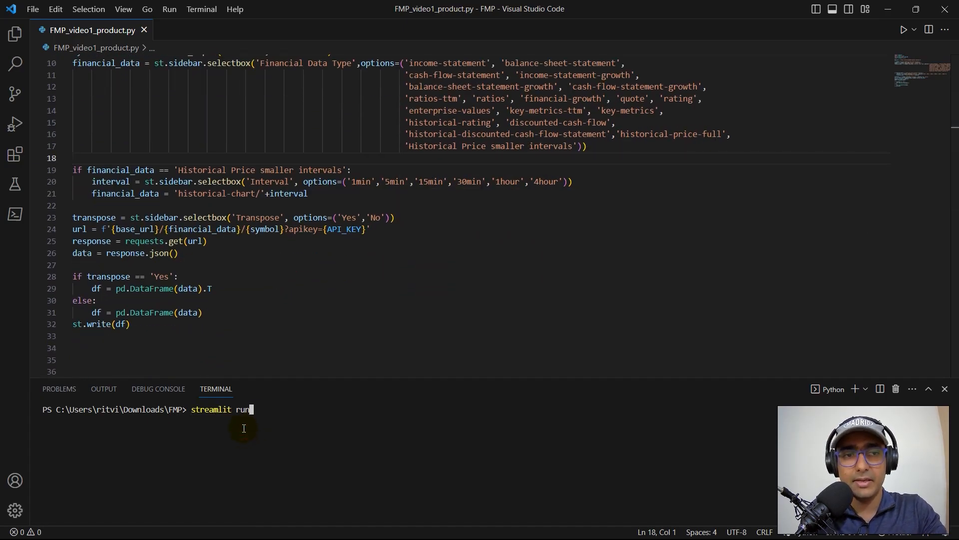
text(FMP_video1_pr)
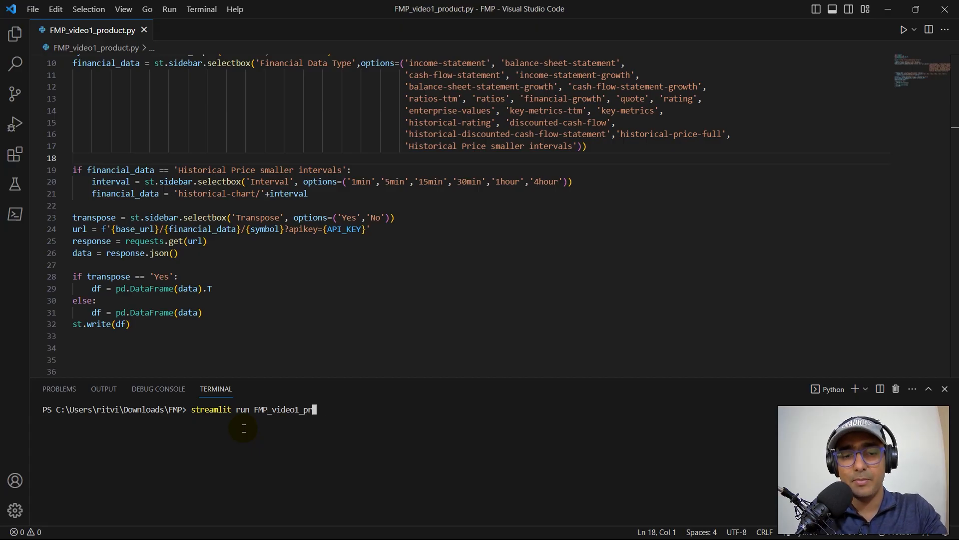
text(oduct.py)
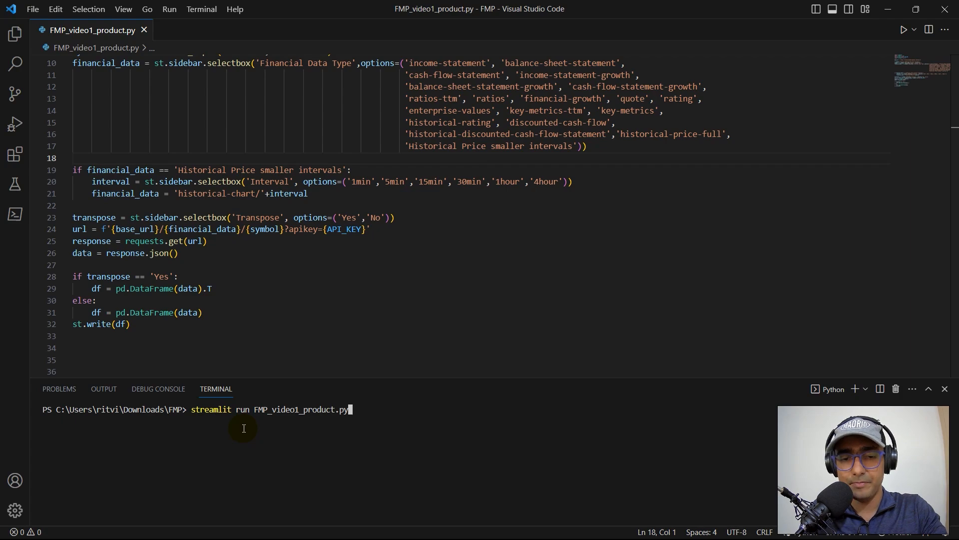
key(enter)
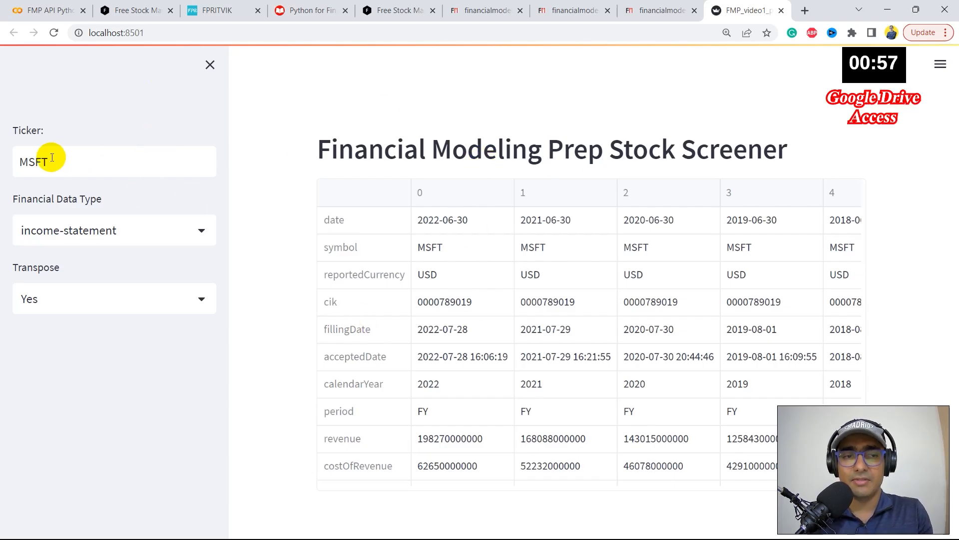
Replace the Ticker input's MSFT with TSLA, correcting a mistyped 'AP' first.
double_click(33, 161)
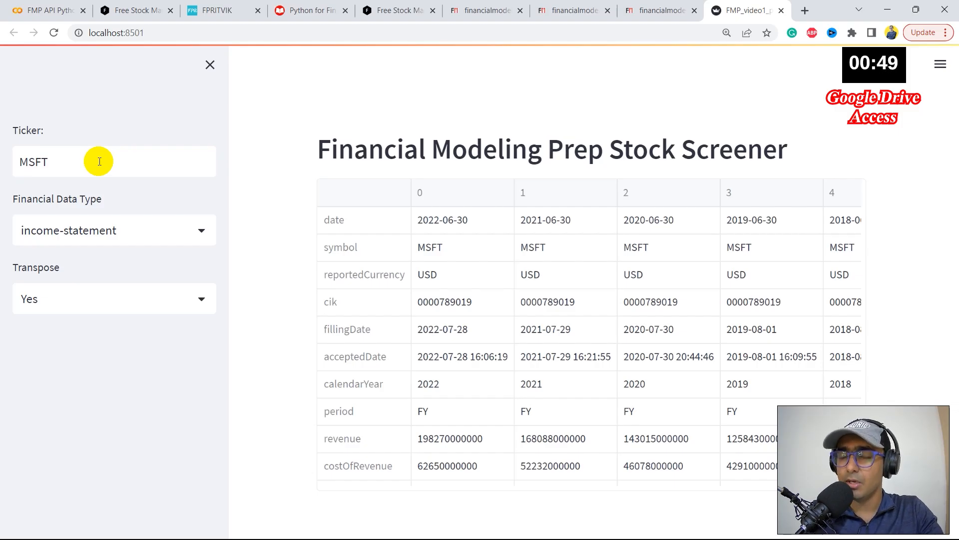
mouse_move(156, 147)
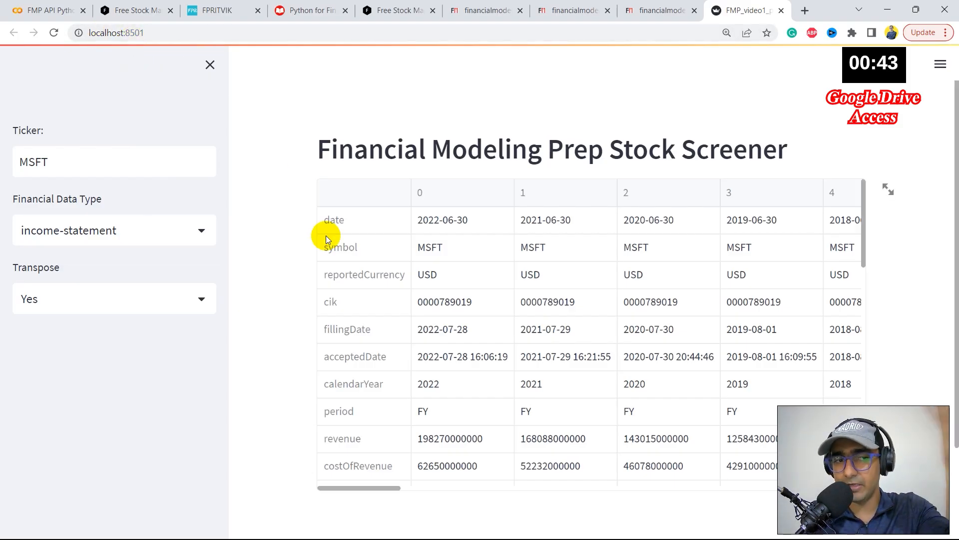
text(AP)
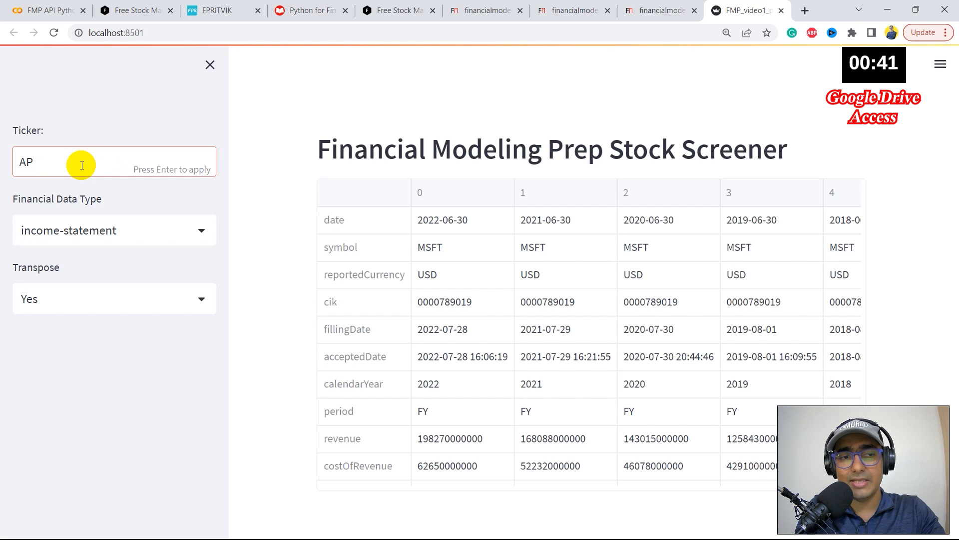
key(Backspace)
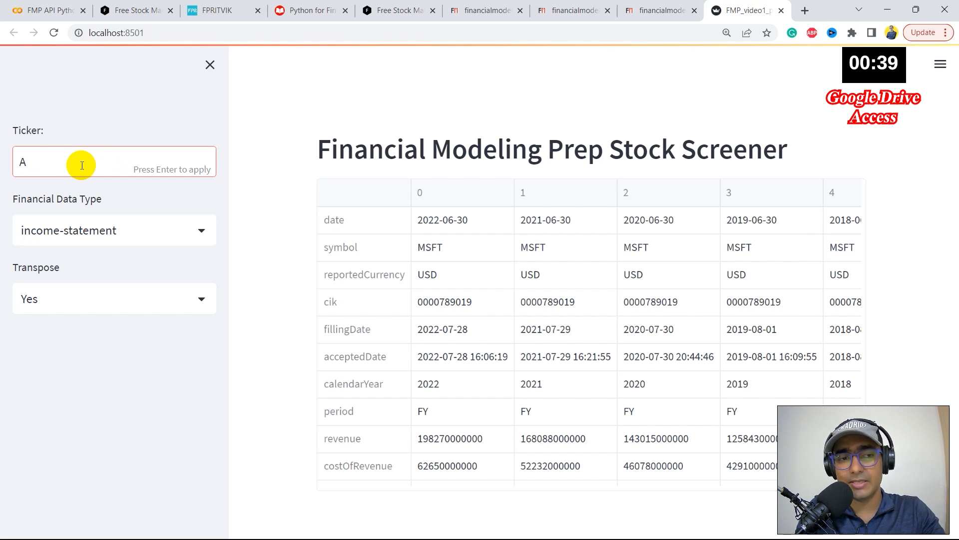
text(TSLA)
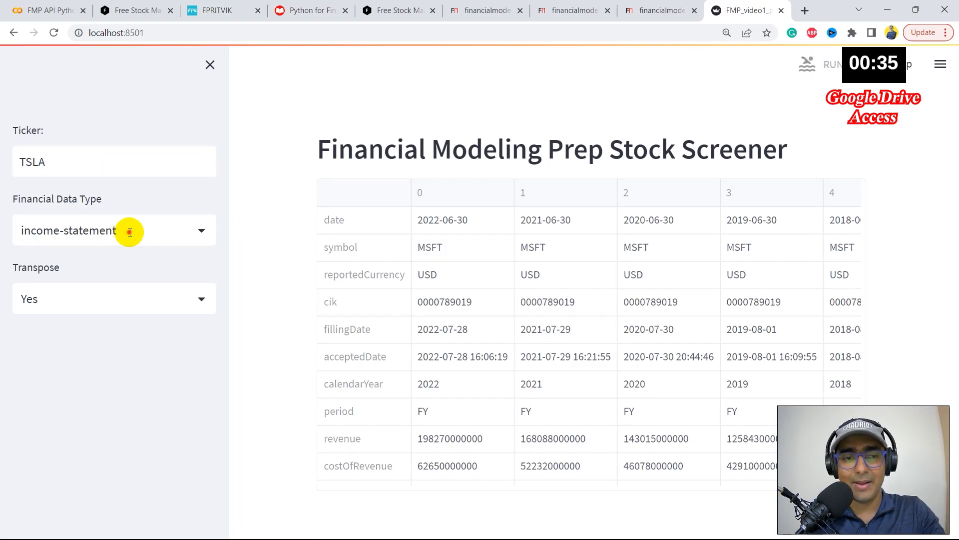
Select cash-flow-statement-growth as the Financial Data Type and scan TSLA's table.
click(114, 229)
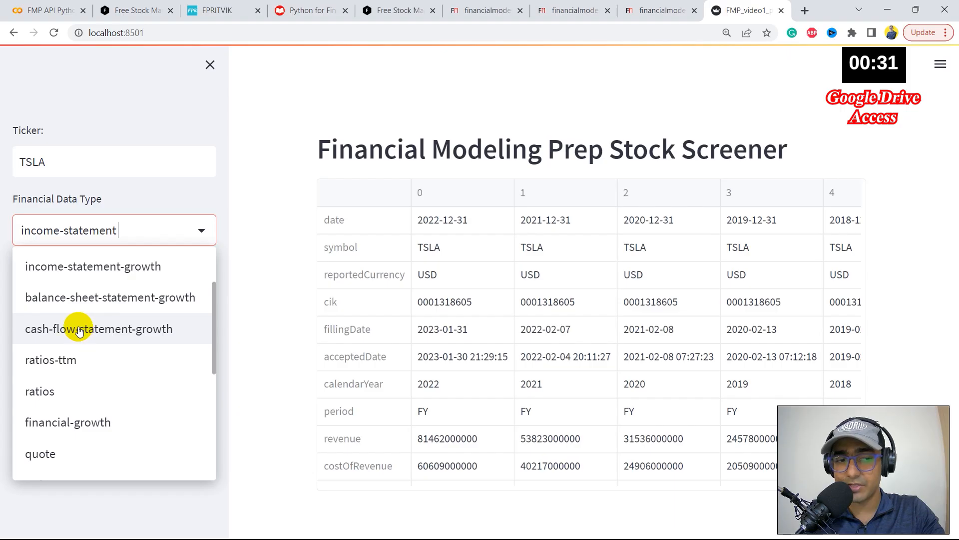
click(98, 329)
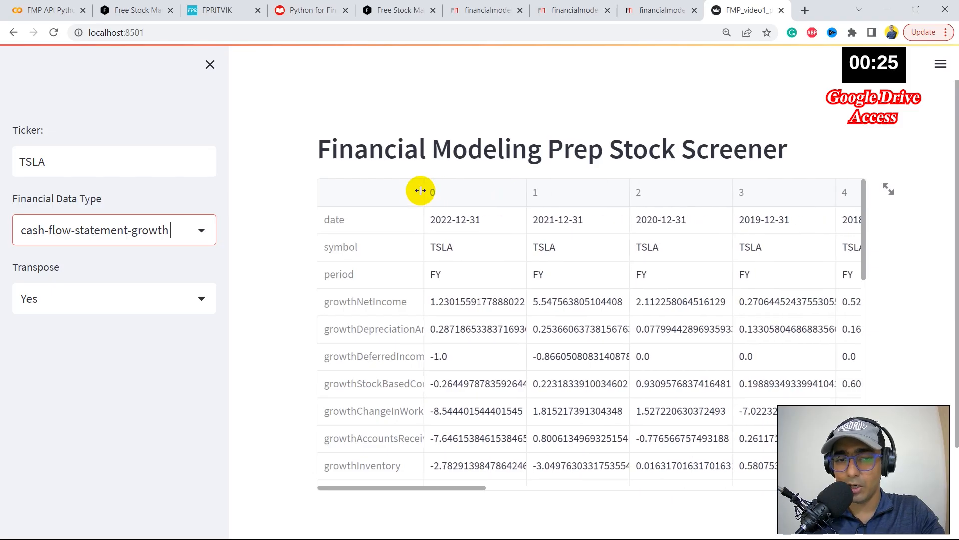
scroll(right, 3)
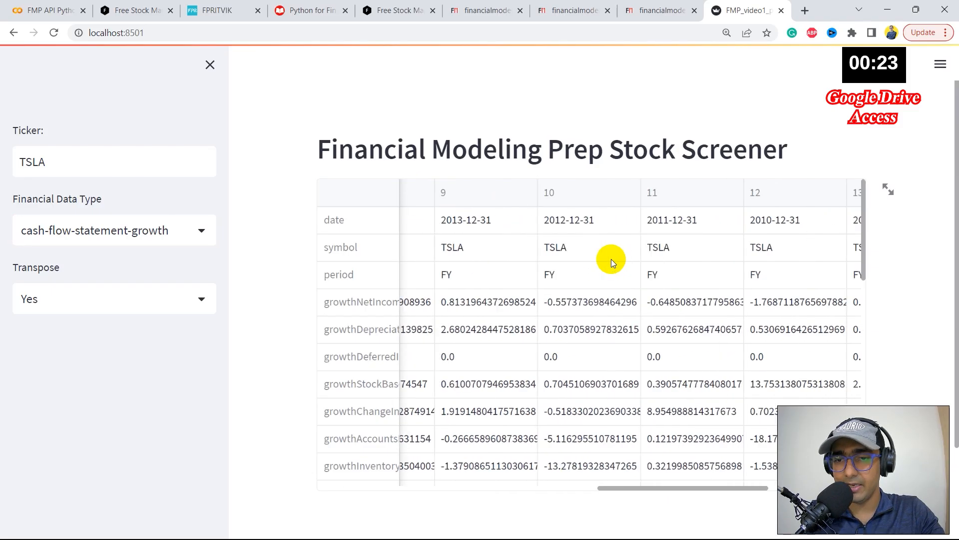
scroll(right, 3)
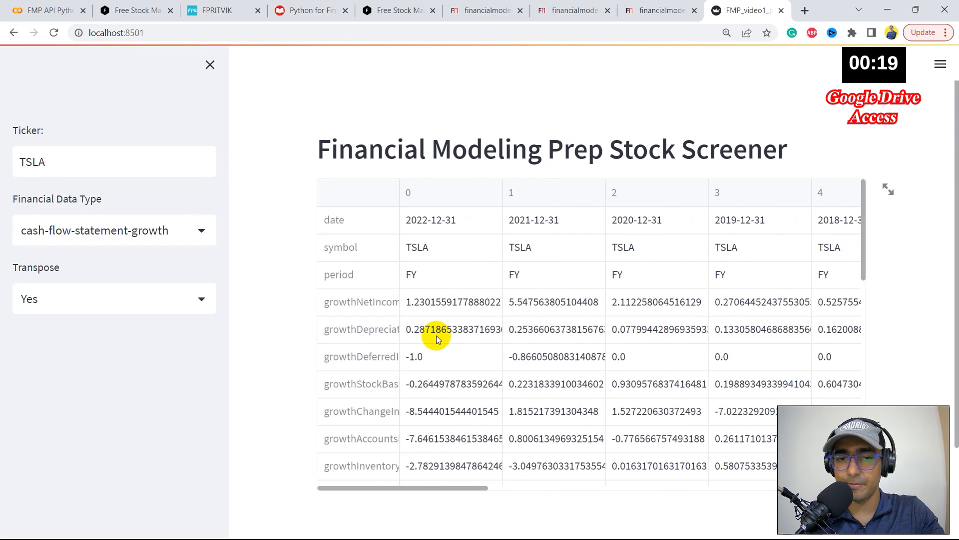
Switch the Financial Data Type to enterprise-values and scan TSLA's table.
click(114, 229)
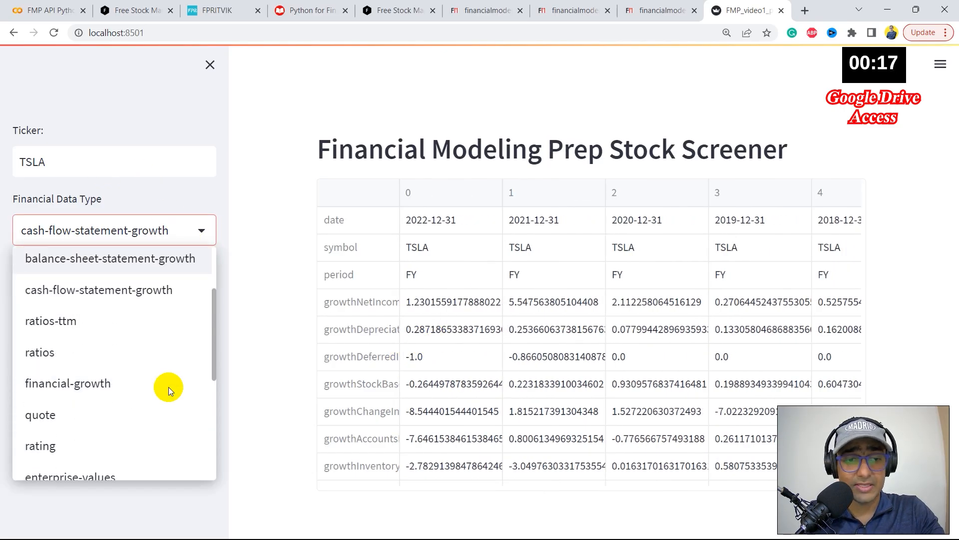
scroll(down, 3)
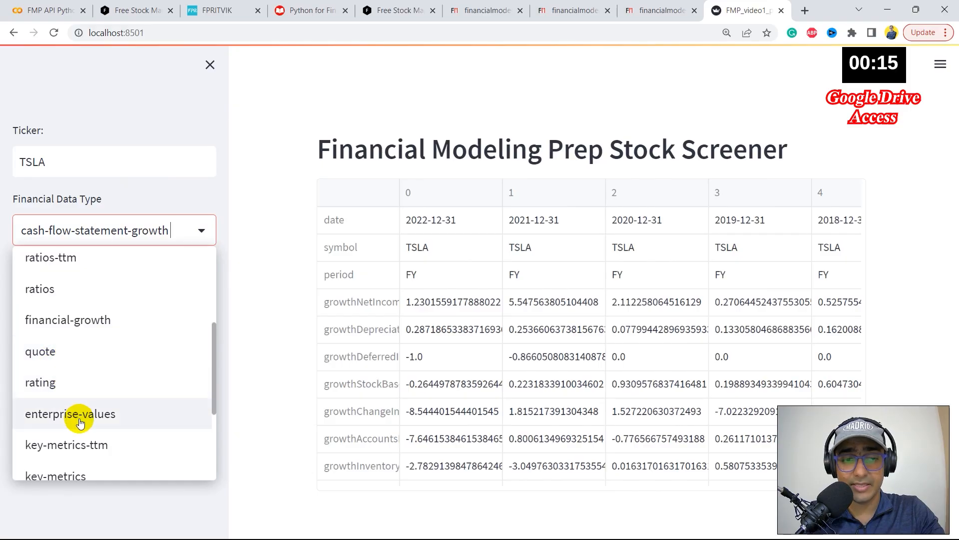
click(70, 414)
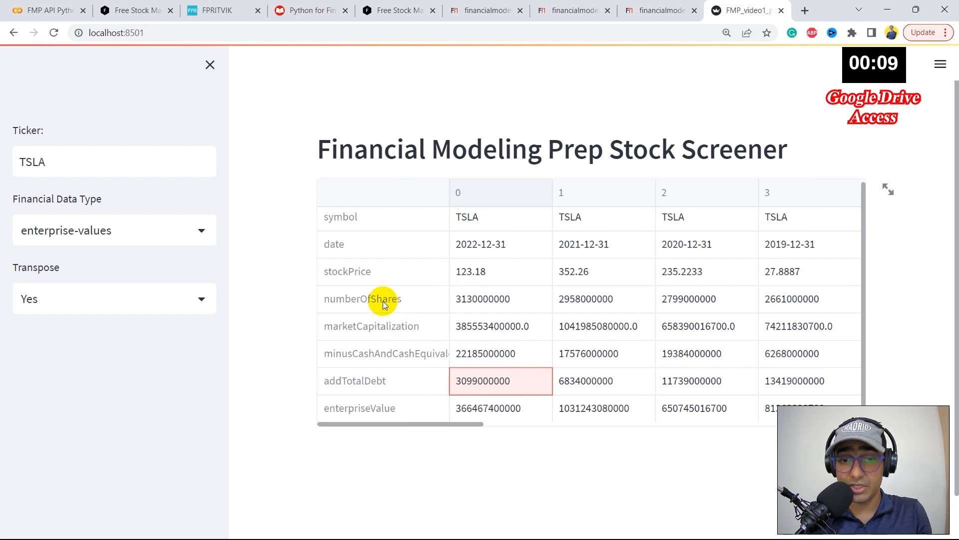
scroll(right, 3)
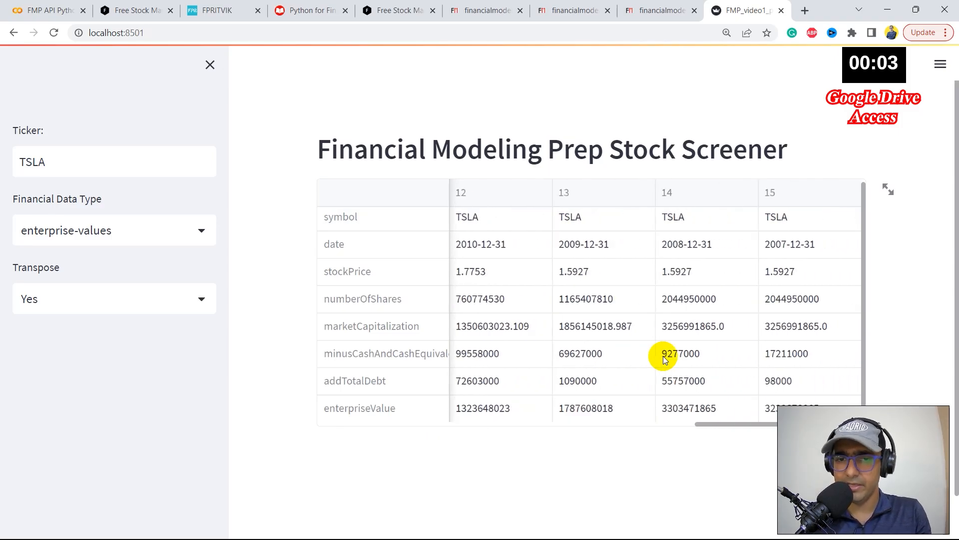
scroll(left, 3)
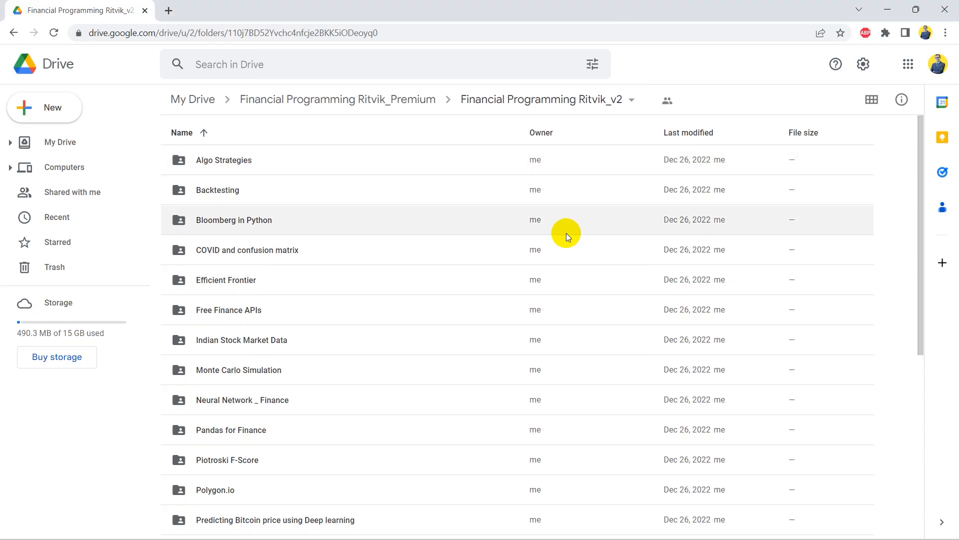
Scroll through the Financial Programming Ritvik_v2 folder's finance project folders.
scroll(down, 3)
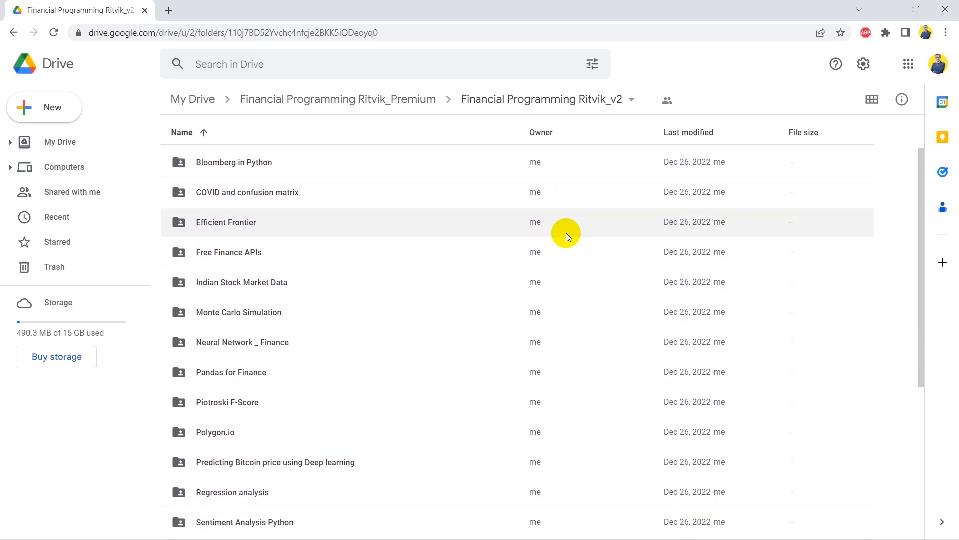
scroll(down, 3)
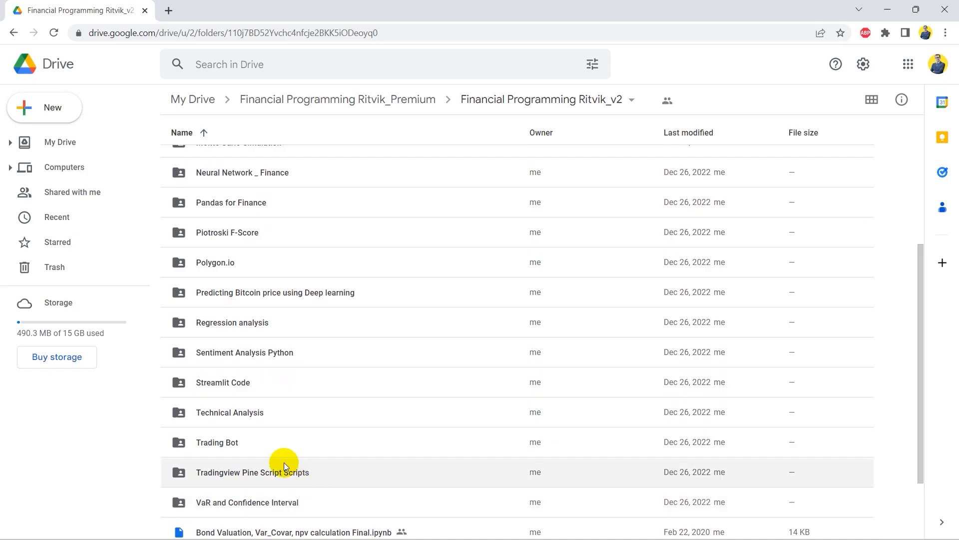
double_click(217, 442)
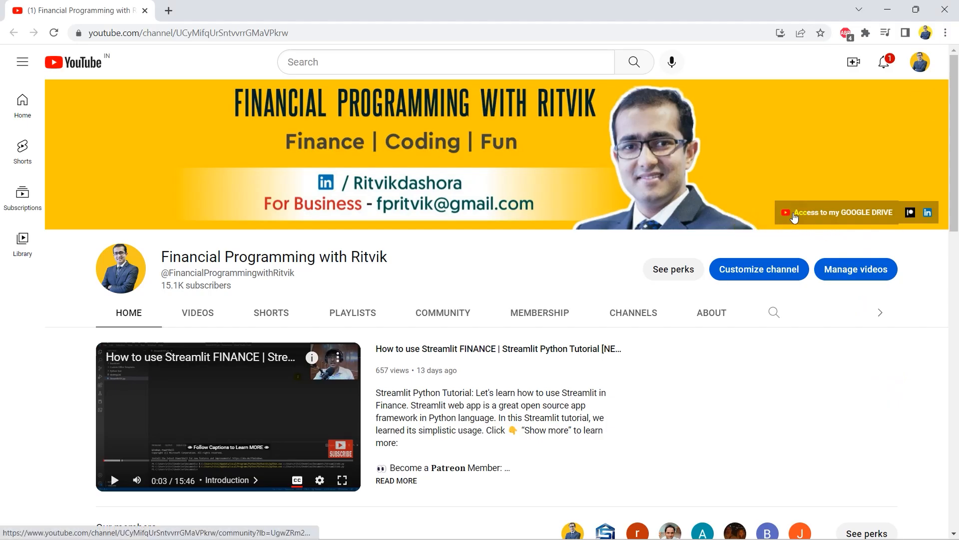
Open the 'Access to my GOOGLE DRIVE' community post from the channel banner.
click(842, 213)
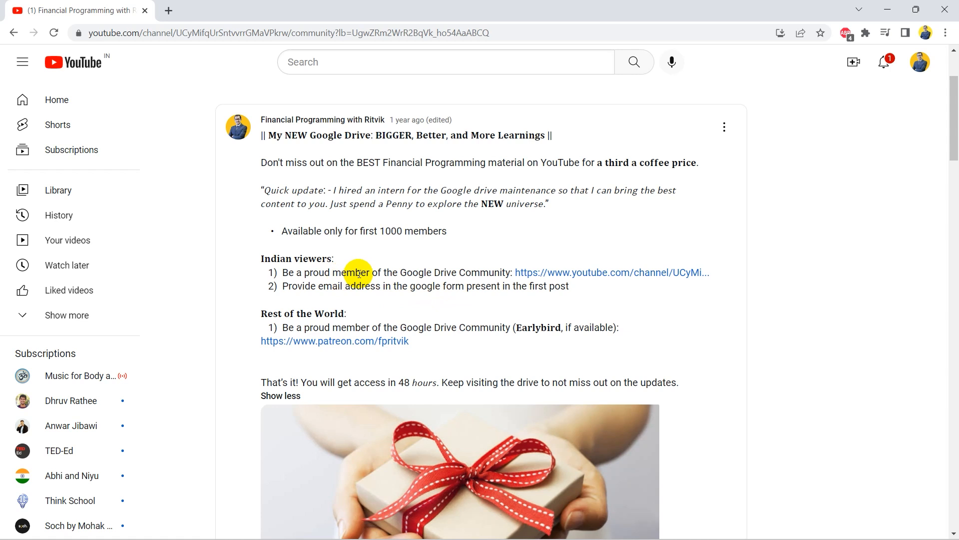
mouse_move(462, 322)
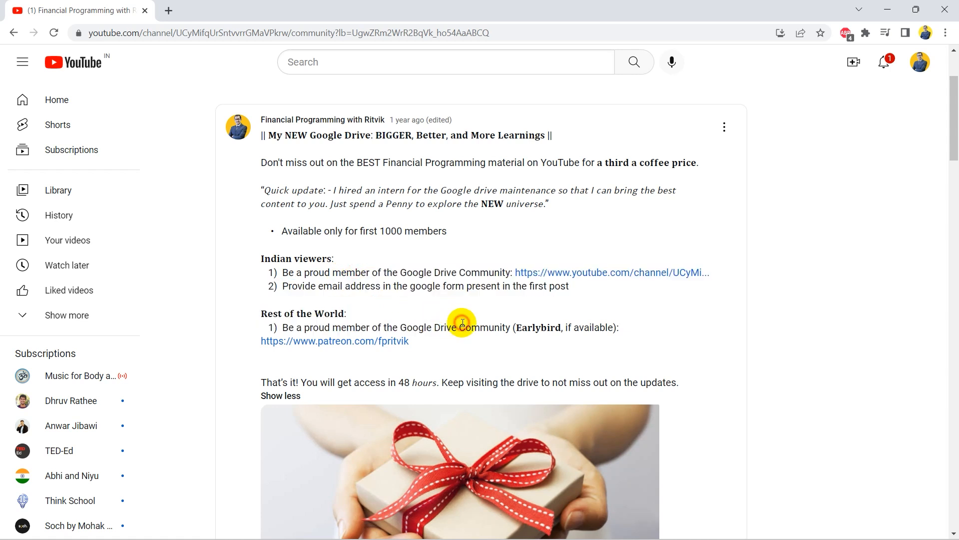